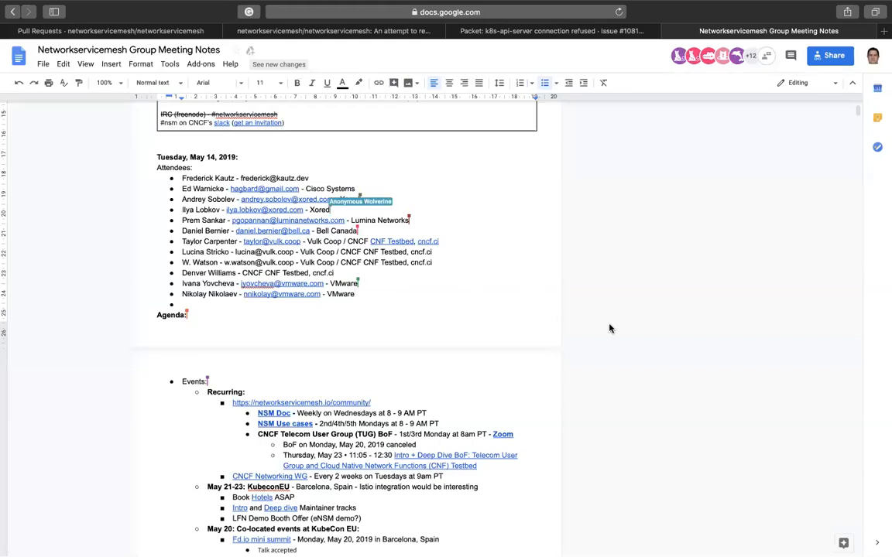
mouse_move(516, 317)
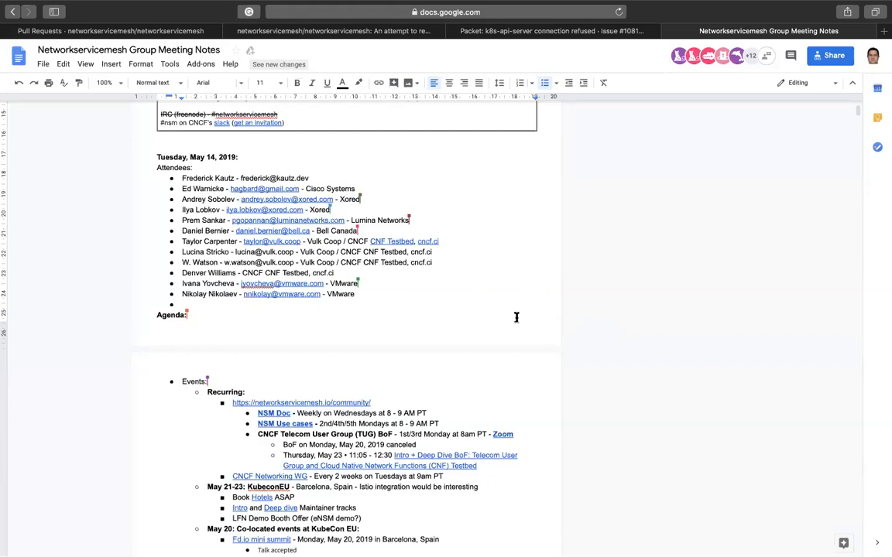
Step: Append ' - ' and the use case doc link to the First Responder item, then prefix '[Ramki]'
scroll(down, 3)
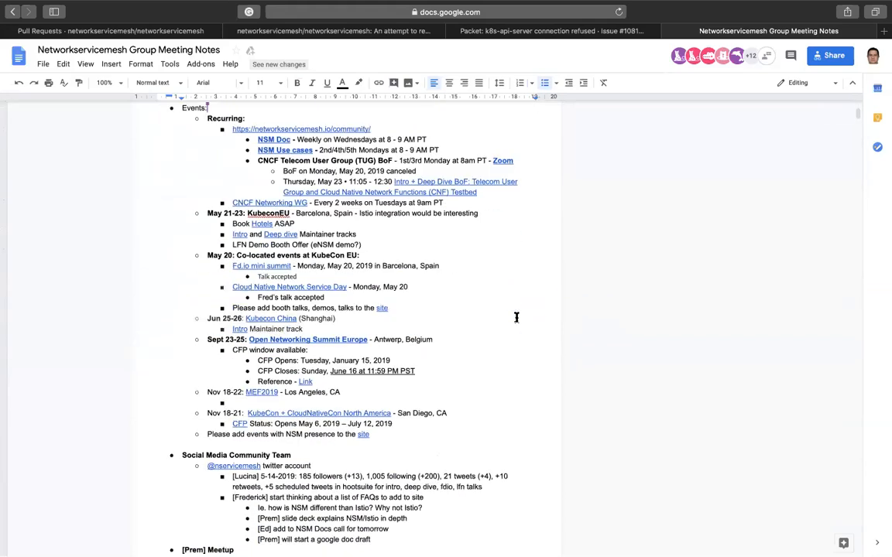
scroll(down, 3)
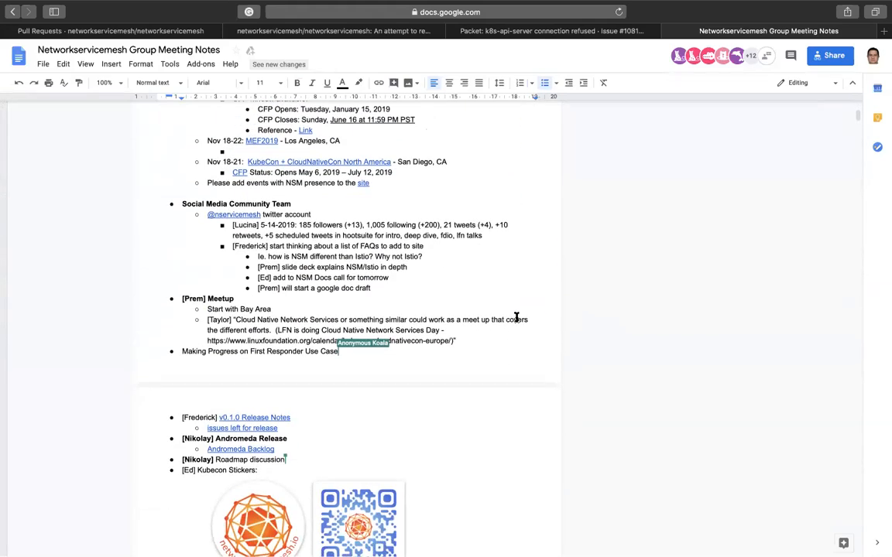
text(-)
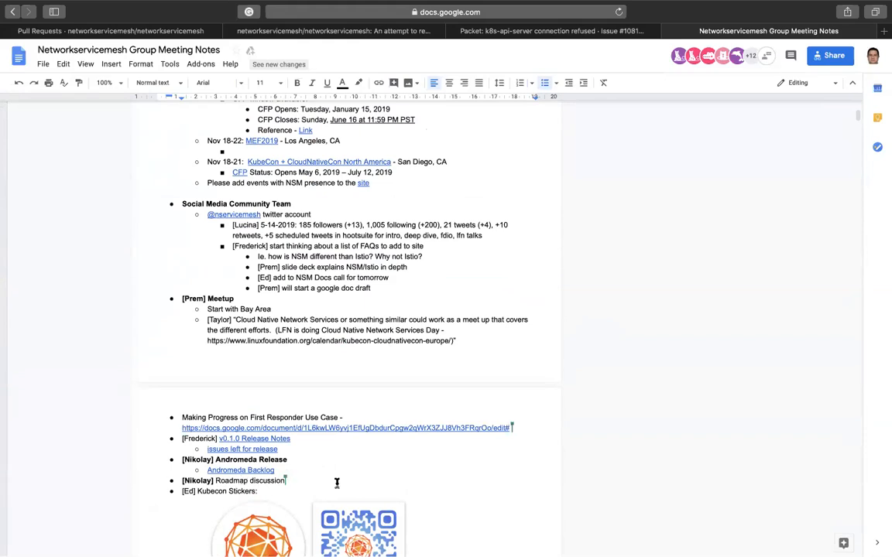
scroll(down, 3)
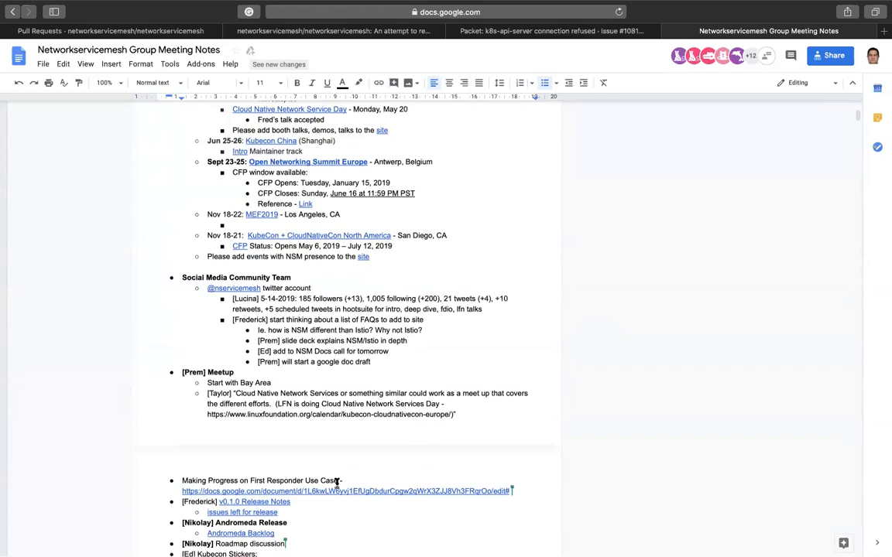
scroll(down, 3)
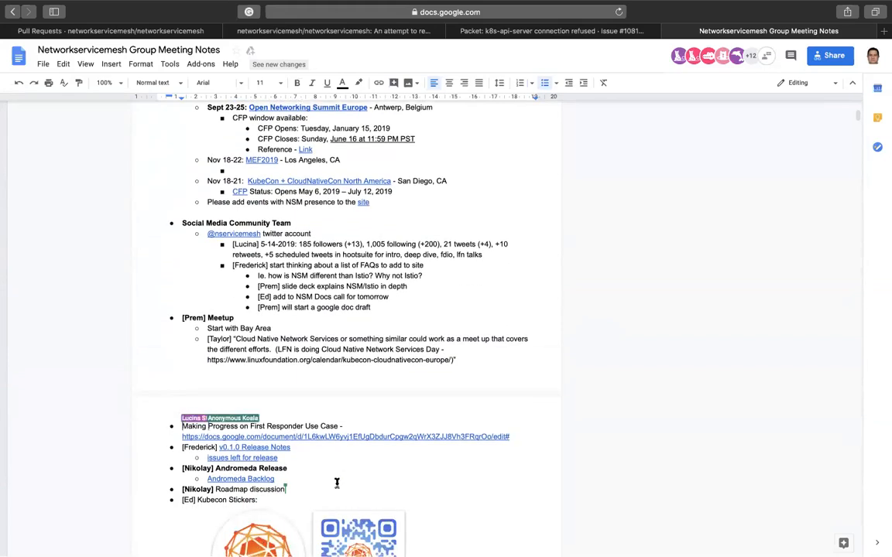
text([Ramki)
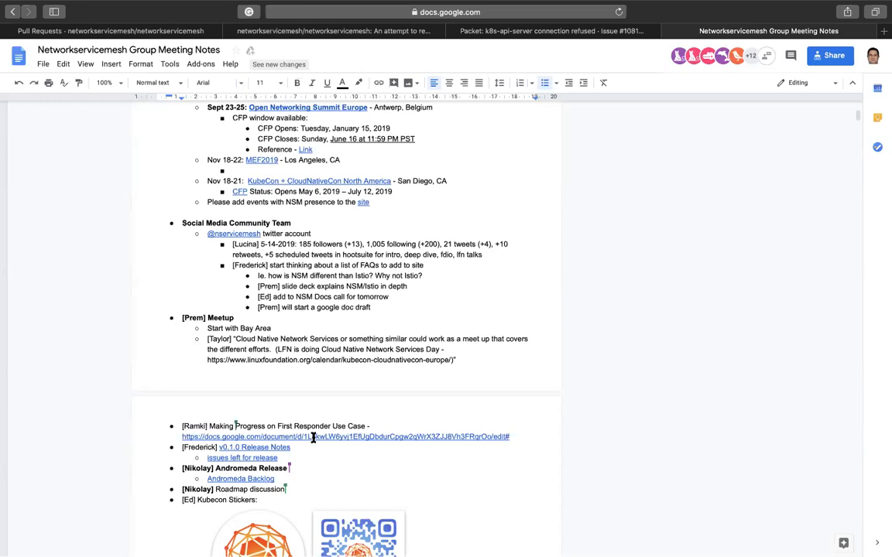
mouse_move(312, 437)
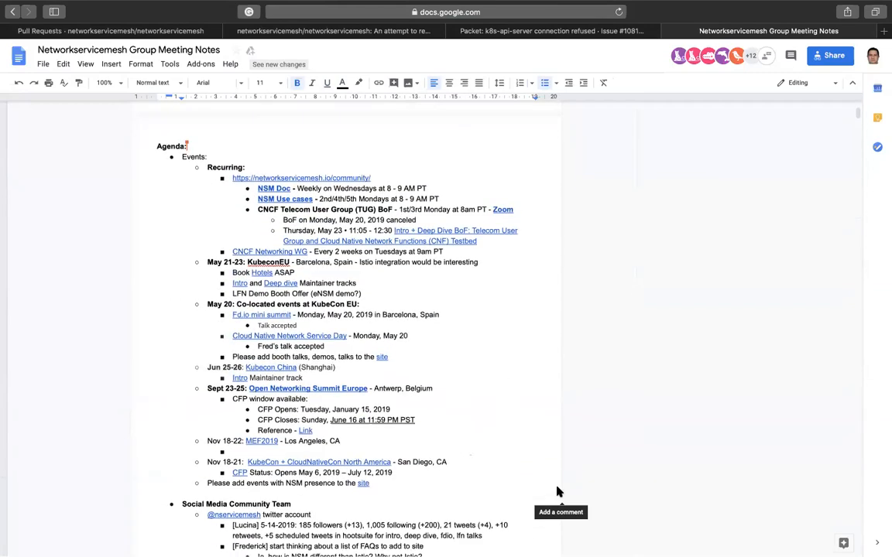
Step: Add a '- VMware' attendee bullet and prefix the May 23 sub-bullet with 'TUG Kick off on'
scroll(down, 3)
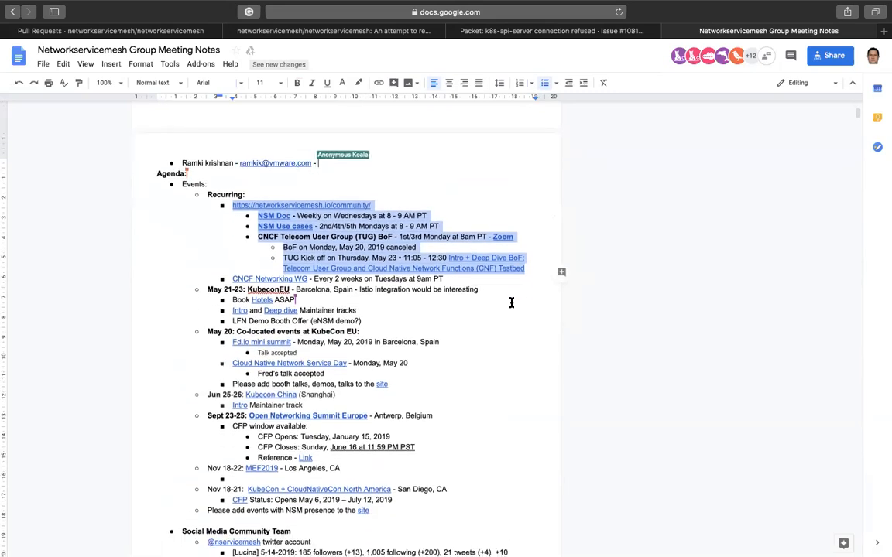
text(VMware)
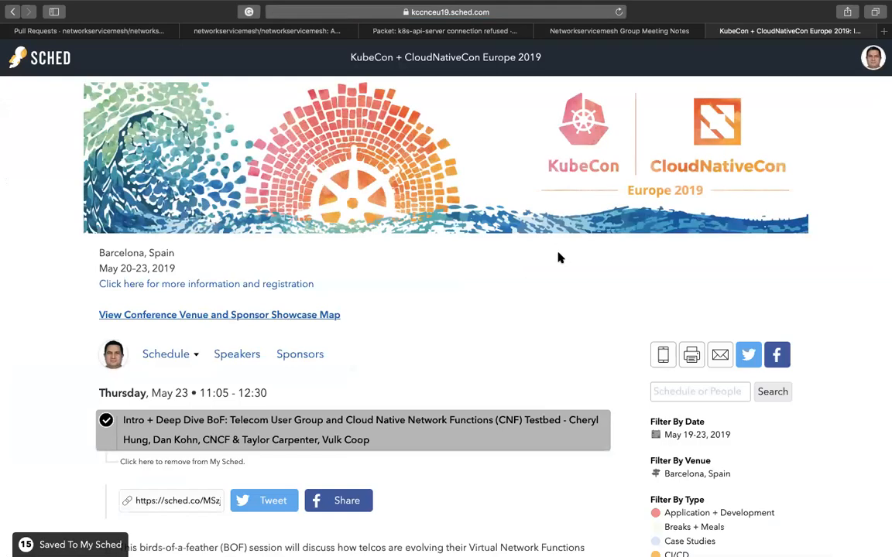
Step: Scroll through the Telecom User Group BoF session description and speaker bios on Sched
scroll(down, 3)
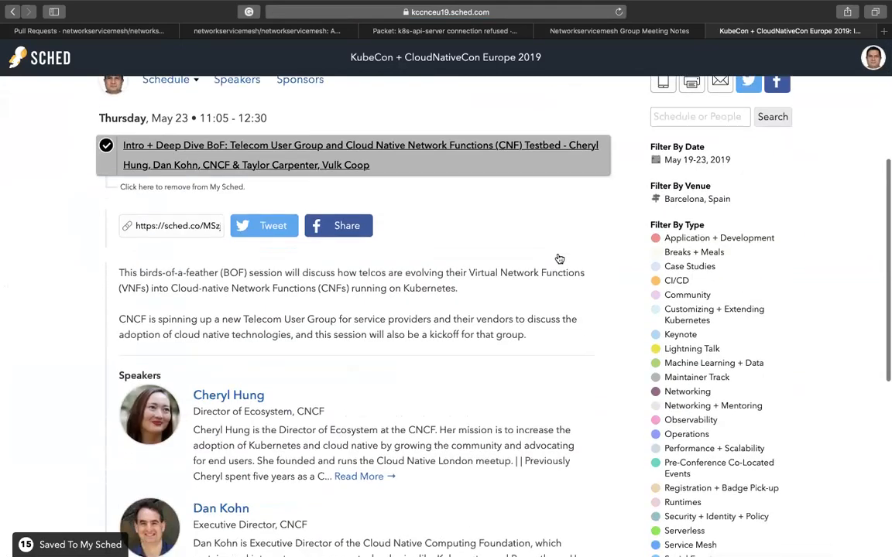
scroll(down, 3)
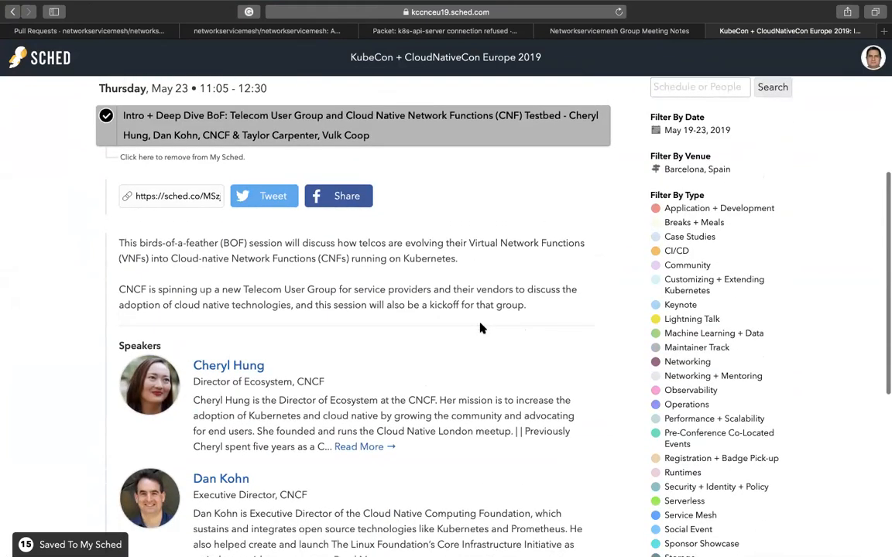
scroll(down, 3)
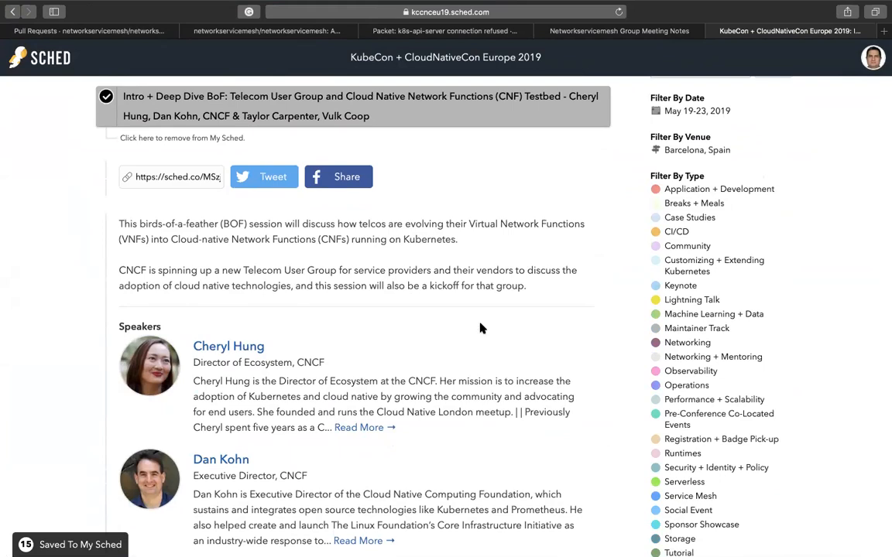
mouse_move(601, 38)
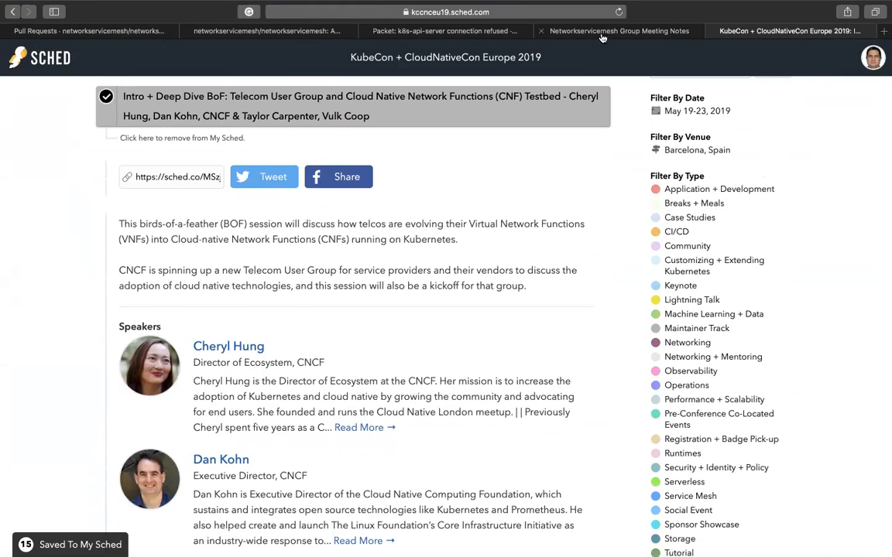
scroll(down, 3)
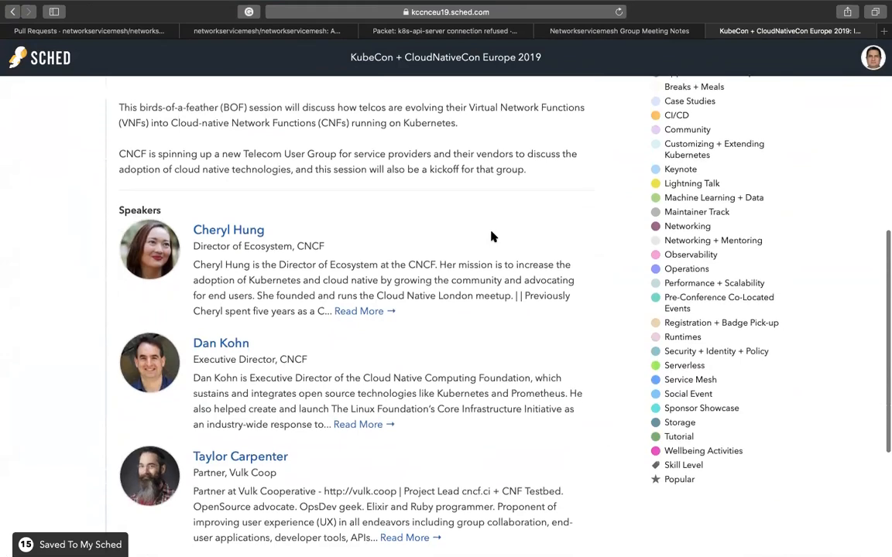
scroll(down, 3)
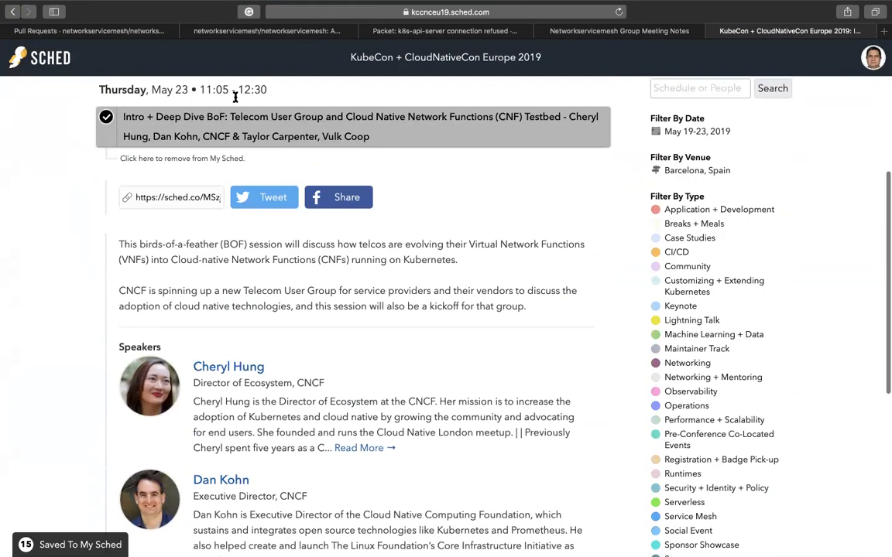
mouse_move(354, 124)
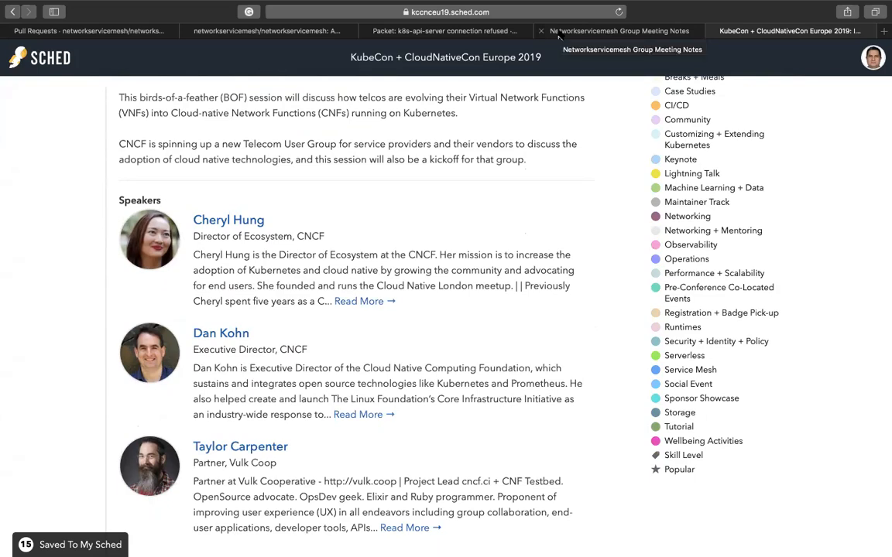
Step: Back in the meeting notes, select the CNF Networking WG line and scroll to the Deep dive link
click(618, 31)
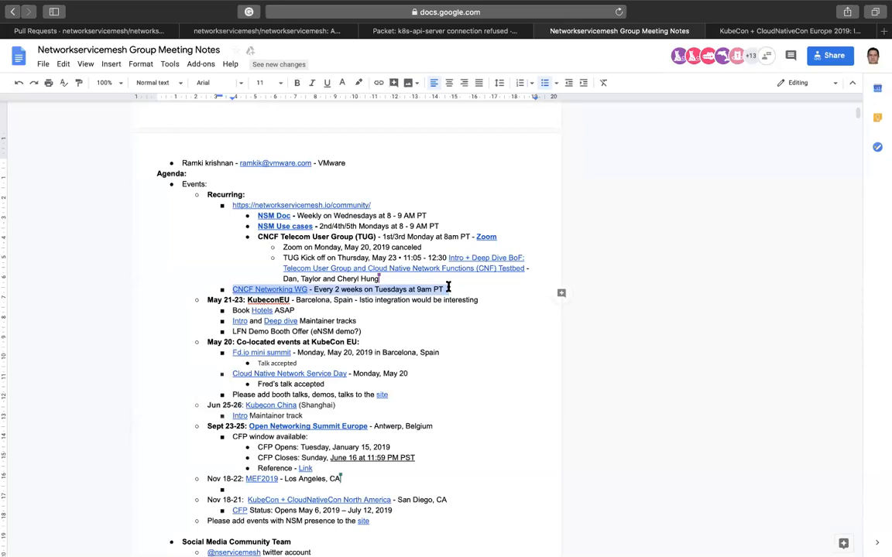
drag(232, 288, 445, 288)
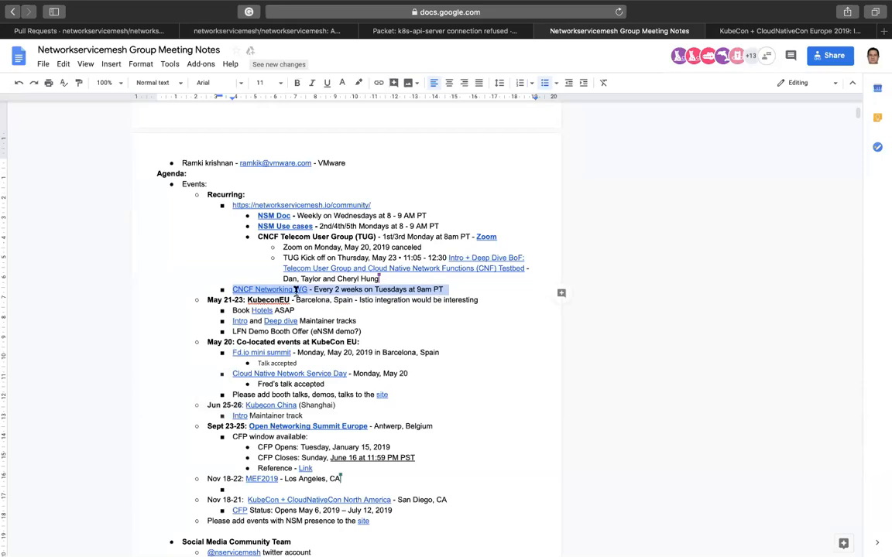
mouse_move(268, 289)
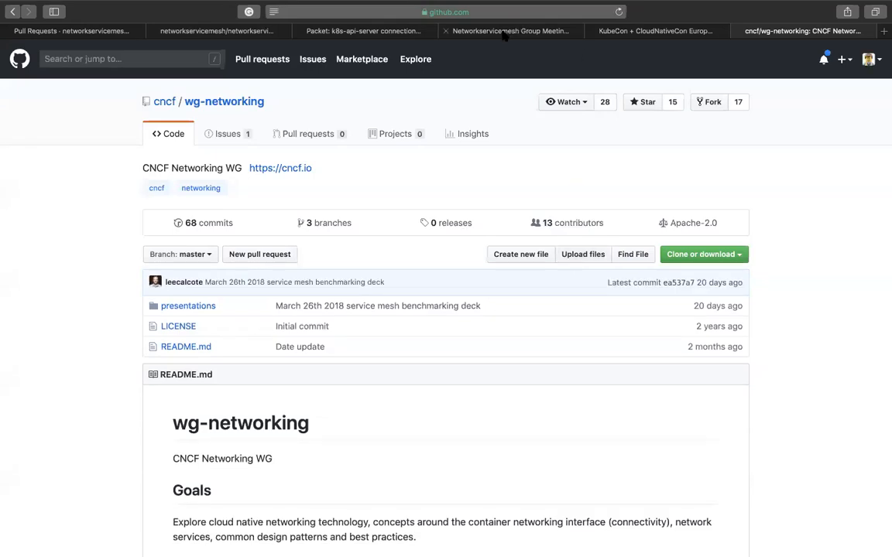
click(511, 31)
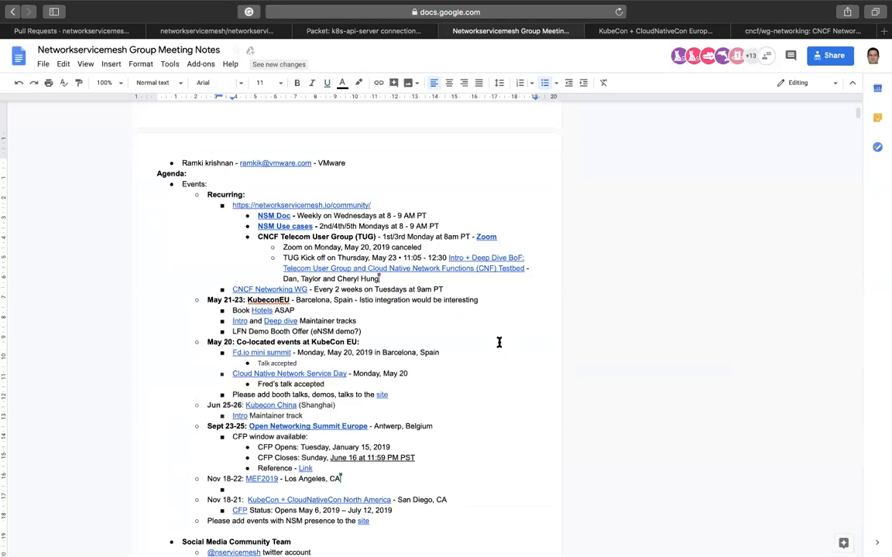
mouse_move(419, 346)
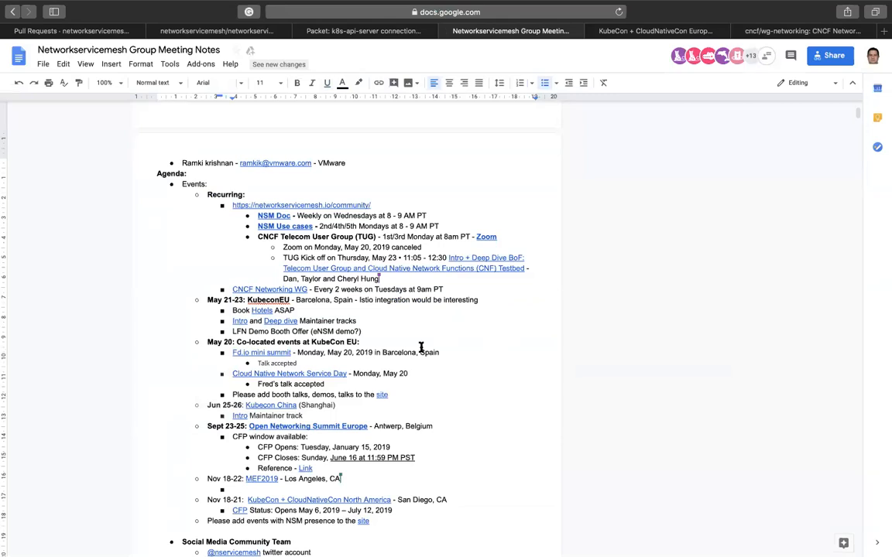
mouse_move(408, 395)
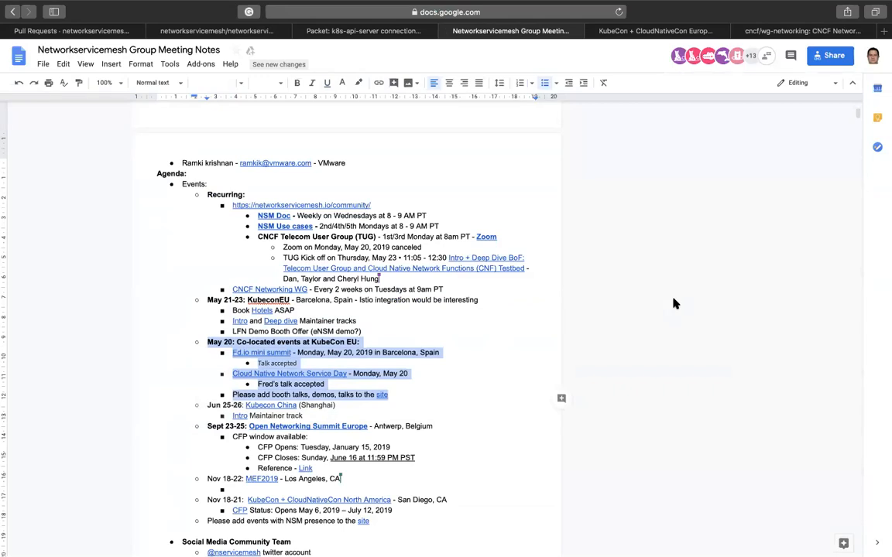
mouse_move(704, 232)
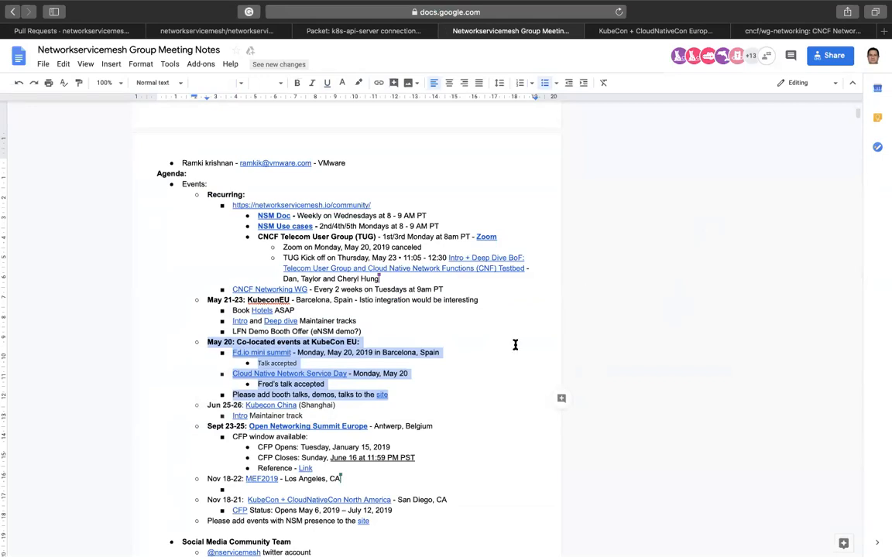
scroll(down, 3)
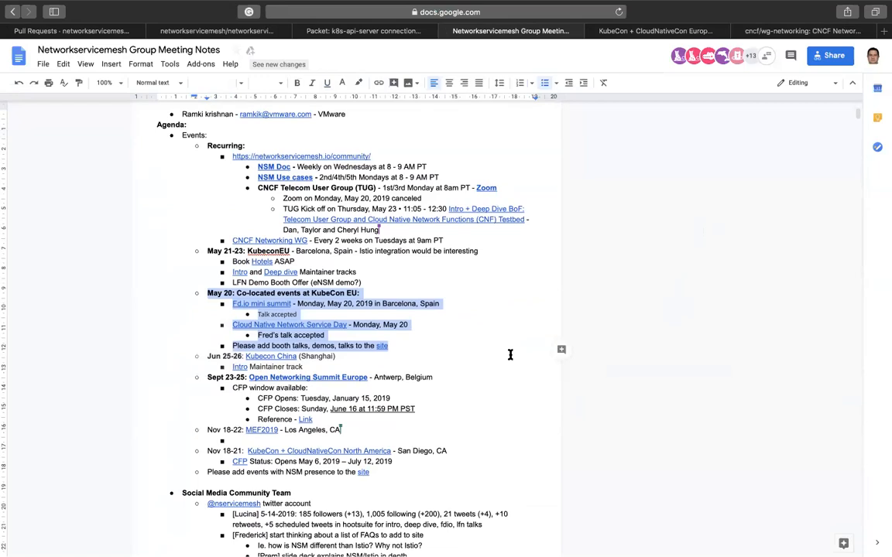
mouse_move(438, 395)
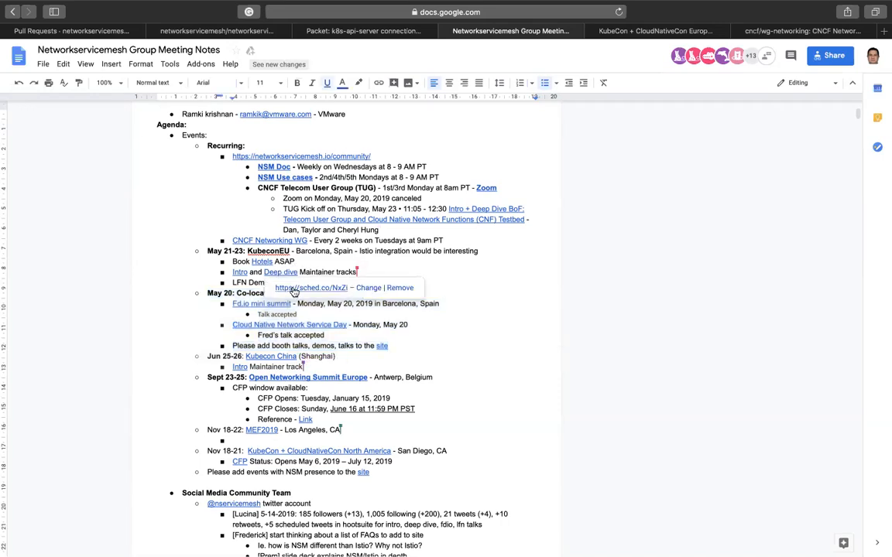
Step: Review the Deep Dive: Network Service Mesh Sched page (May 22, 11:55), then return to the notes
click(309, 288)
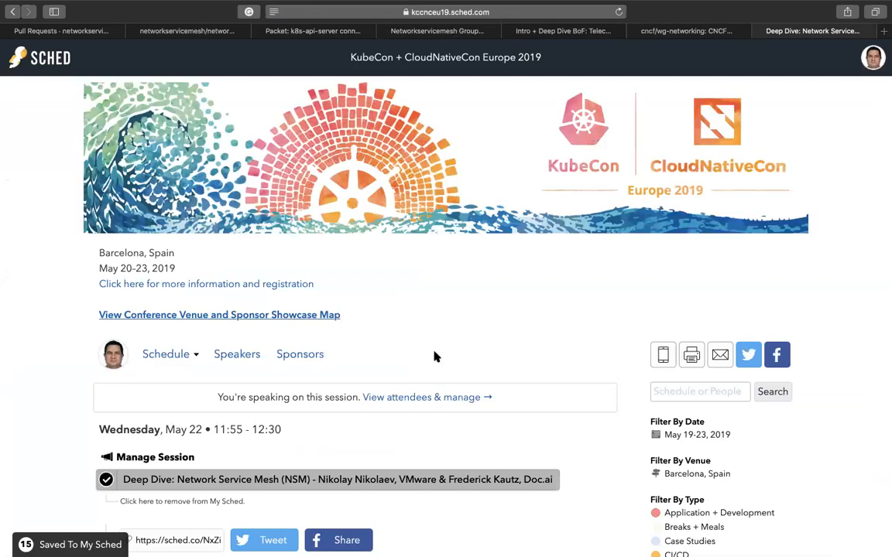
scroll(down, 3)
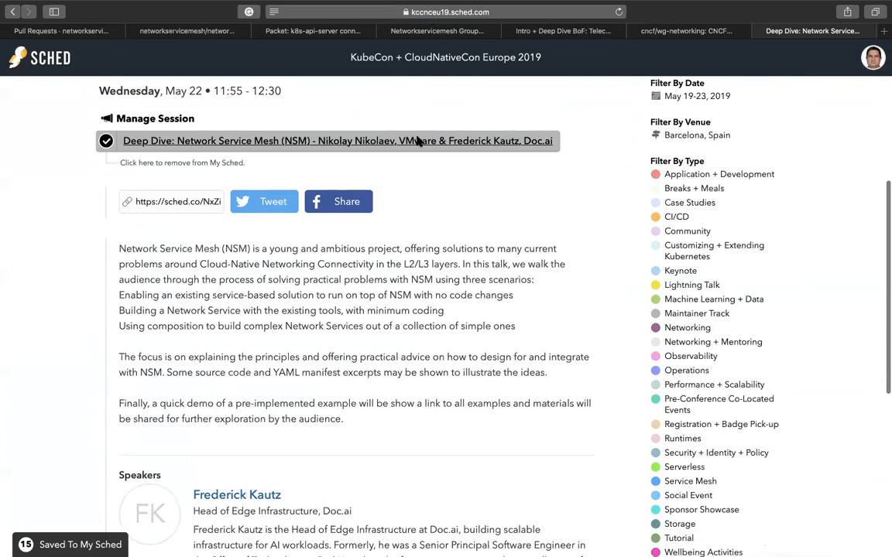
mouse_move(485, 161)
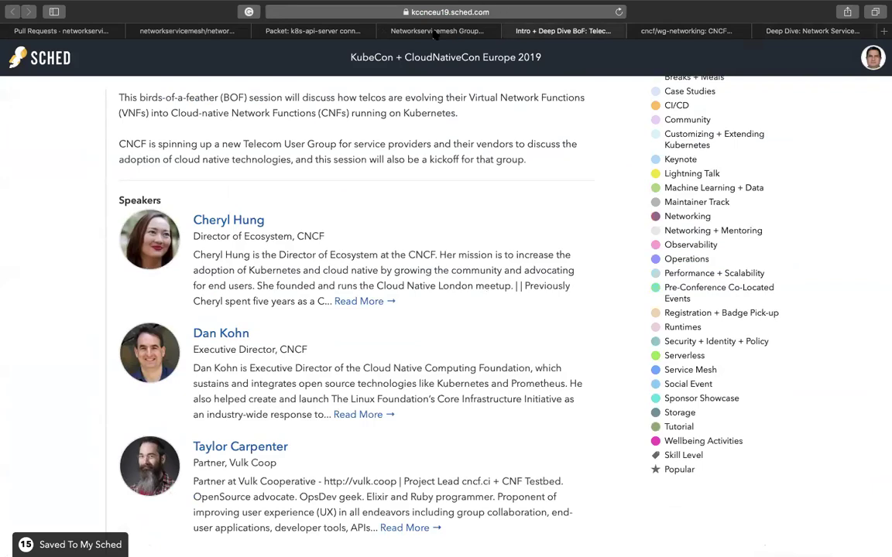
mouse_move(269, 72)
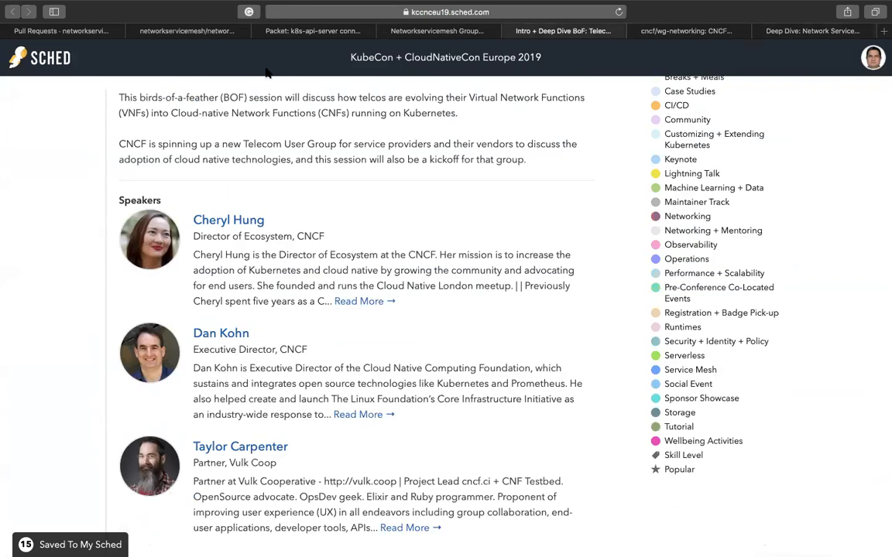
scroll(down, 3)
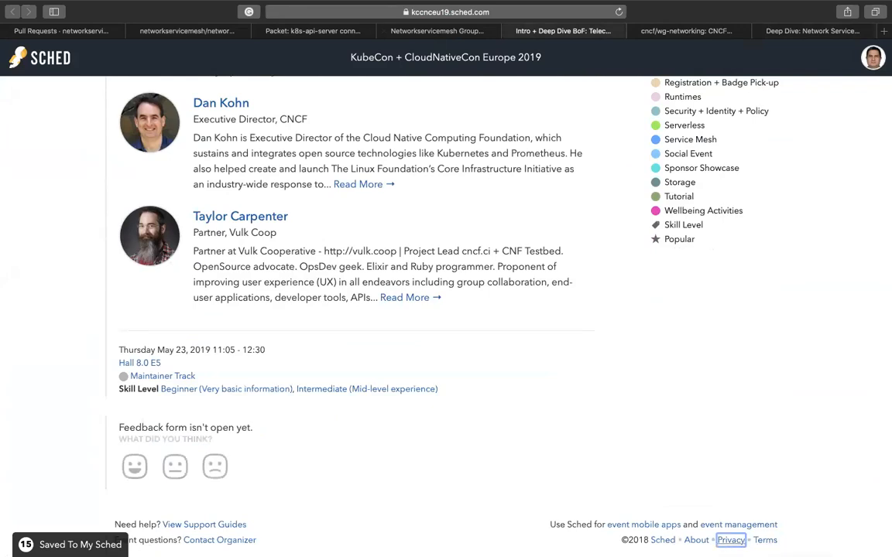
click(312, 30)
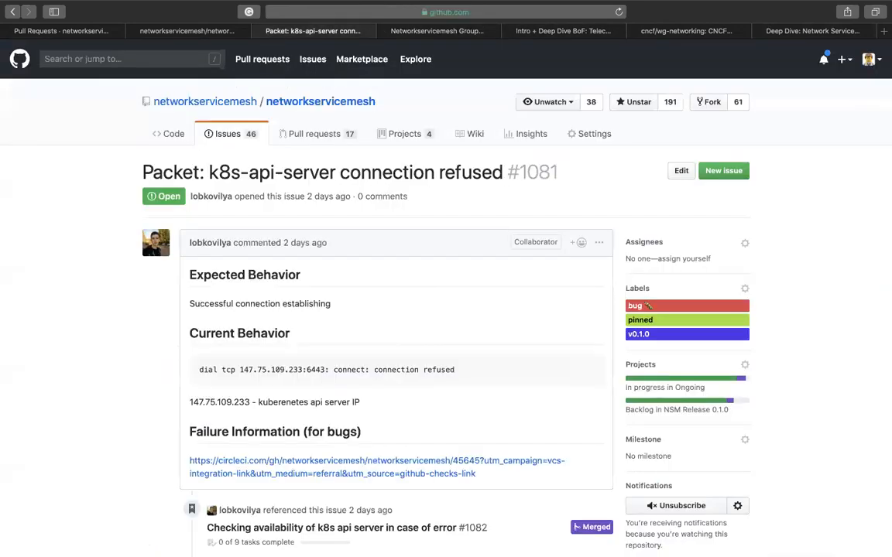
click(438, 31)
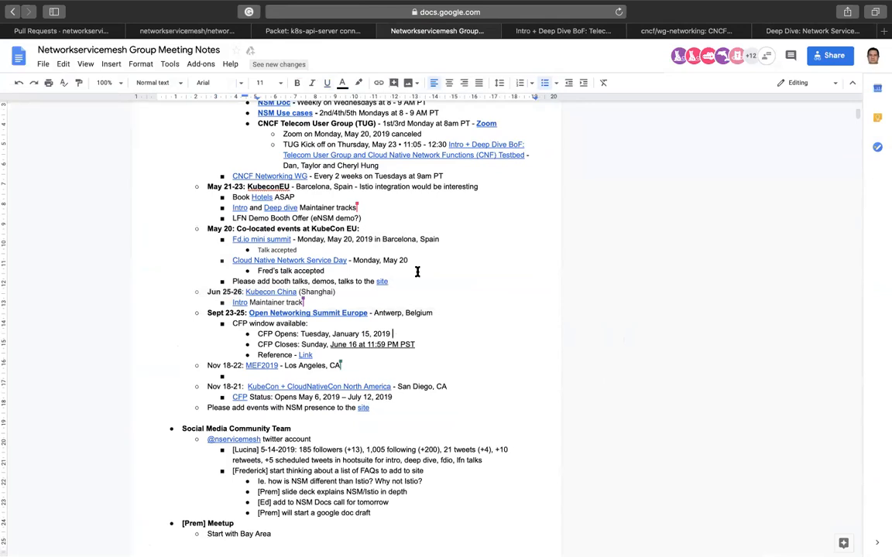
mouse_move(421, 313)
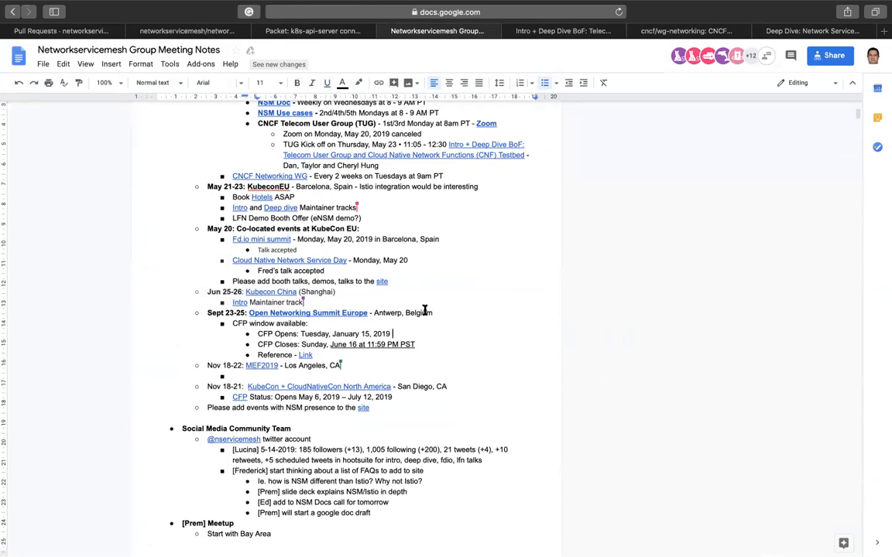
scroll(down, 3)
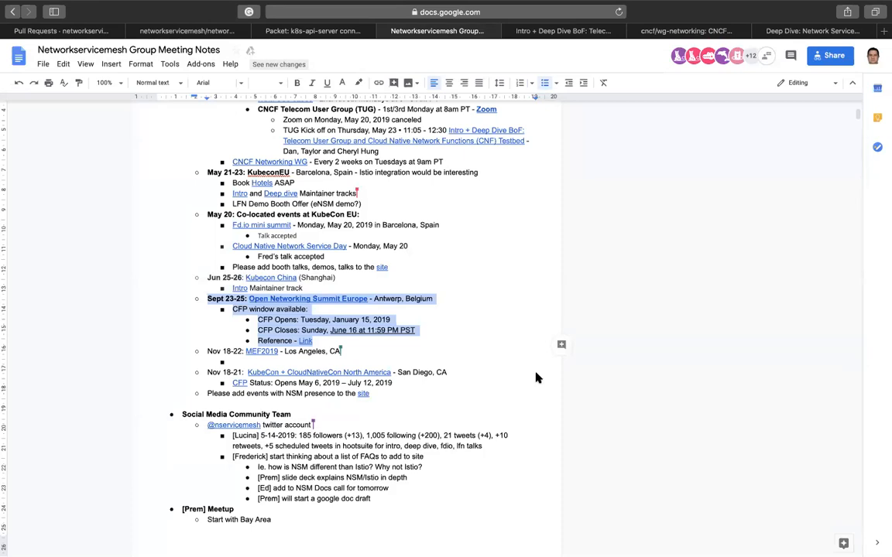
scroll(down, 3)
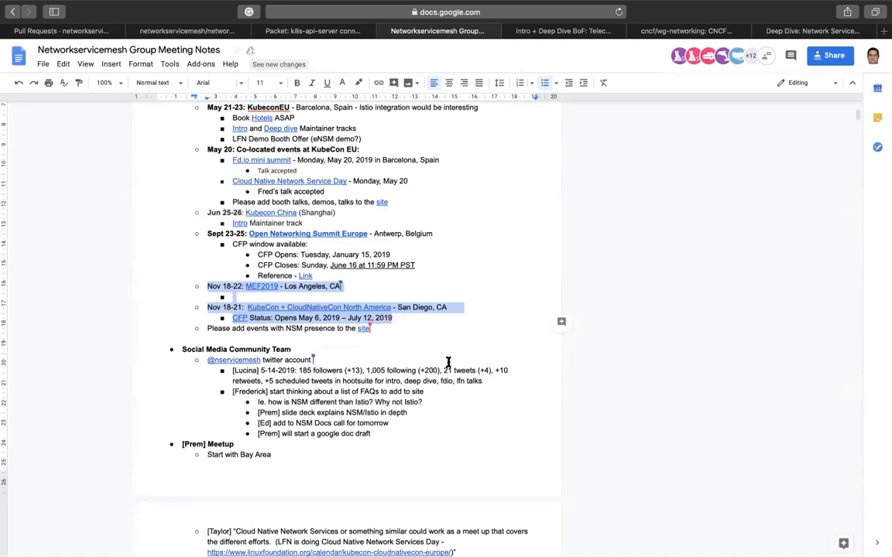
scroll(down, 3)
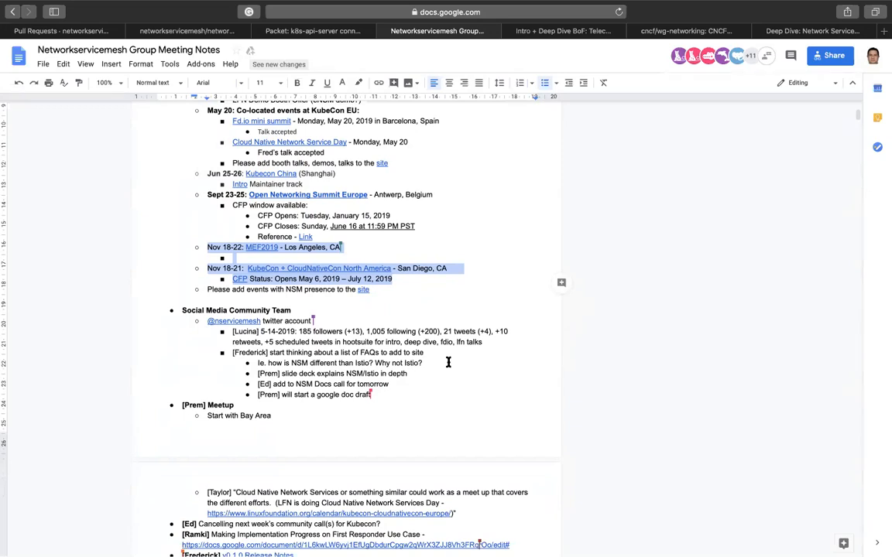
mouse_move(428, 447)
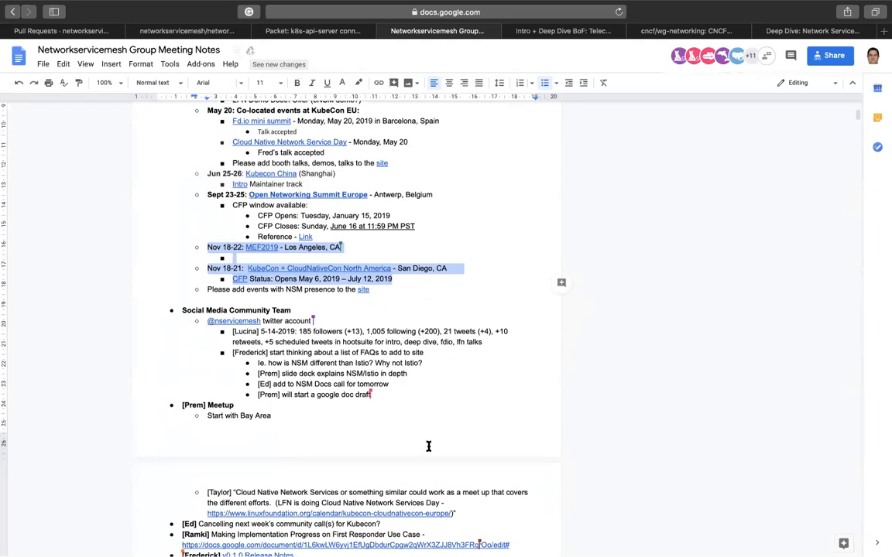
scroll(down, 3)
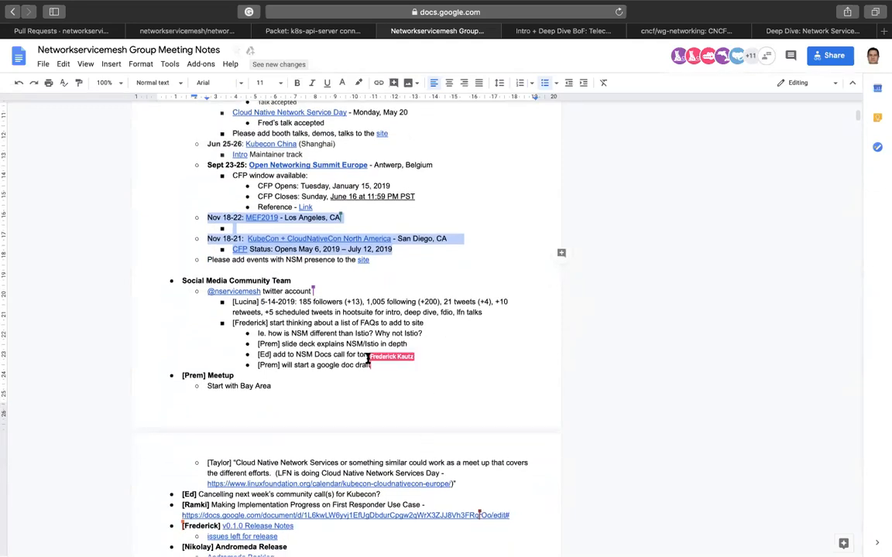
mouse_move(376, 322)
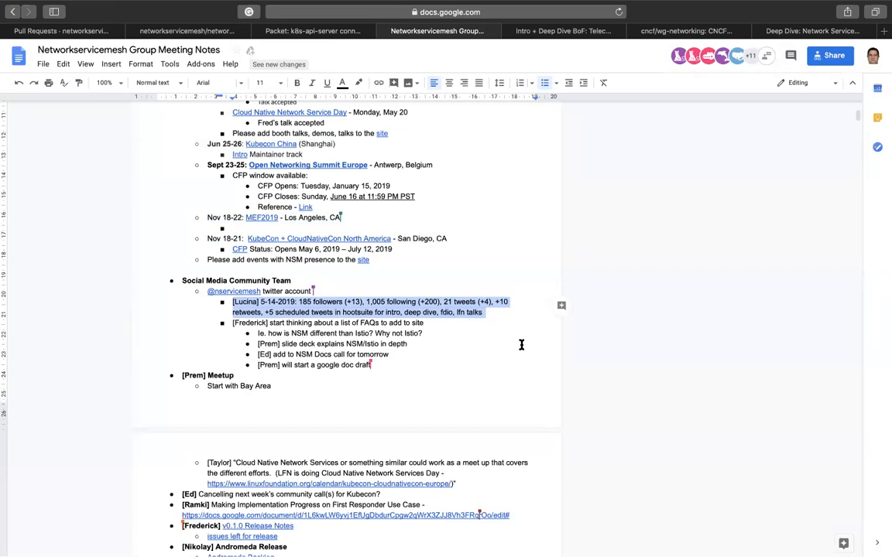
scroll(down, 3)
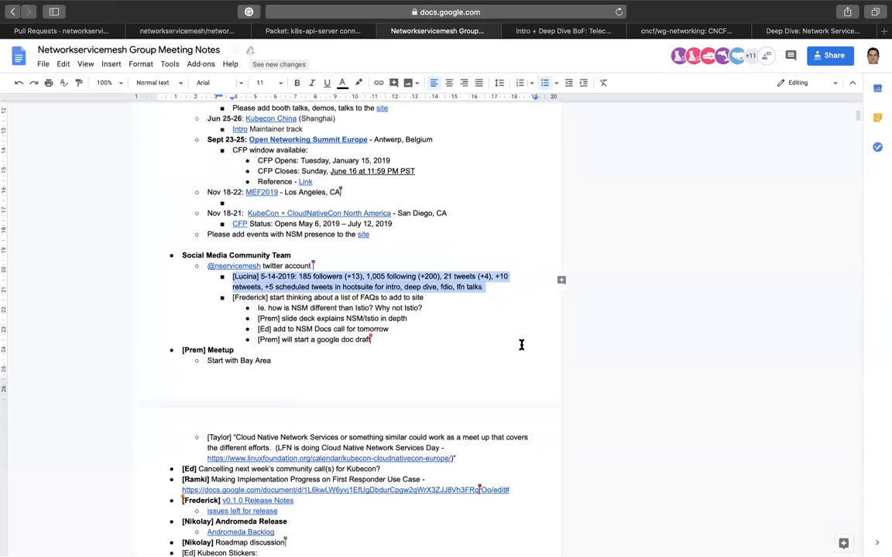
scroll(down, 3)
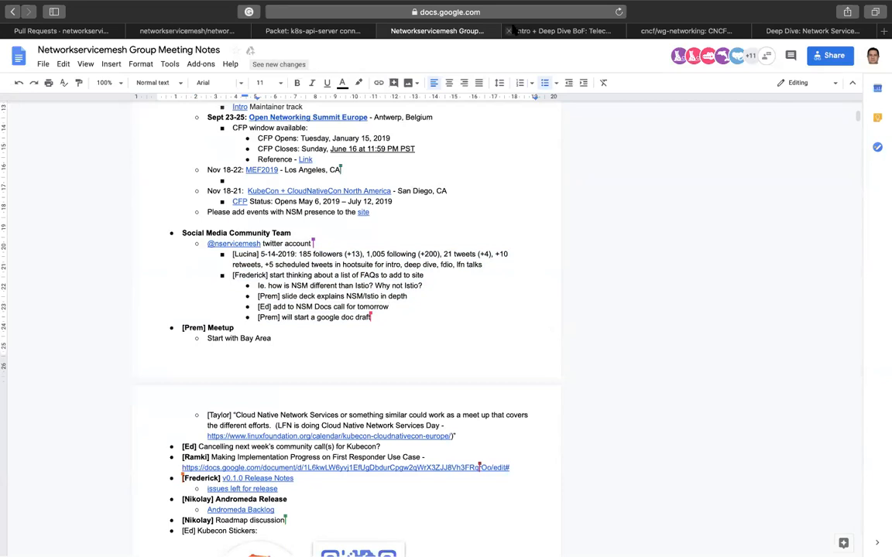
Step: Close the BoF session page and scroll to Ed's request to add NSM events to the site
click(508, 31)
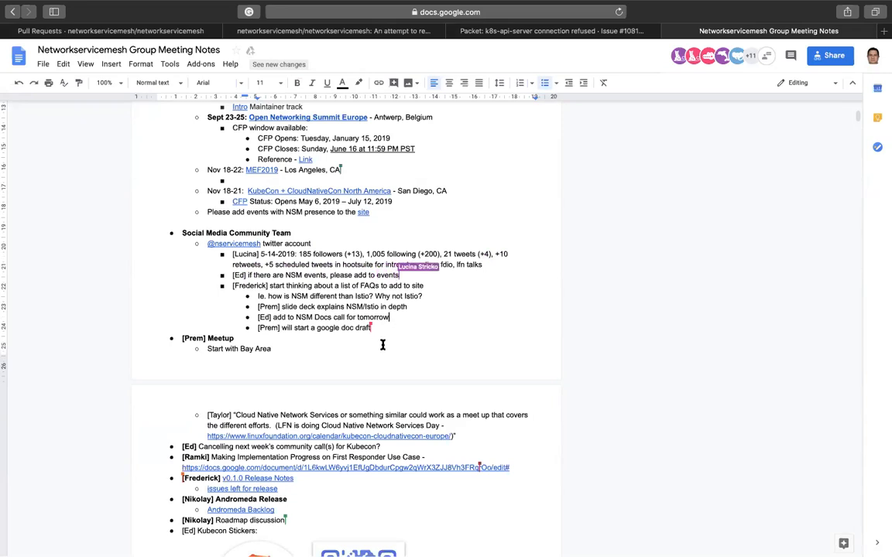
scroll(down, 3)
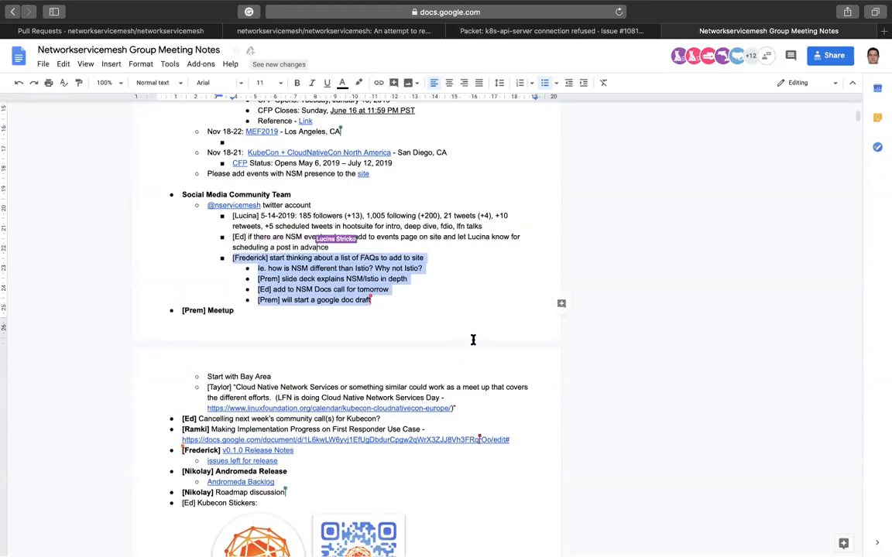
Step: Scroll down to the new '[Ed] CI stabilization' agenda item and the NSM events question
scroll(down, 3)
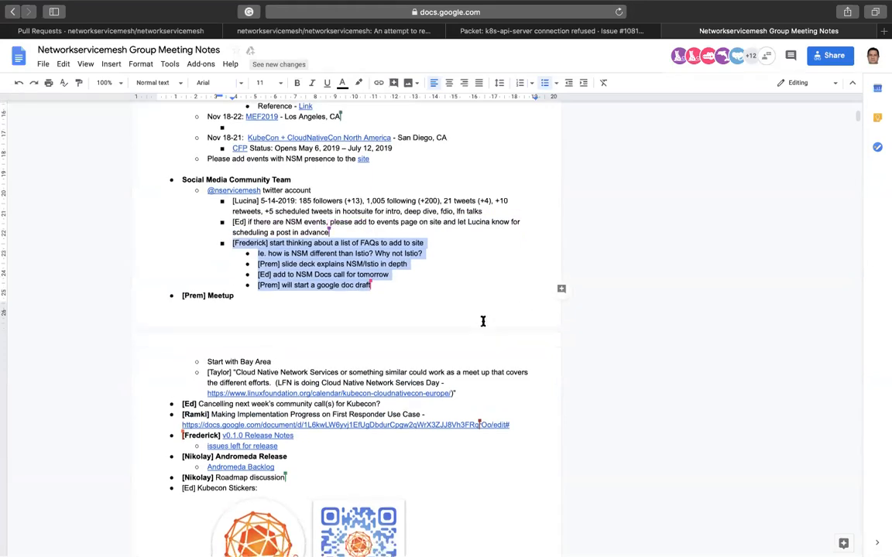
scroll(down, 3)
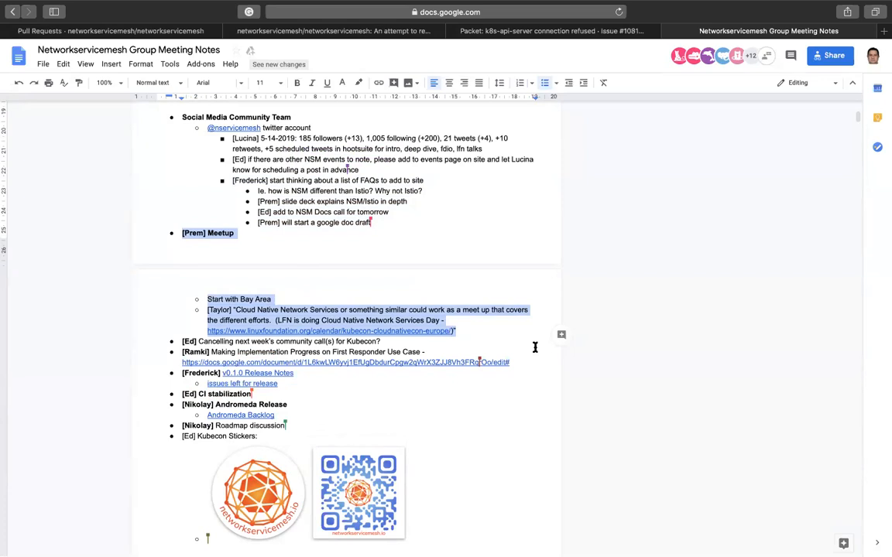
mouse_move(619, 431)
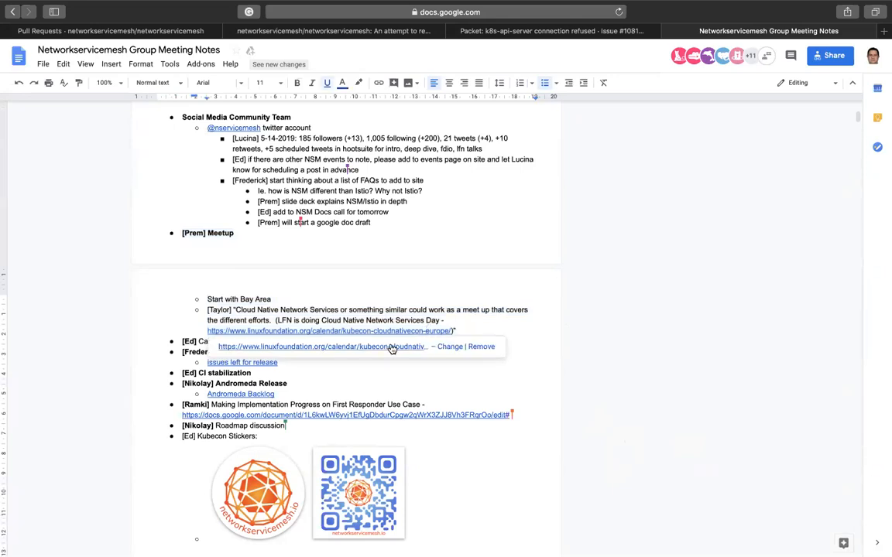
click(335, 333)
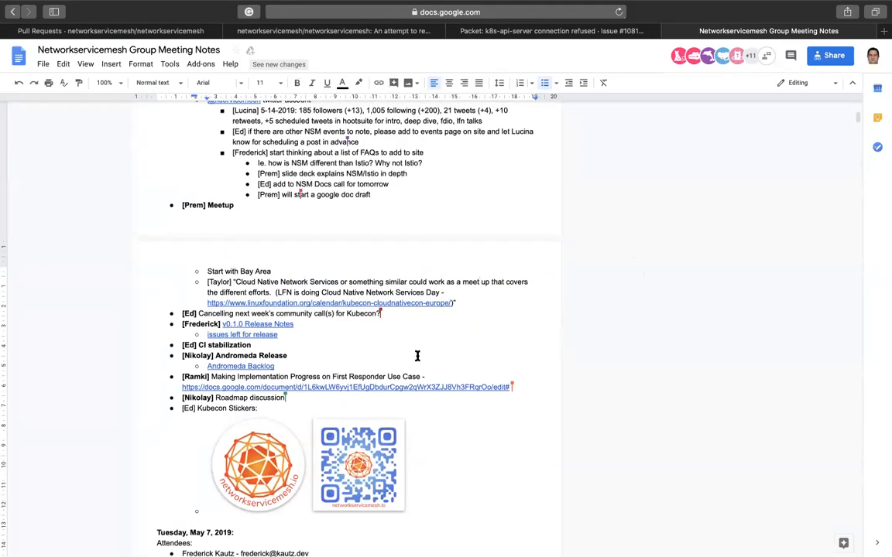
scroll(down, 3)
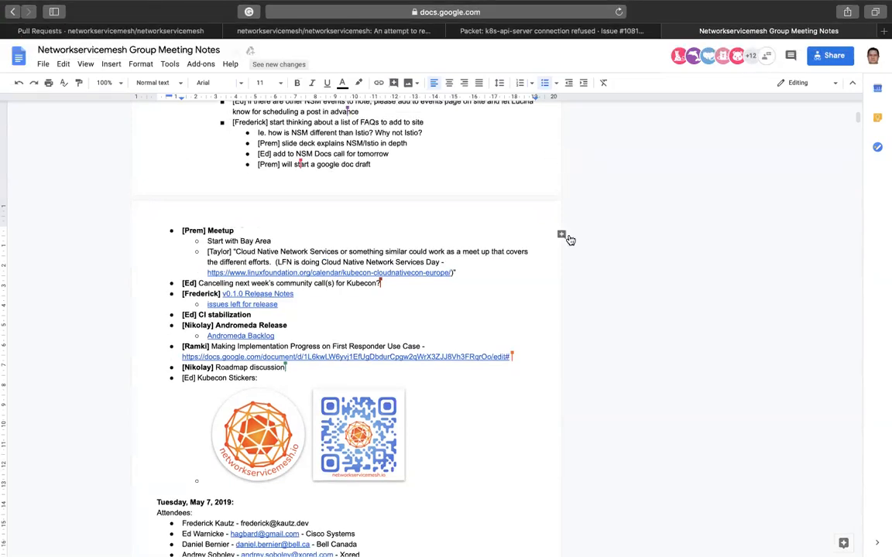
scroll(down, 3)
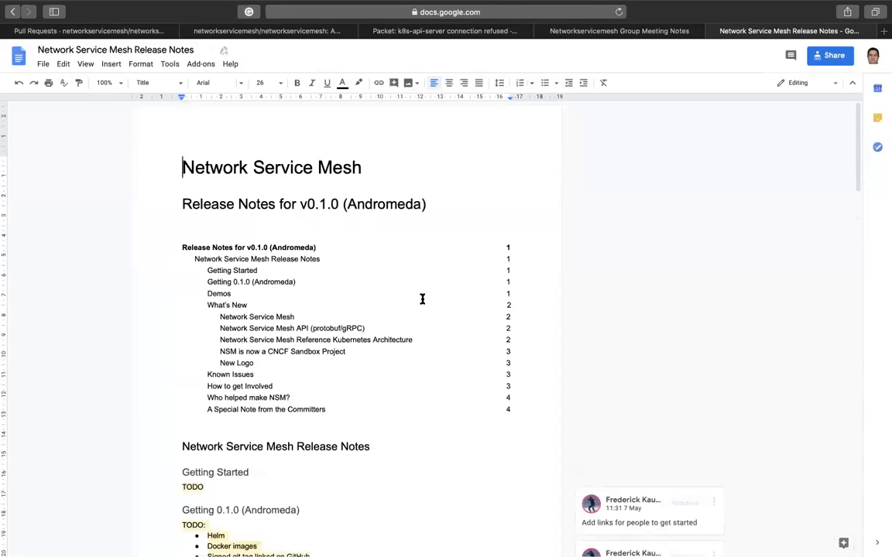
scroll(down, 3)
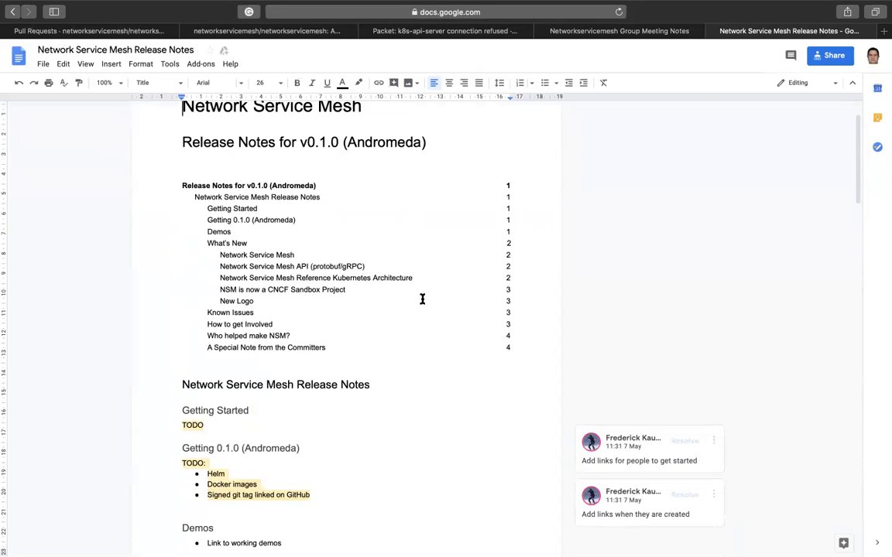
scroll(down, 3)
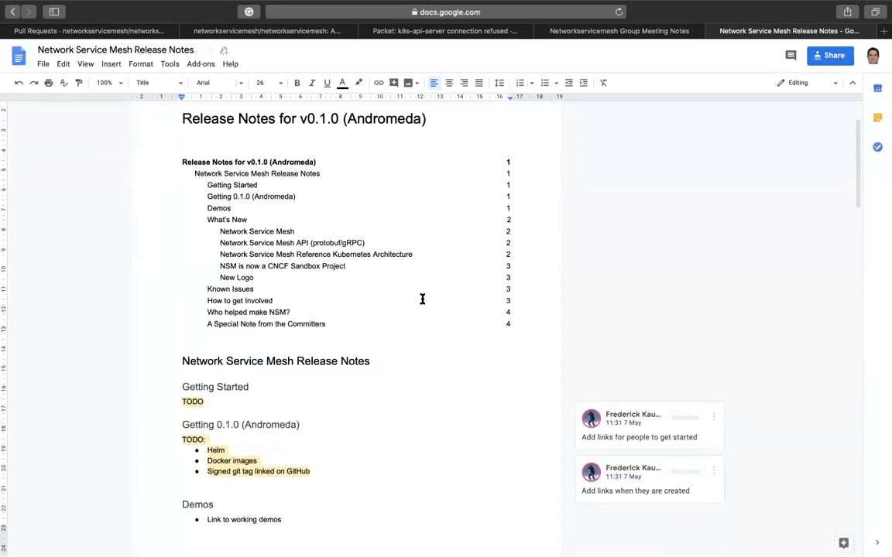
scroll(down, 3)
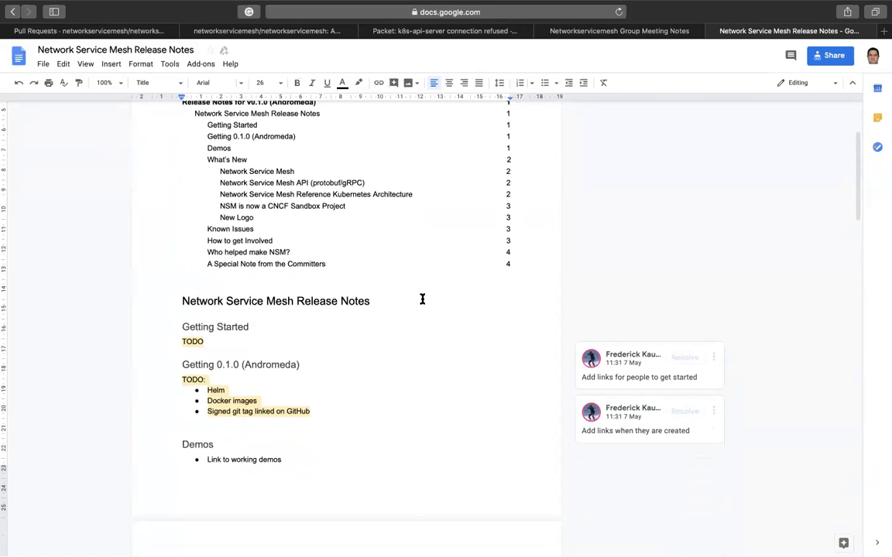
scroll(down, 3)
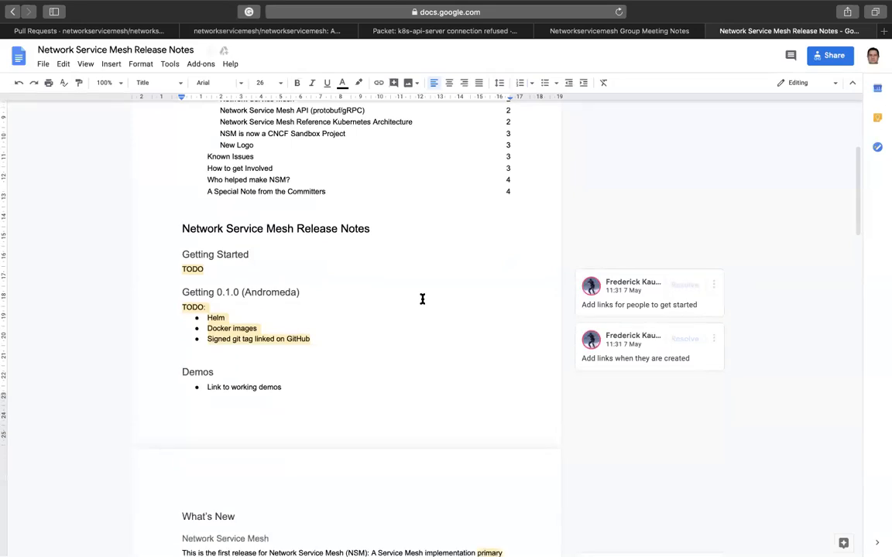
scroll(down, 3)
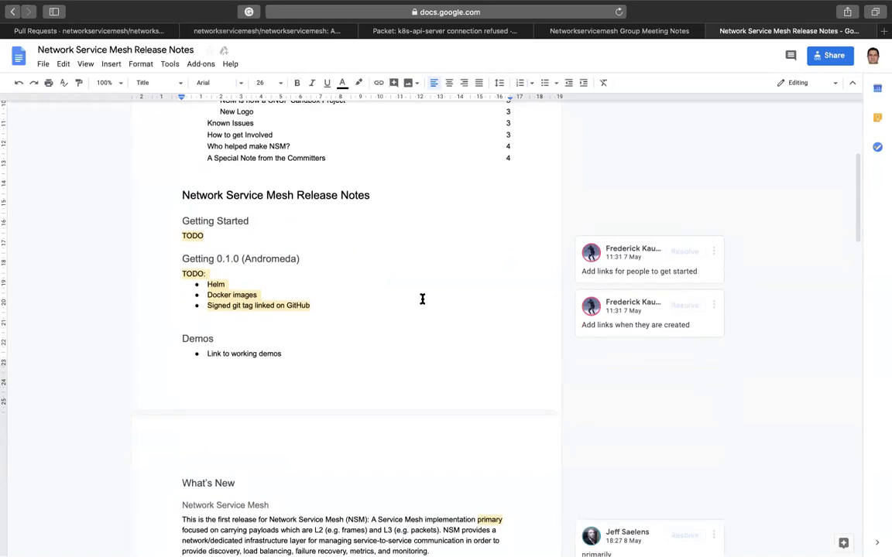
scroll(down, 3)
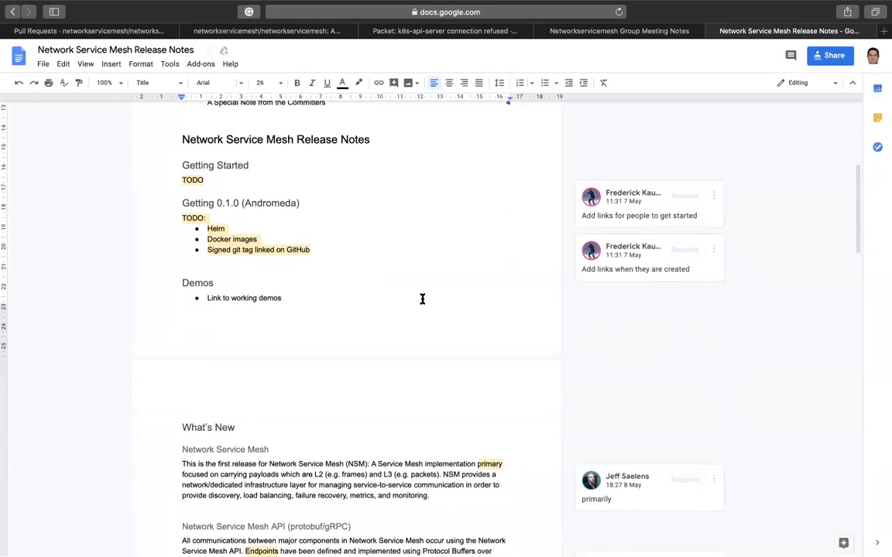
scroll(down, 3)
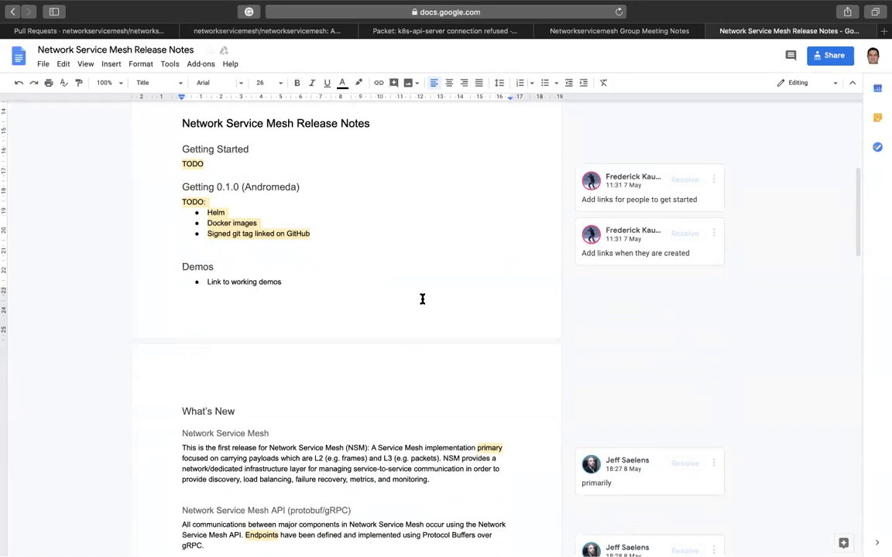
scroll(down, 3)
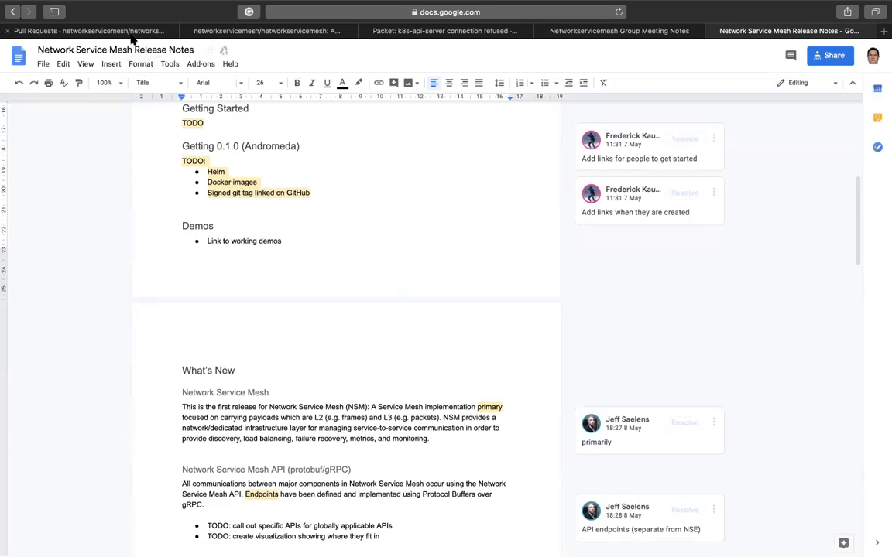
click(89, 31)
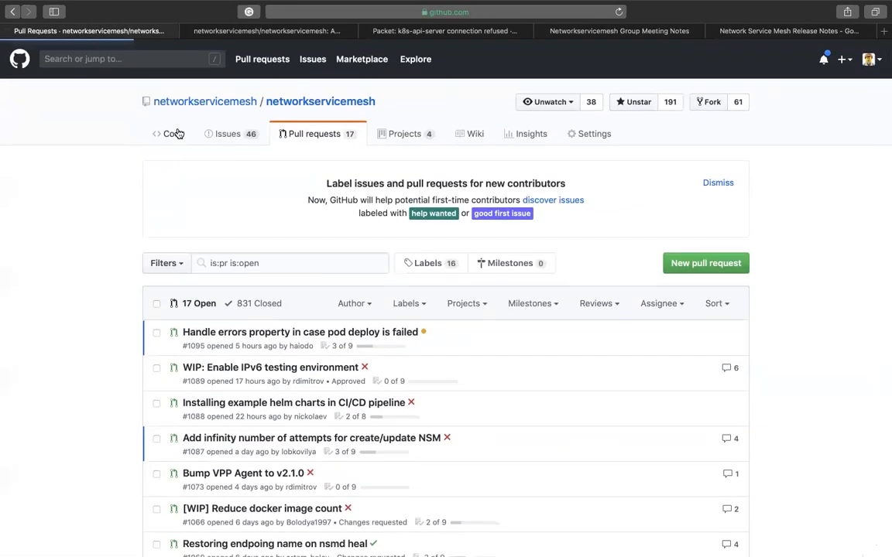
click(168, 133)
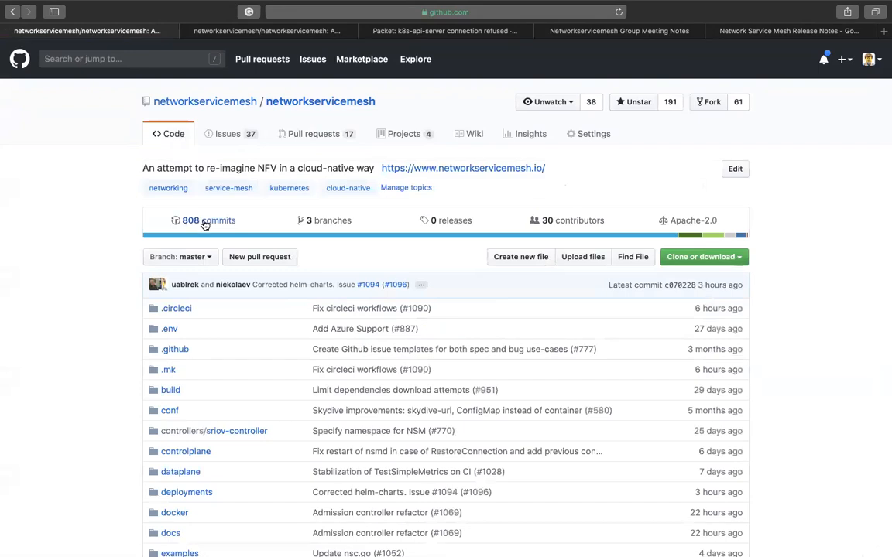
click(203, 221)
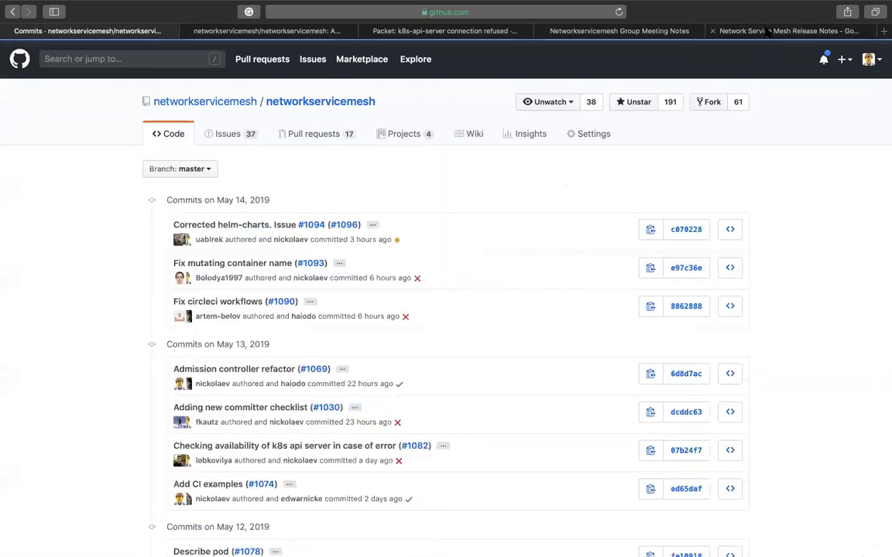
click(788, 31)
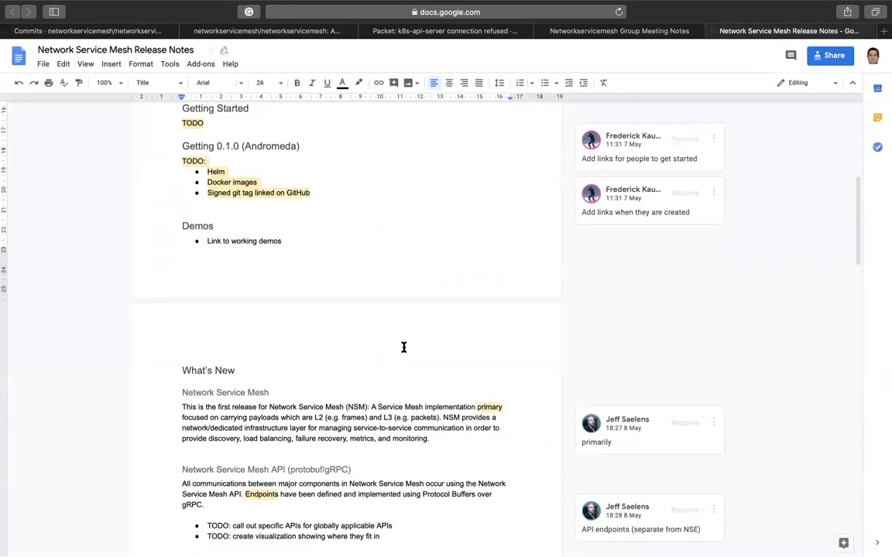
mouse_move(319, 455)
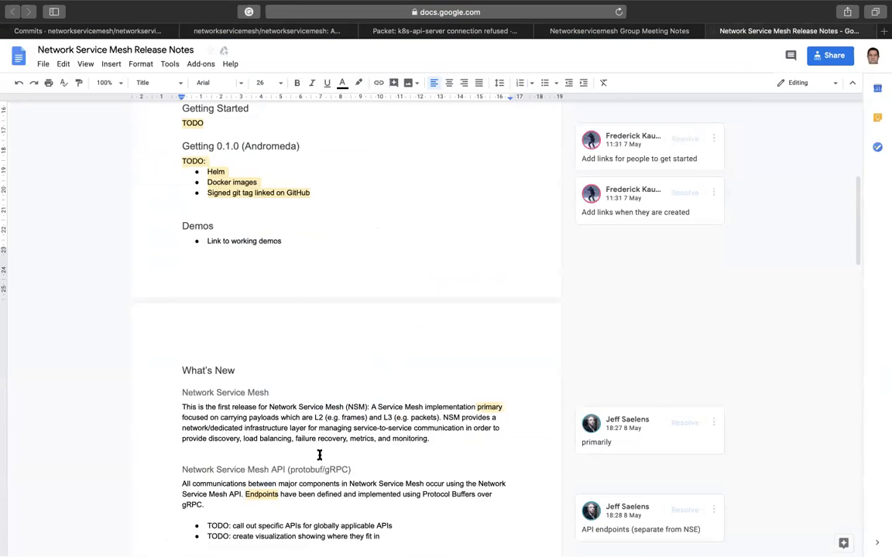
scroll(down, 3)
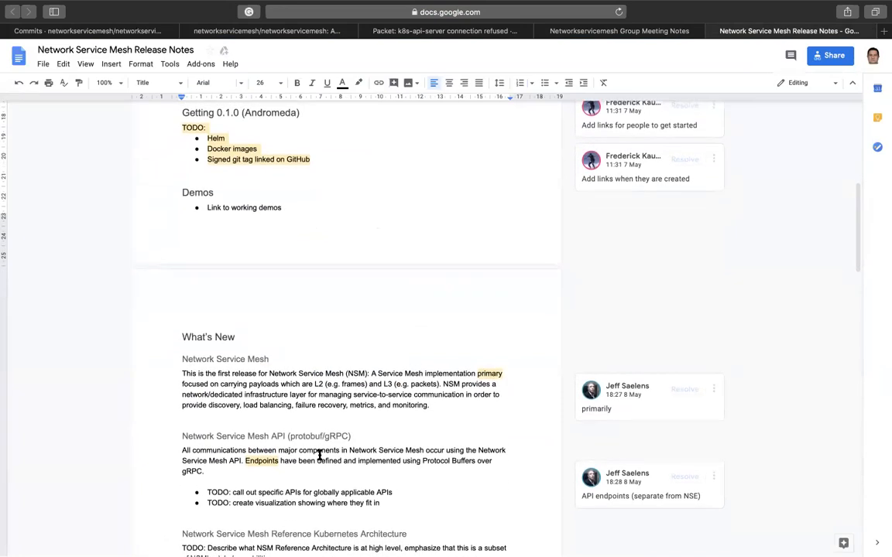
scroll(down, 3)
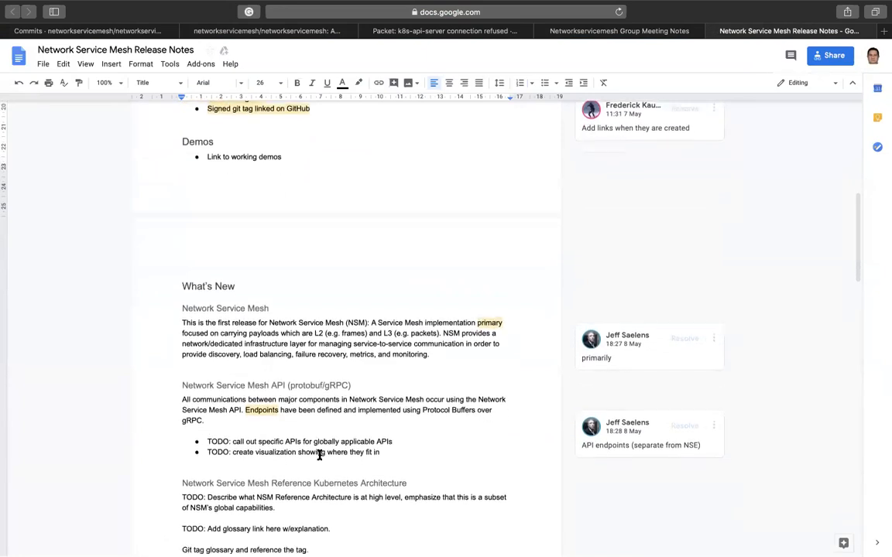
scroll(down, 3)
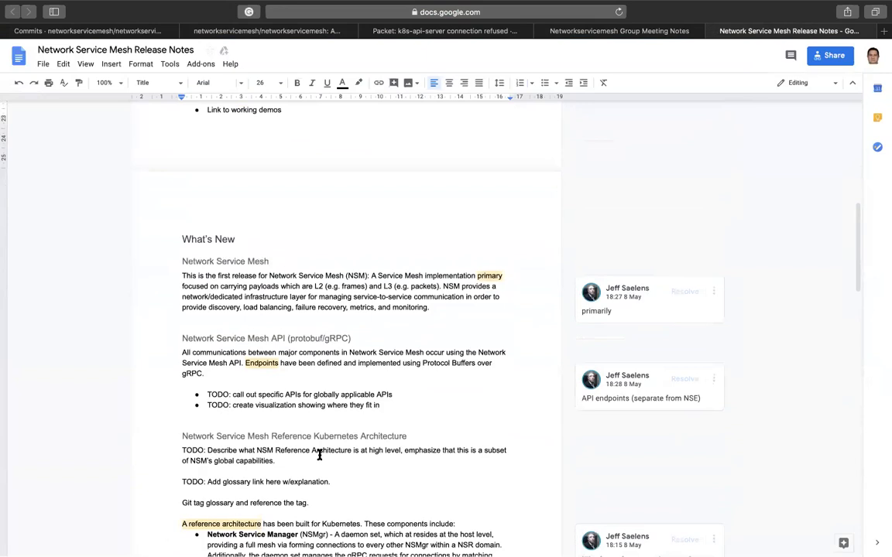
scroll(down, 3)
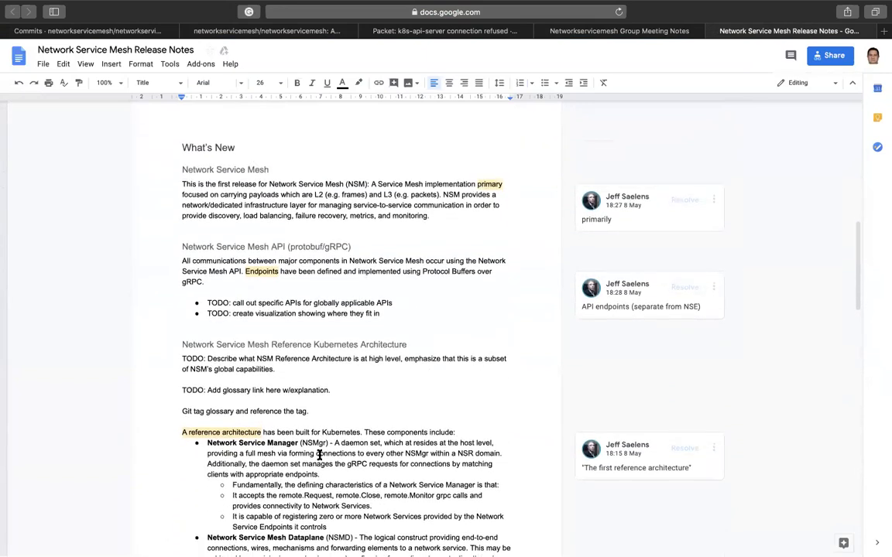
scroll(down, 3)
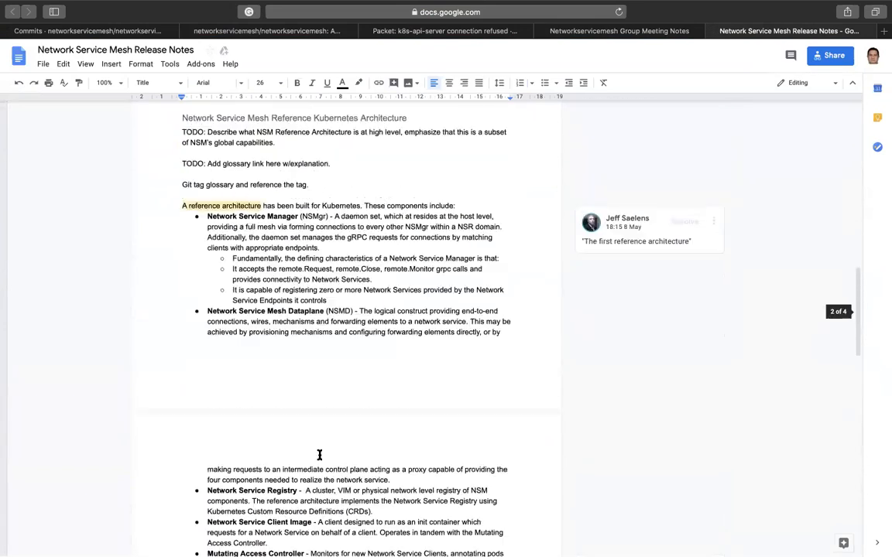
scroll(down, 3)
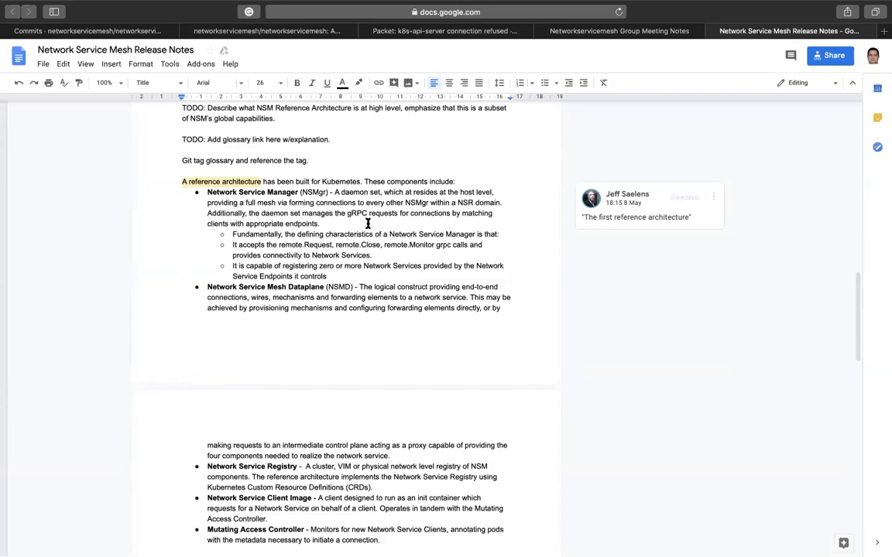
mouse_move(293, 247)
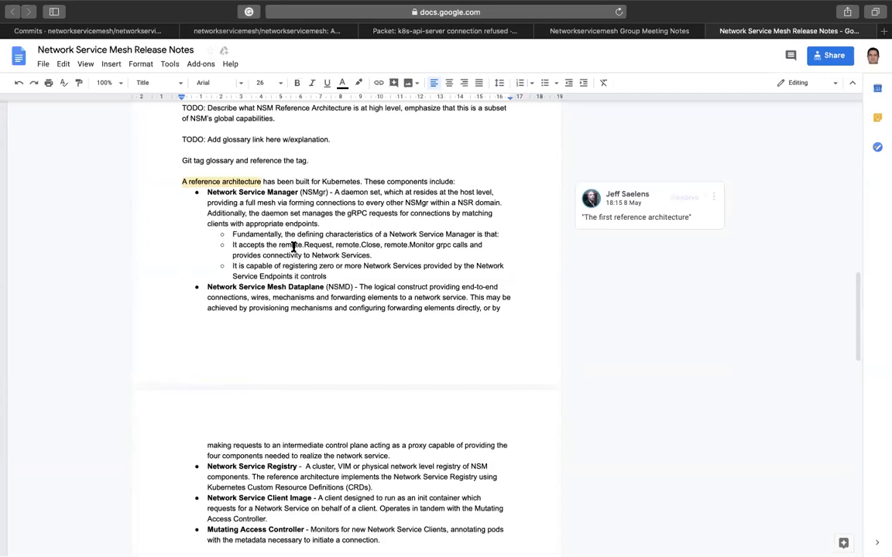
scroll(down, 3)
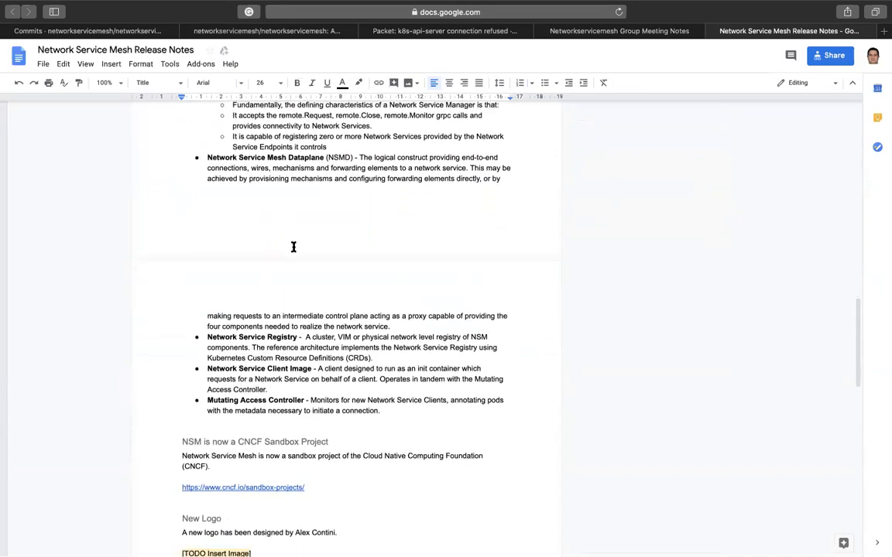
scroll(down, 3)
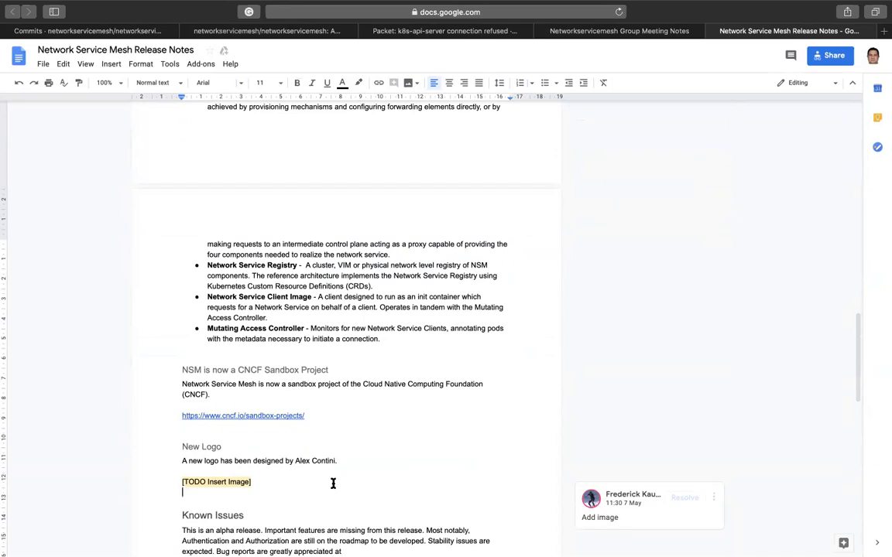
mouse_move(407, 83)
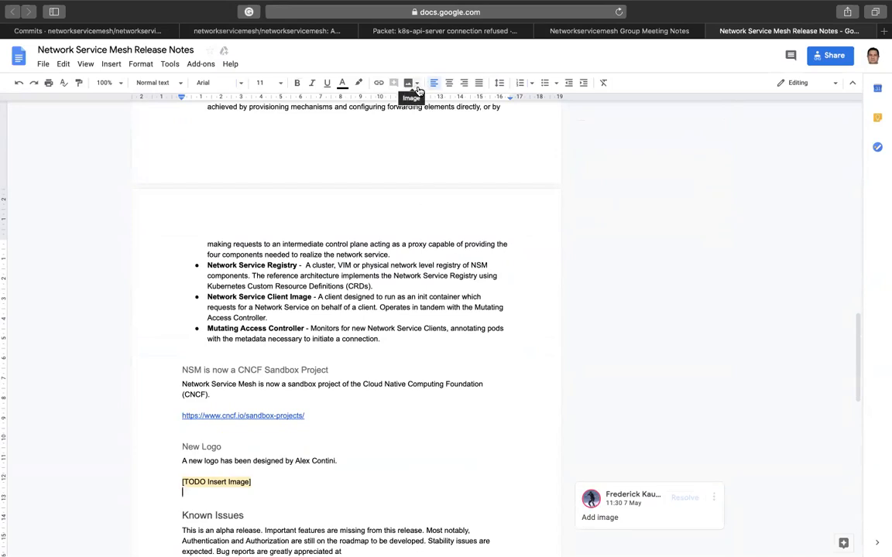
mouse_move(608, 30)
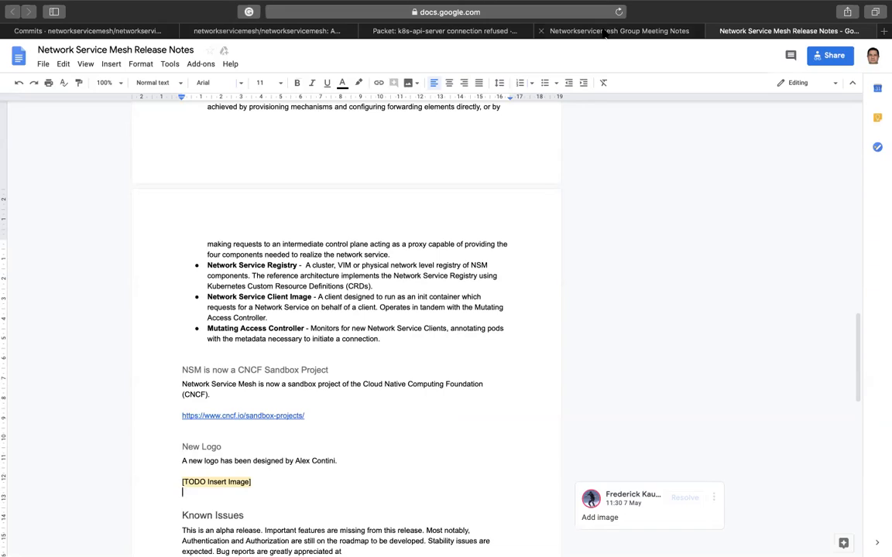
Step: Copy the NSM logo from Group Meeting Notes and place it under [TODO Insert Image] in Release Notes
click(603, 31)
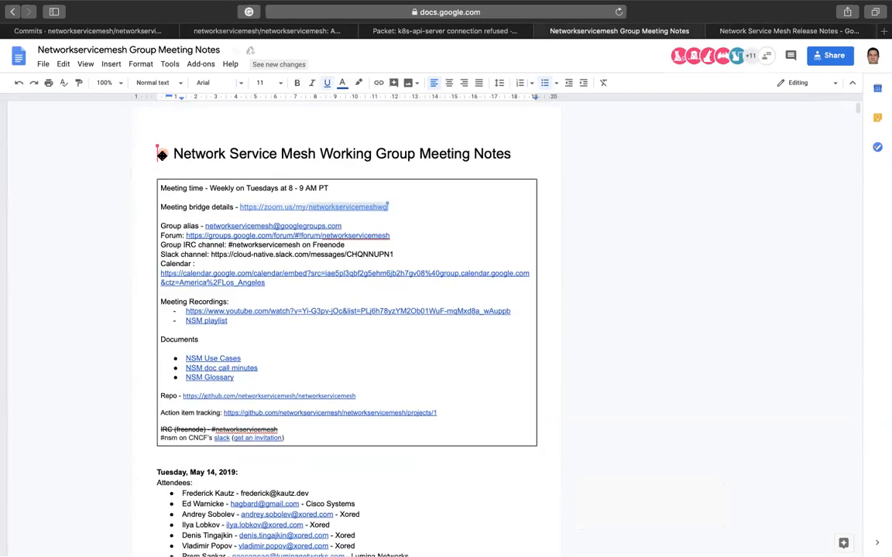
click(159, 153)
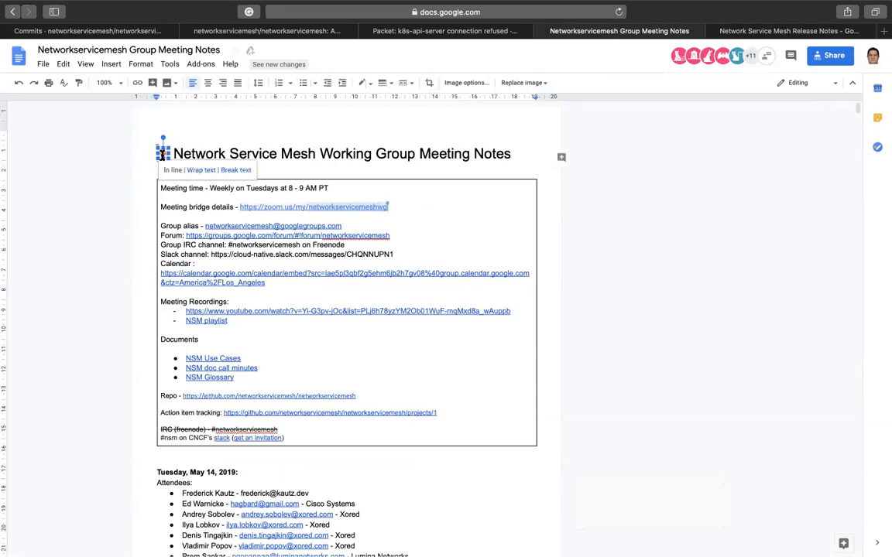
click(795, 31)
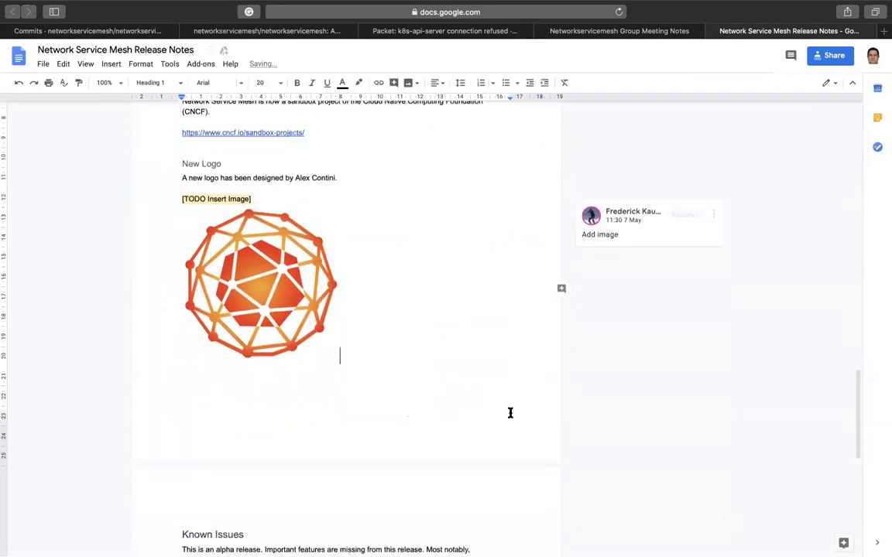
scroll(down, 3)
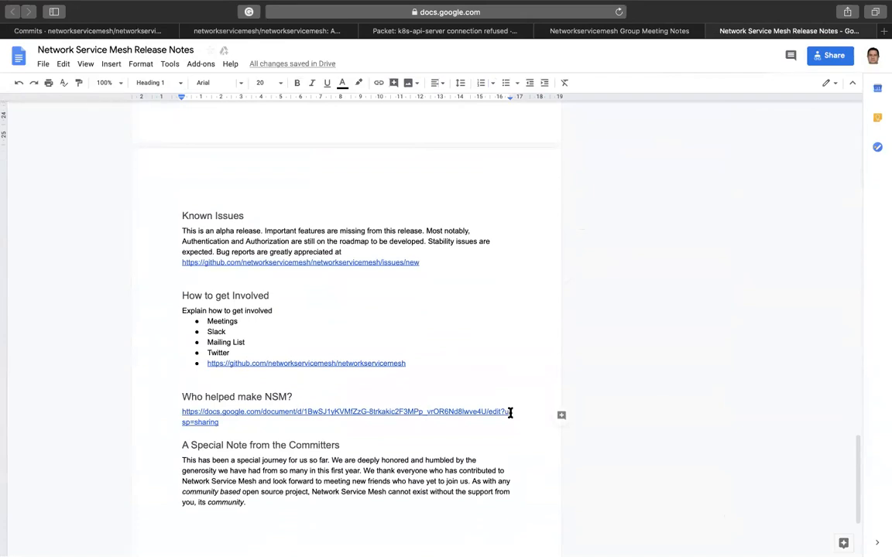
scroll(down, 3)
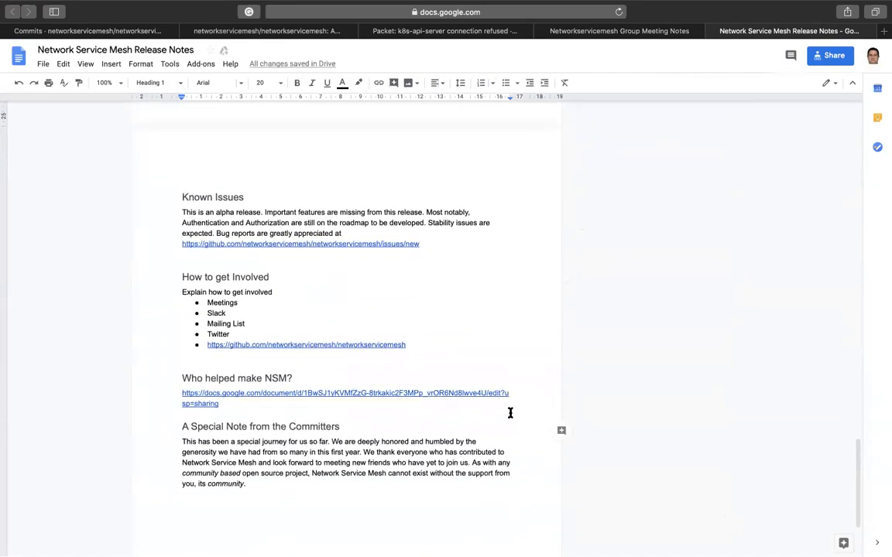
scroll(down, 3)
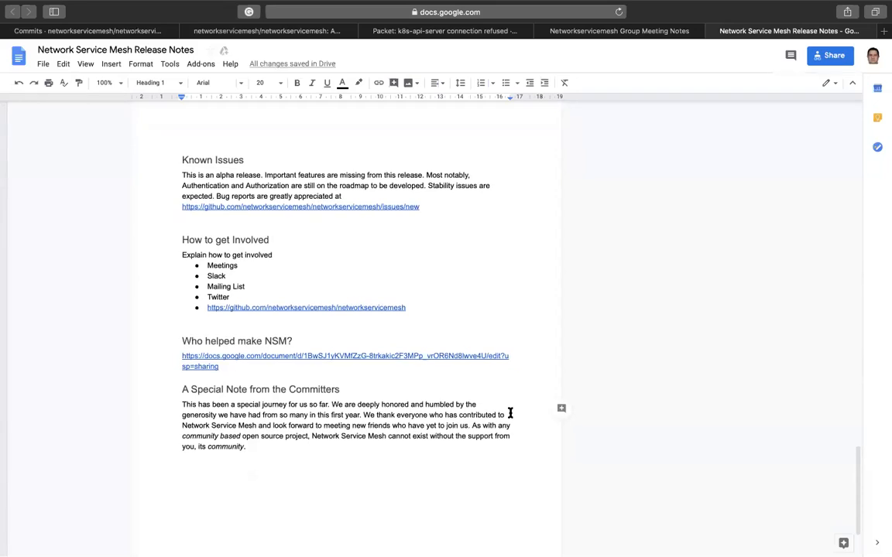
mouse_move(267, 356)
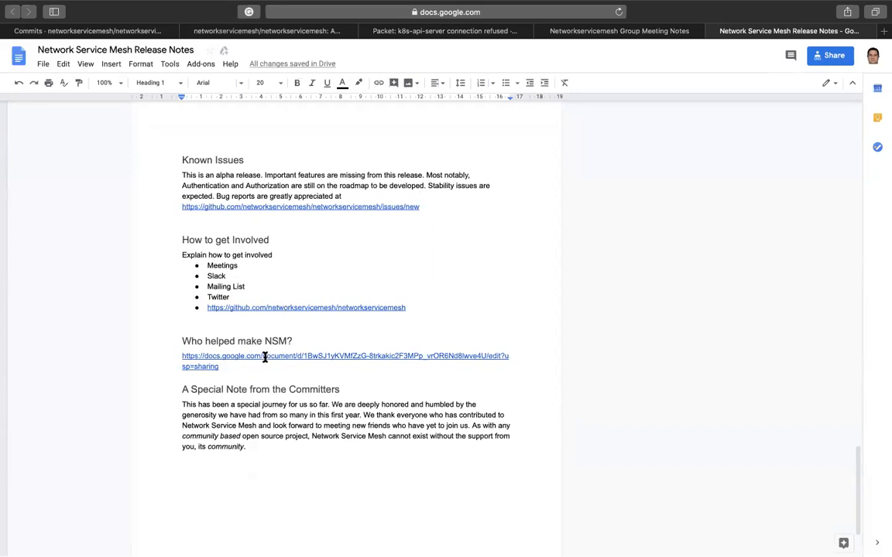
Step: Follow the 'Who helped make NSM?' link to the contributors document
click(265, 360)
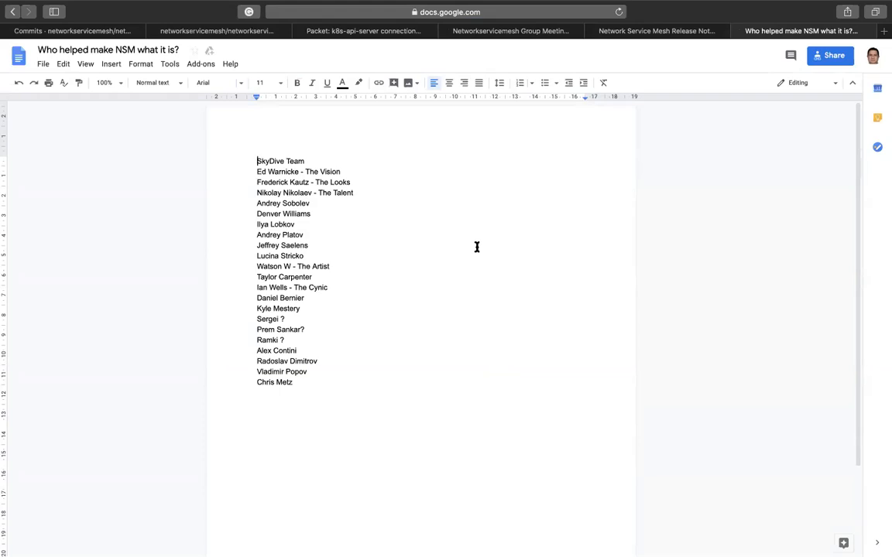
mouse_move(382, 286)
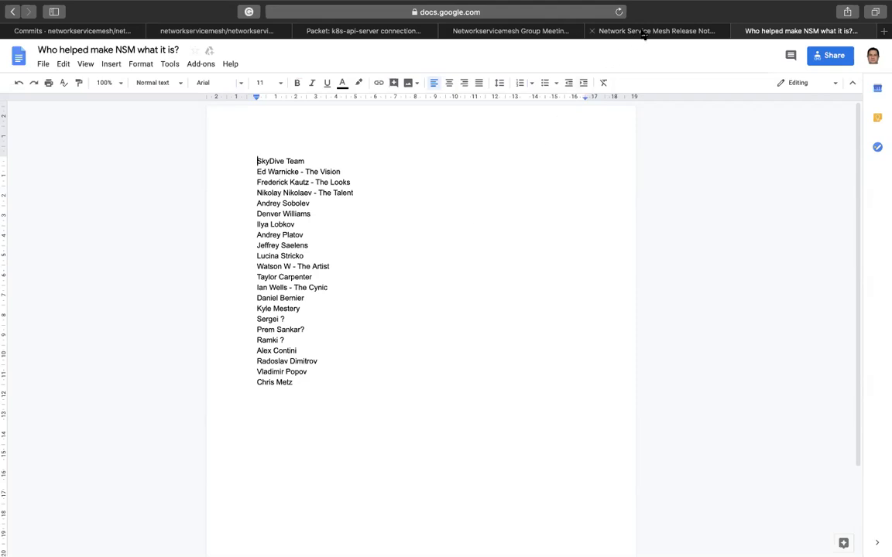
mouse_move(645, 31)
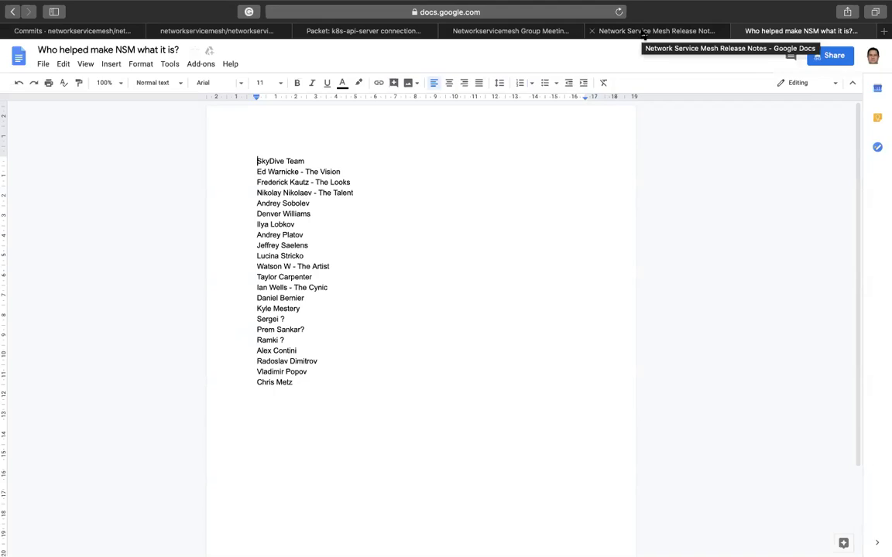
click(655, 31)
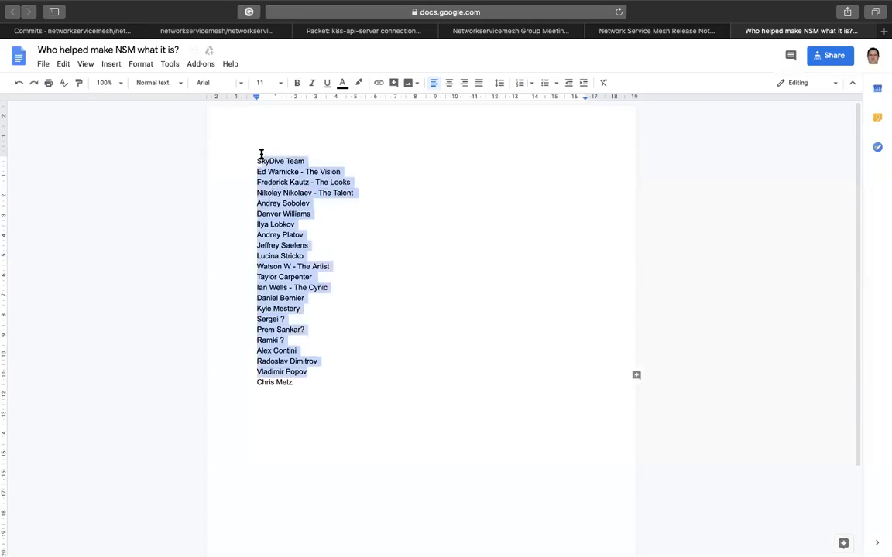
mouse_move(401, 250)
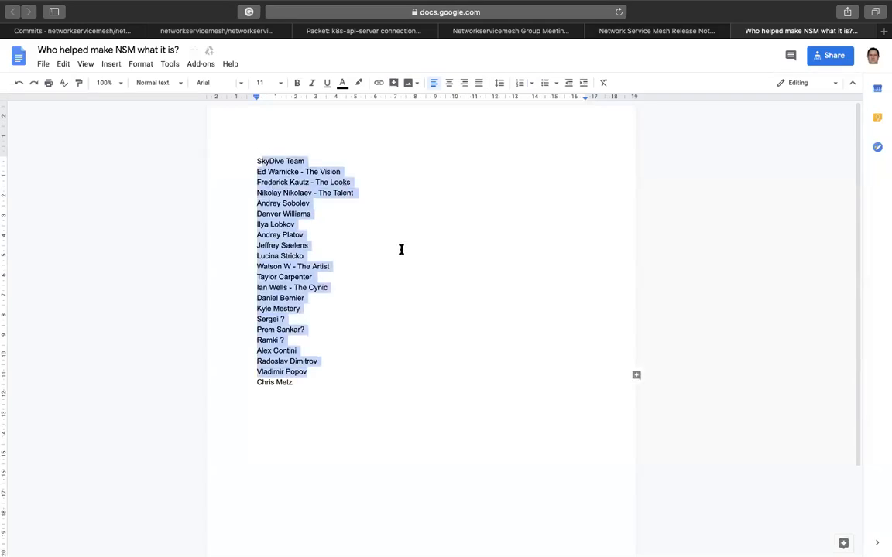
mouse_move(417, 120)
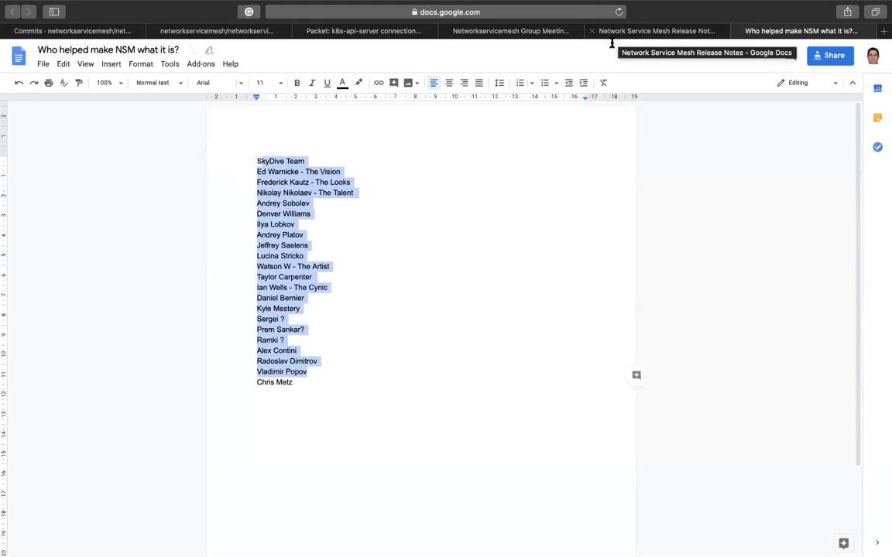
click(329, 381)
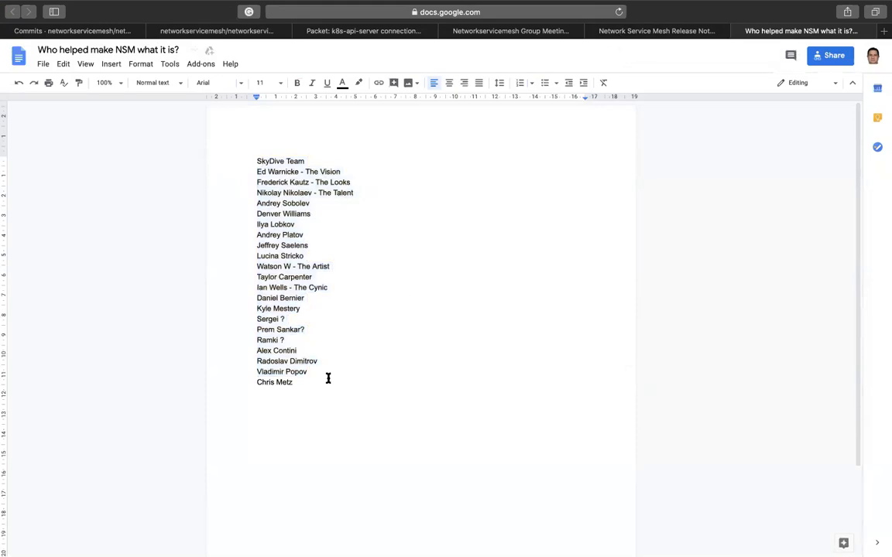
mouse_move(324, 384)
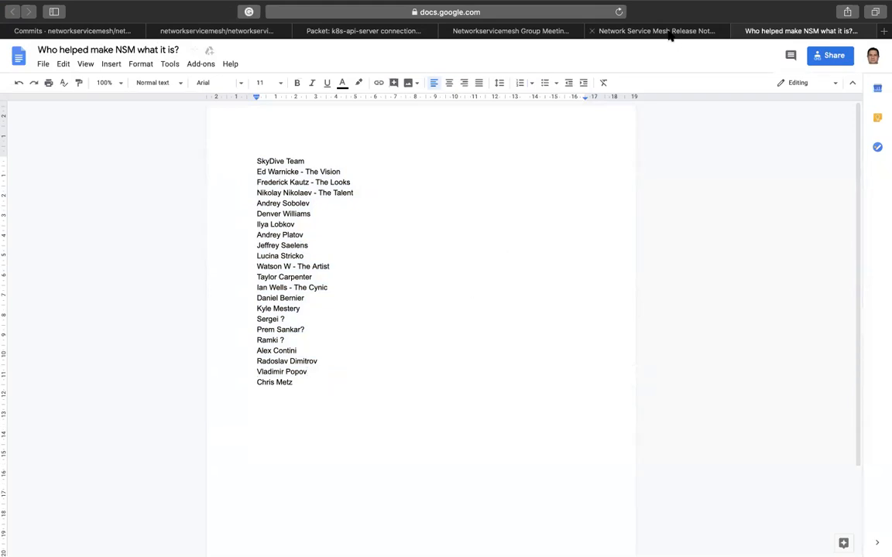
Step: Scroll the Group Meeting Notes agenda down to the Kubecon stickers, then go back to Release Notes
click(657, 31)
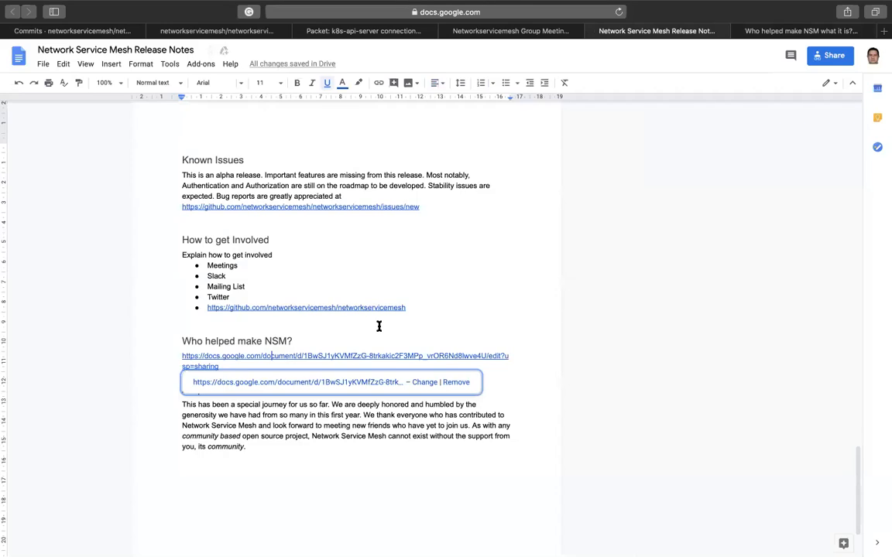
mouse_move(467, 206)
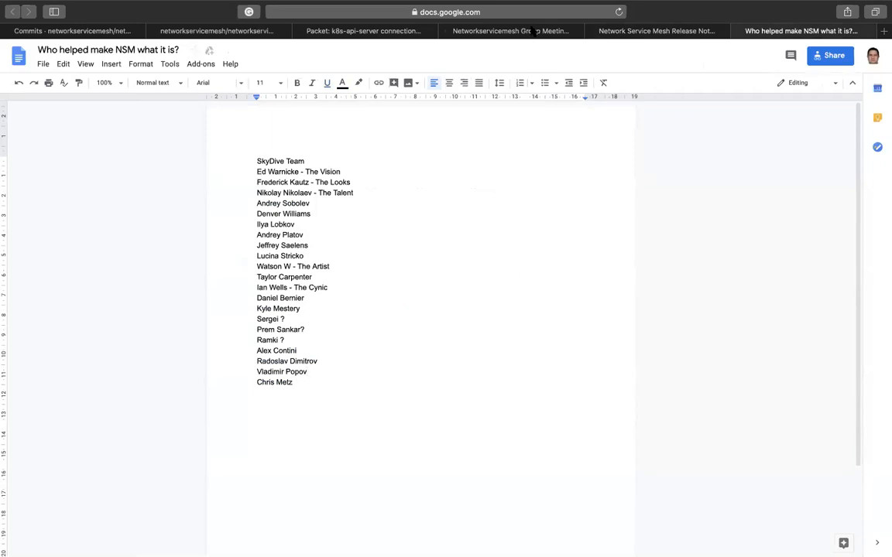
click(492, 31)
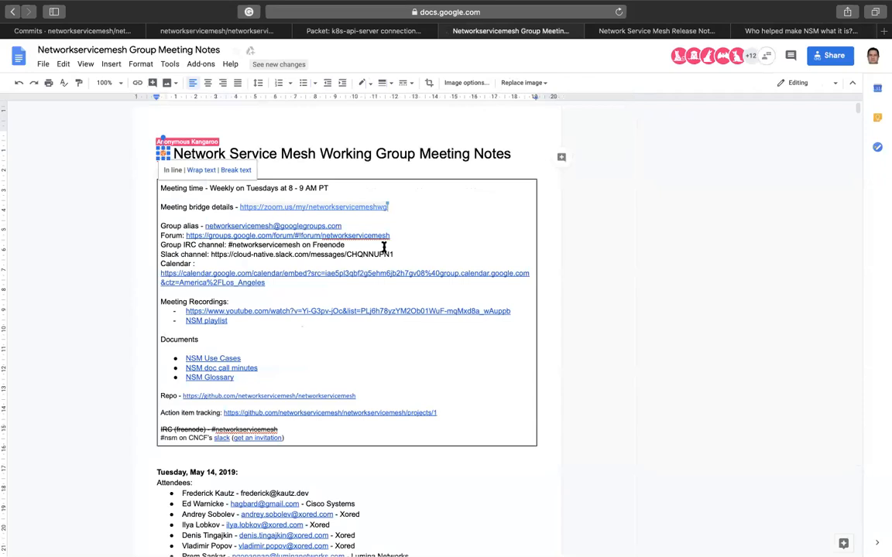
scroll(down, 3)
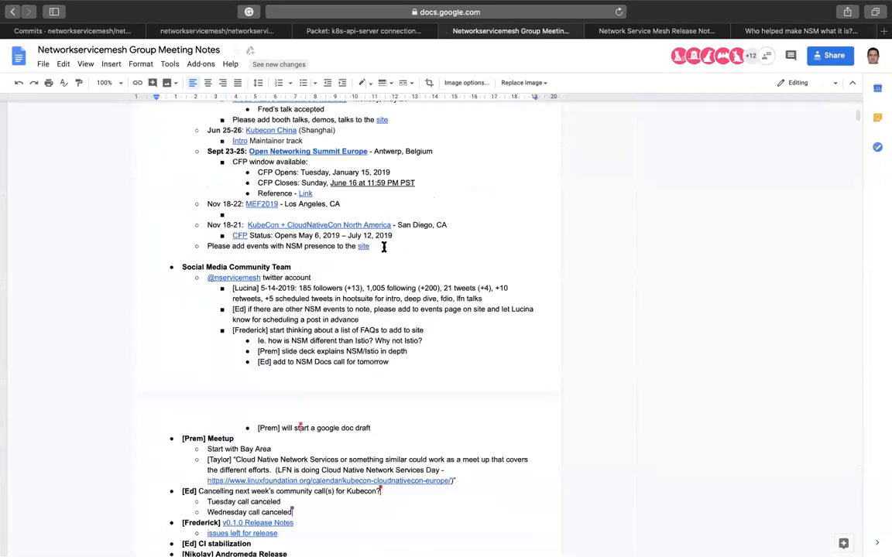
scroll(down, 3)
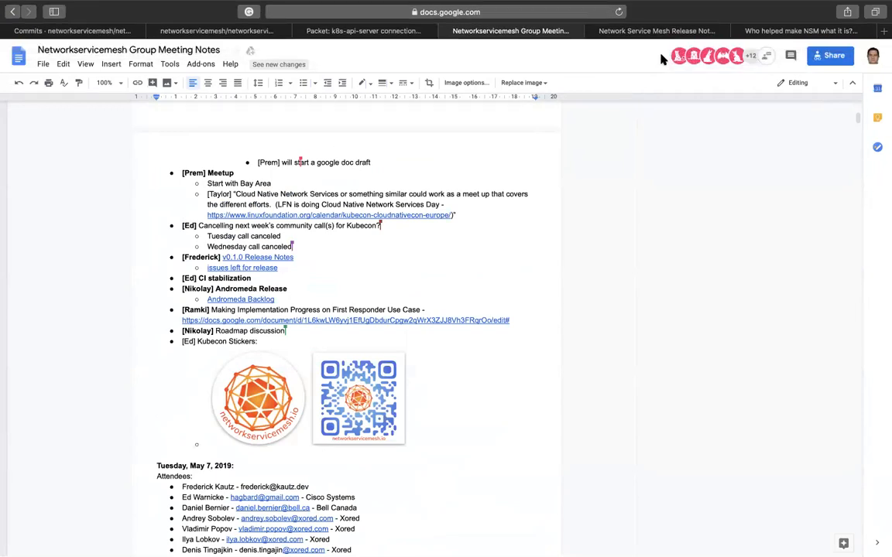
click(664, 31)
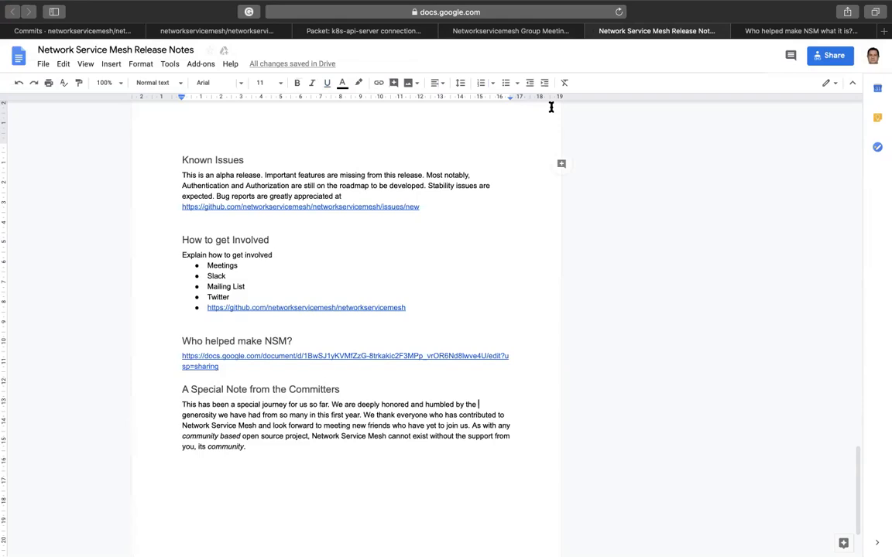
mouse_move(552, 110)
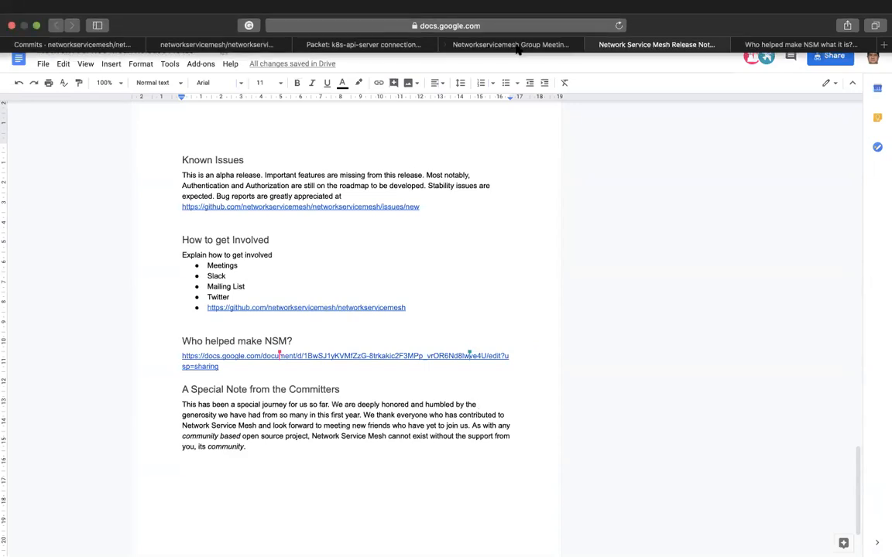
Step: Visit the NSM Release 0.1.0 board, then return to the Group Meeting Notes tab
click(510, 42)
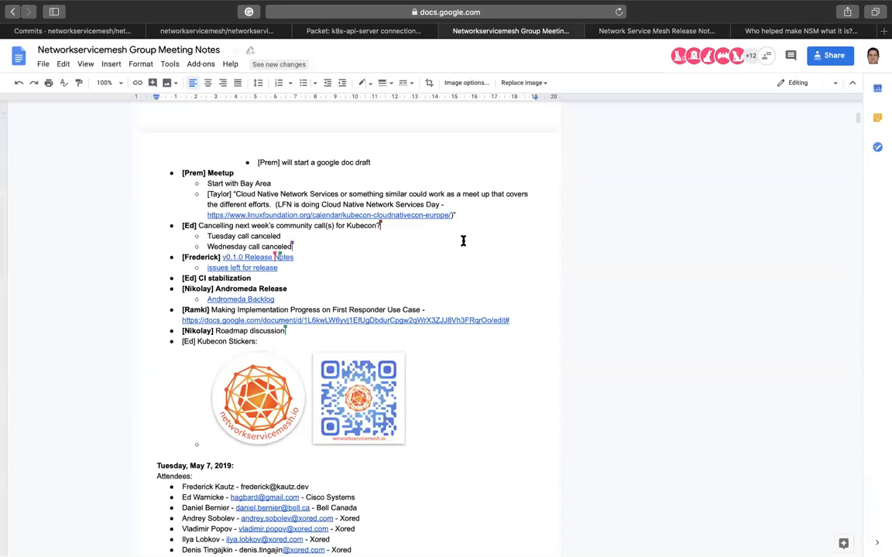
mouse_move(254, 268)
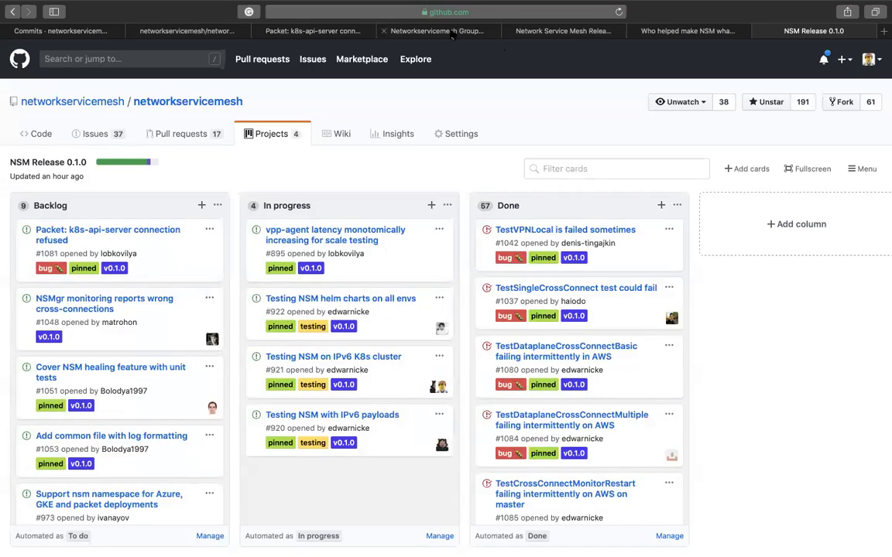
click(437, 31)
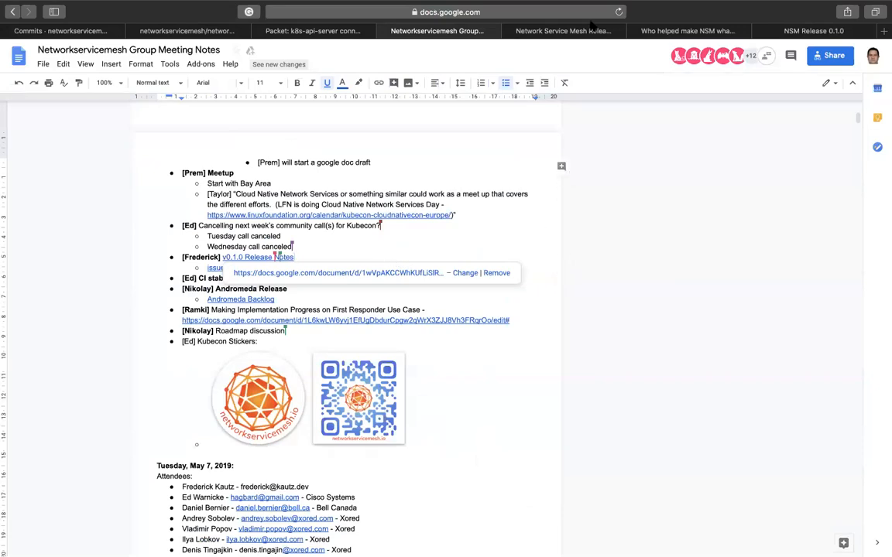
Step: Switch to the Network Service Mesh Release Notes tab at its New Logo section
click(562, 31)
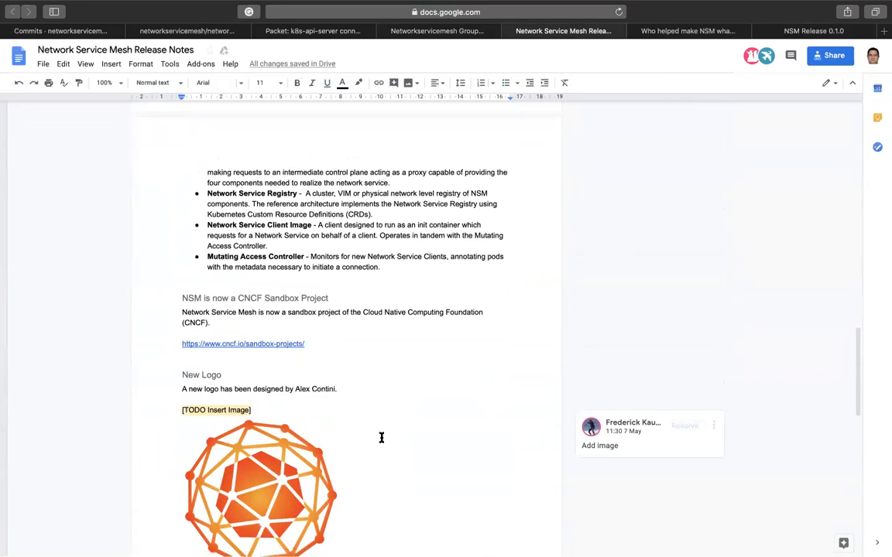
scroll(down, 3)
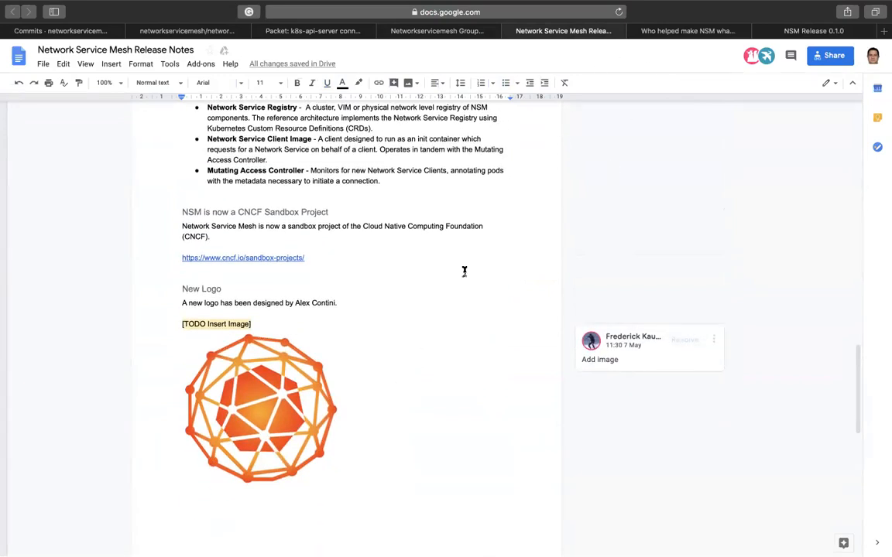
scroll(down, 3)
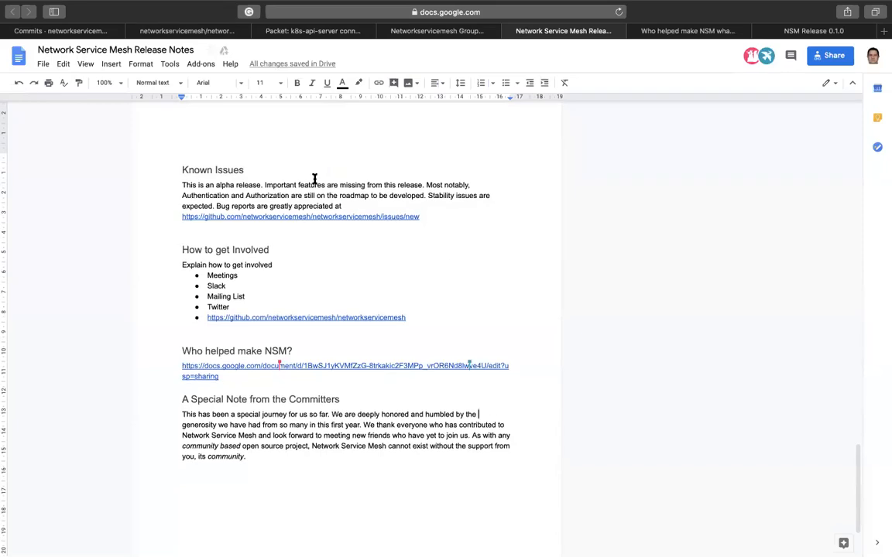
mouse_move(385, 240)
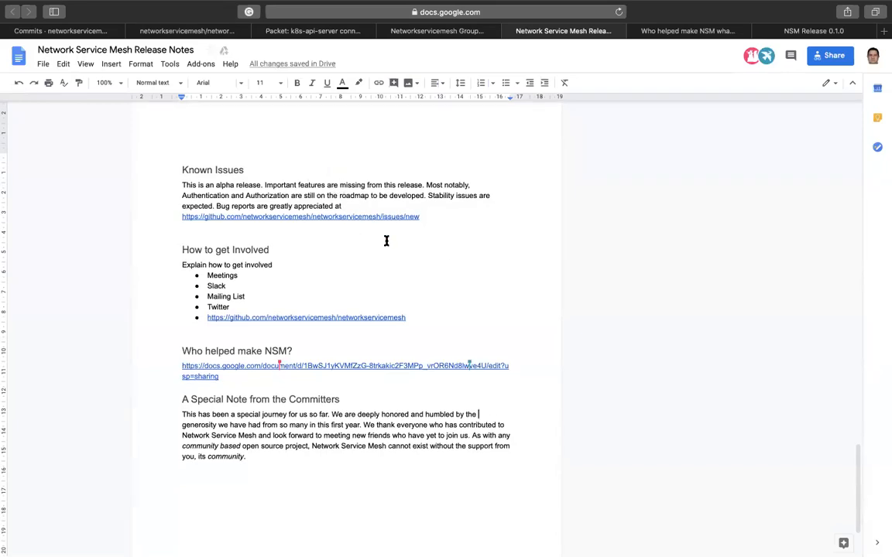
mouse_move(439, 134)
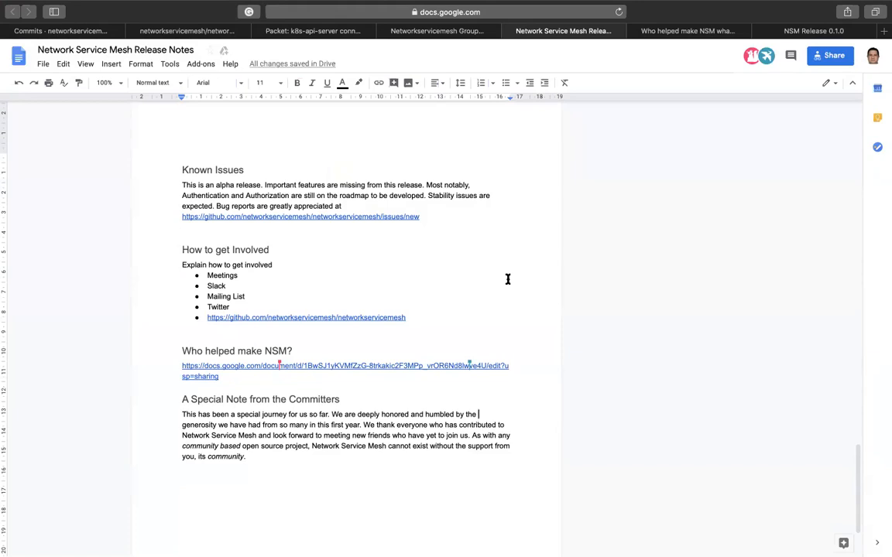
mouse_move(454, 131)
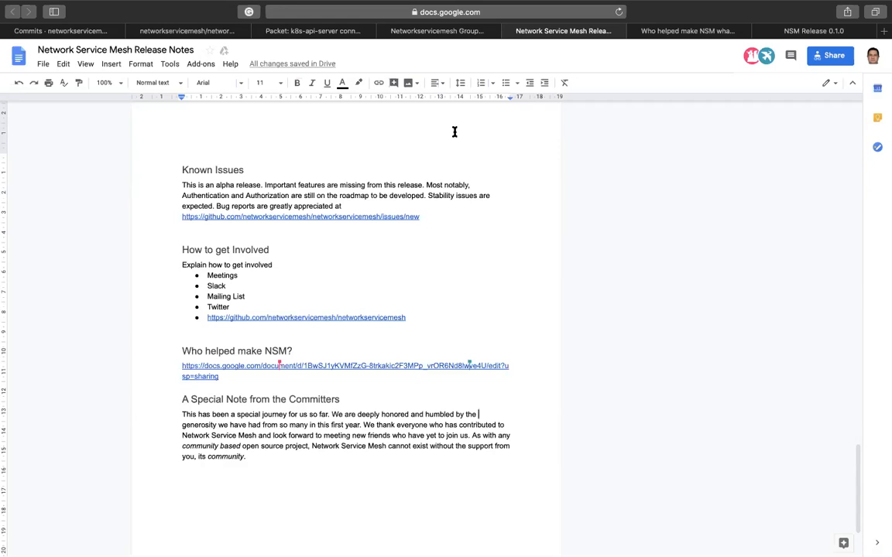
mouse_move(437, 83)
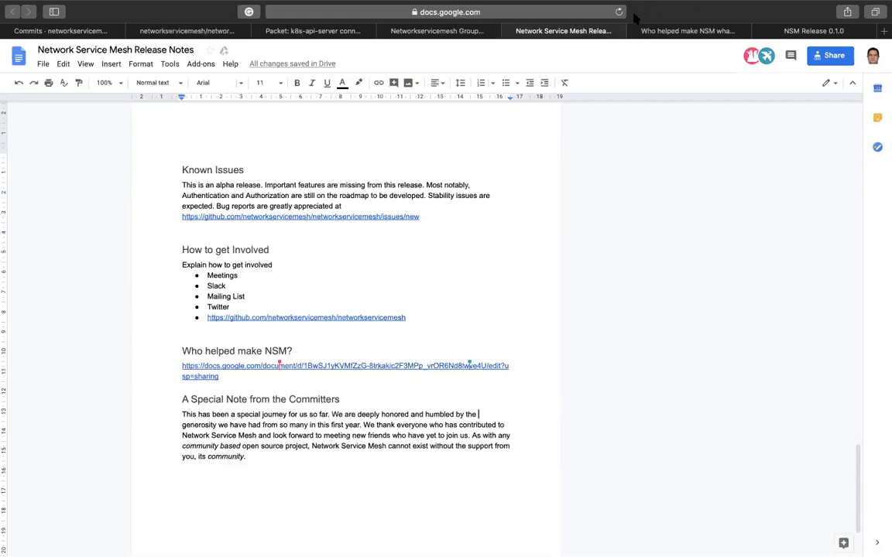
mouse_move(634, 53)
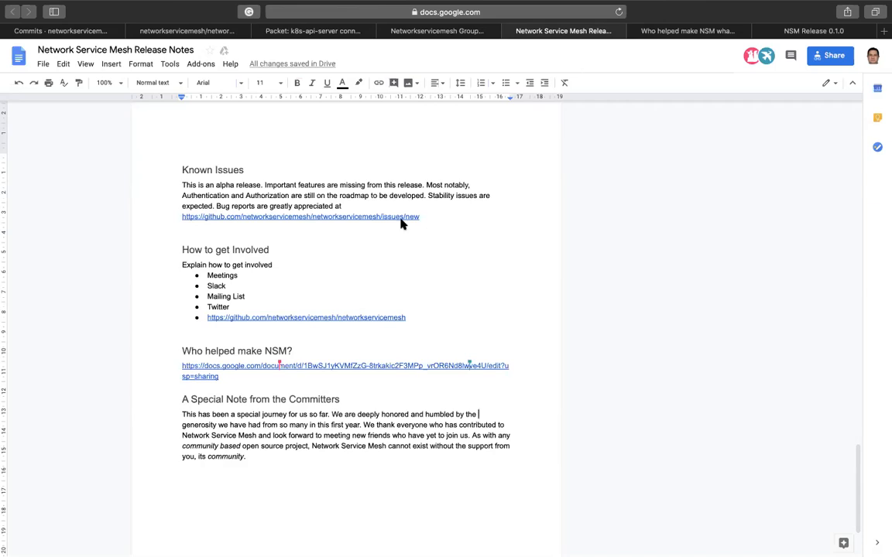
mouse_move(420, 274)
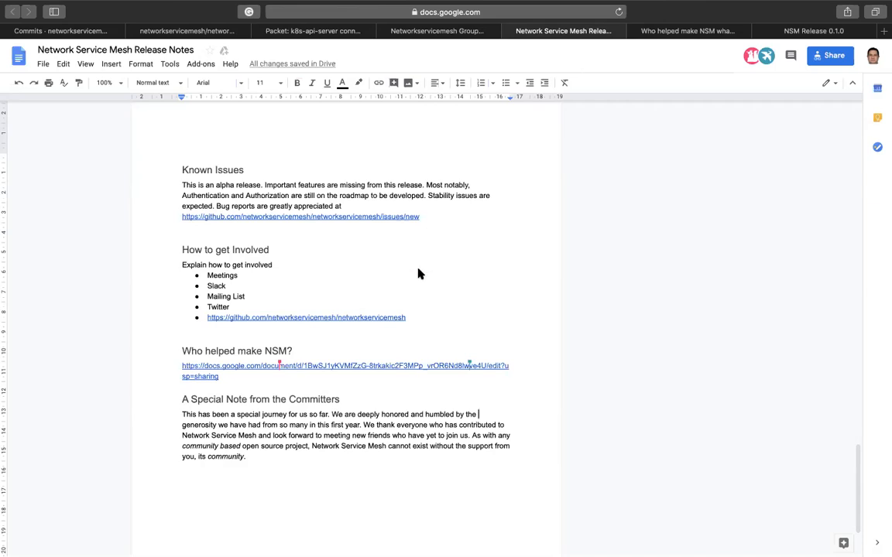
mouse_move(366, 286)
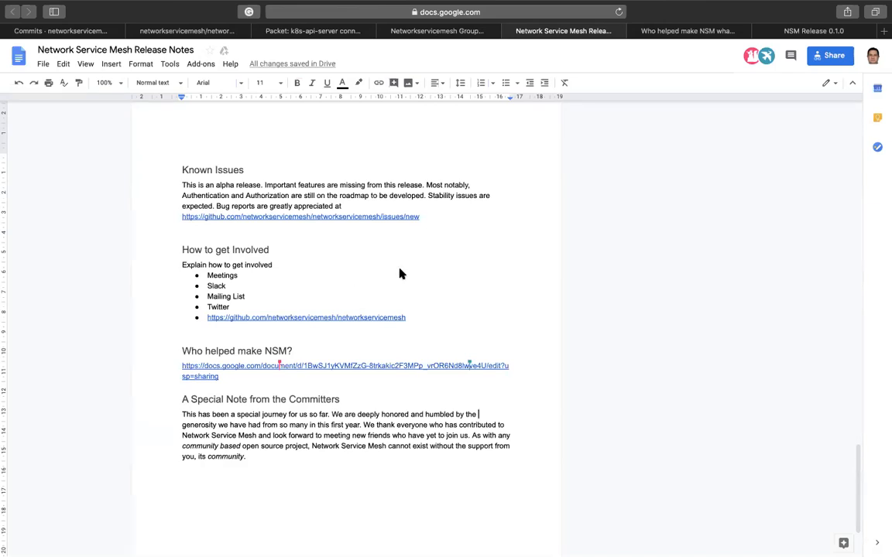
mouse_move(343, 93)
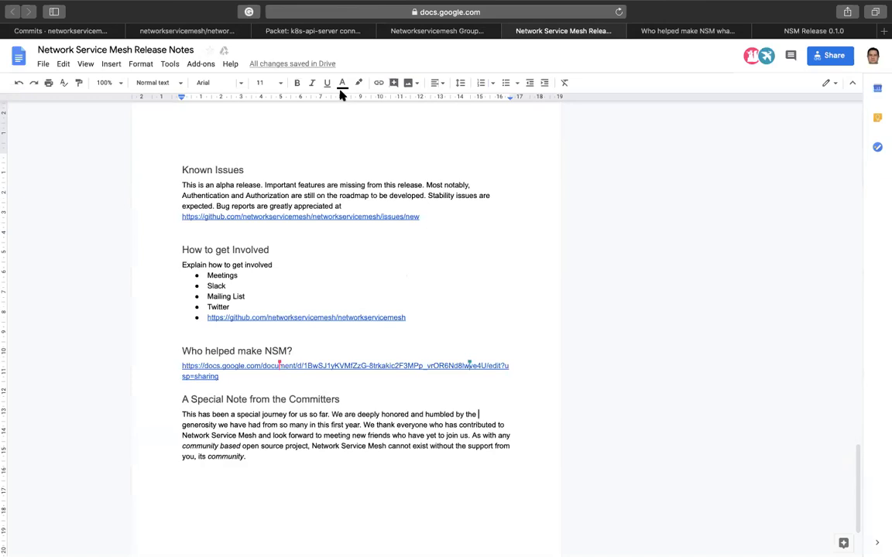
mouse_move(411, 166)
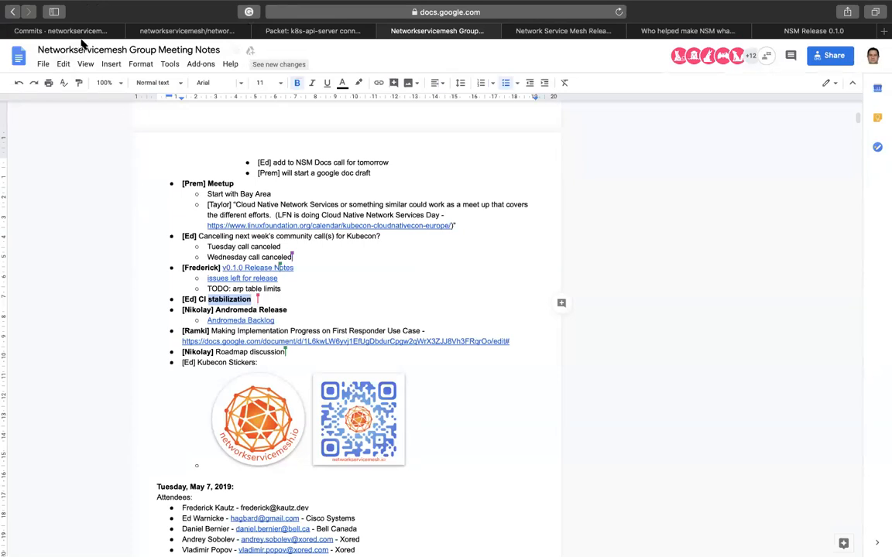
mouse_move(88, 36)
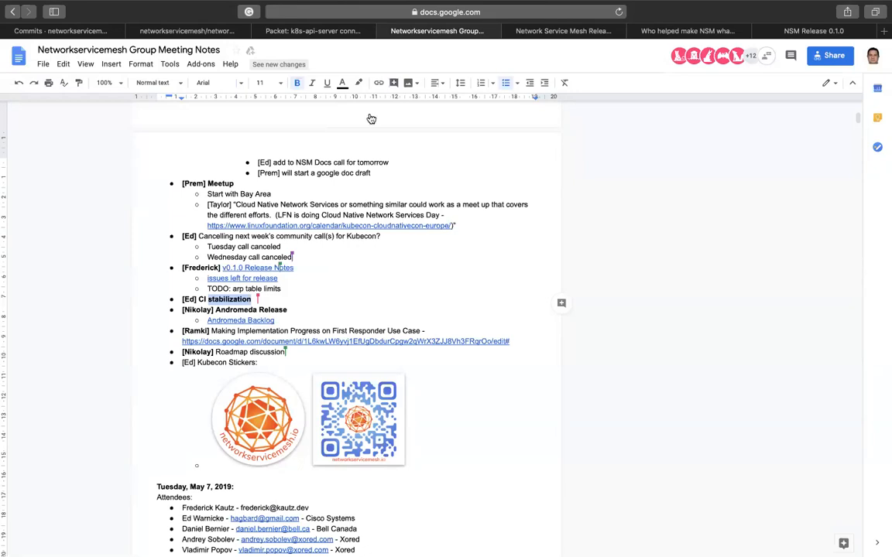
mouse_move(342, 83)
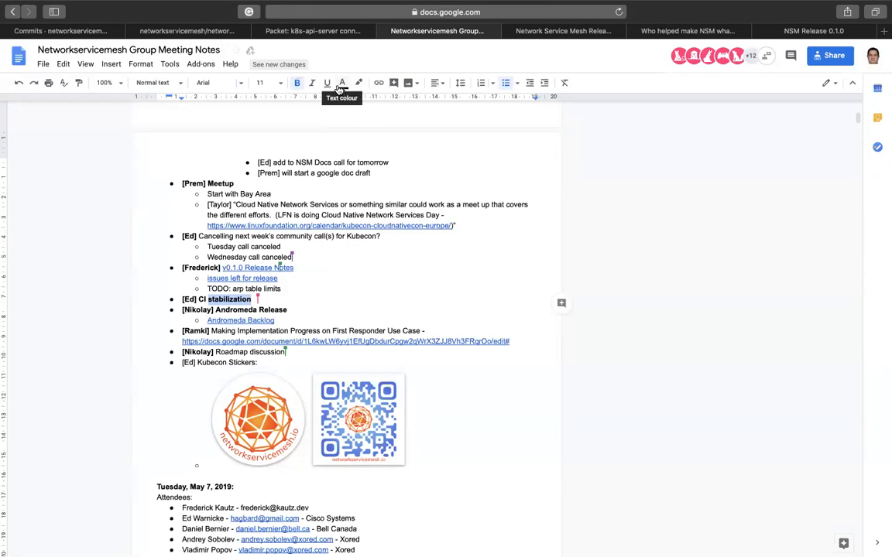
mouse_move(418, 313)
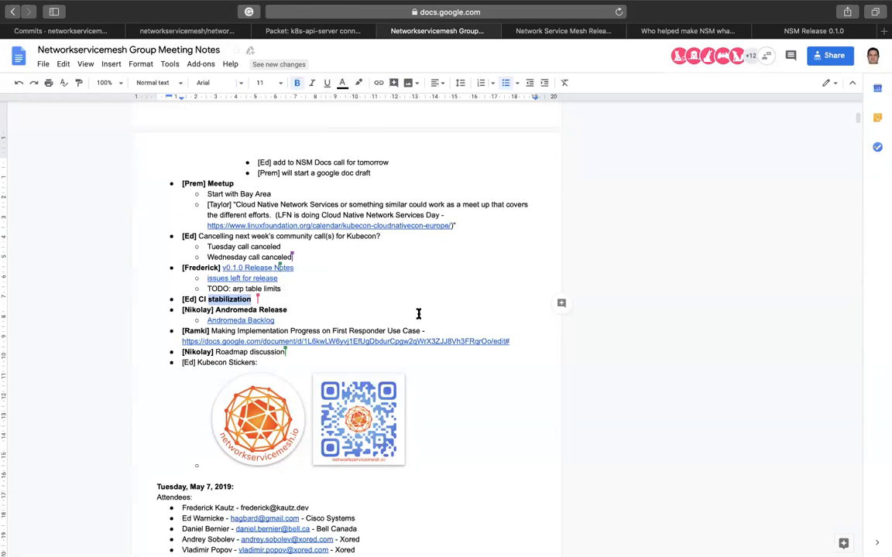
mouse_move(366, 162)
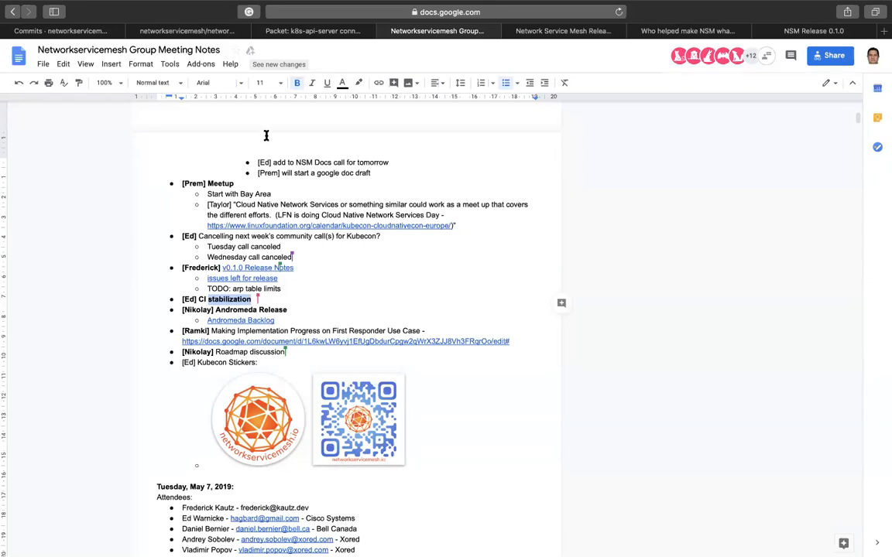
mouse_move(257, 247)
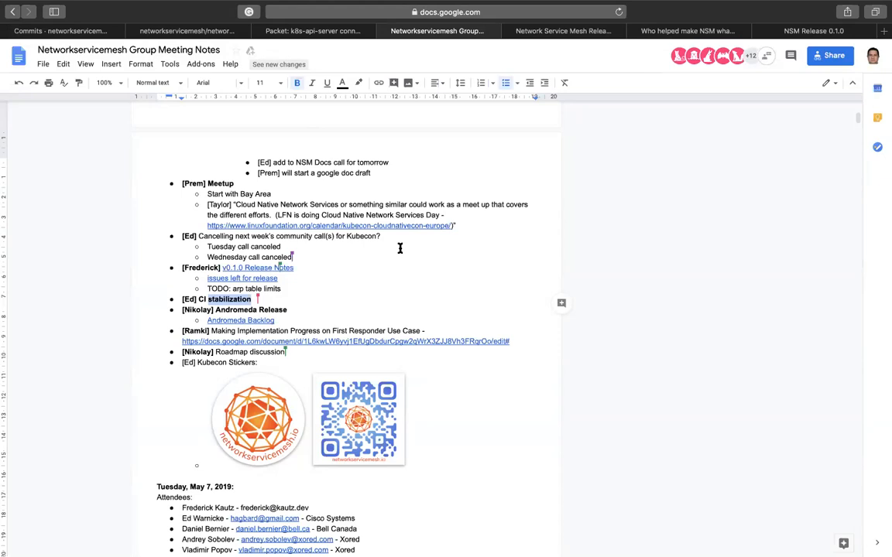
mouse_move(402, 252)
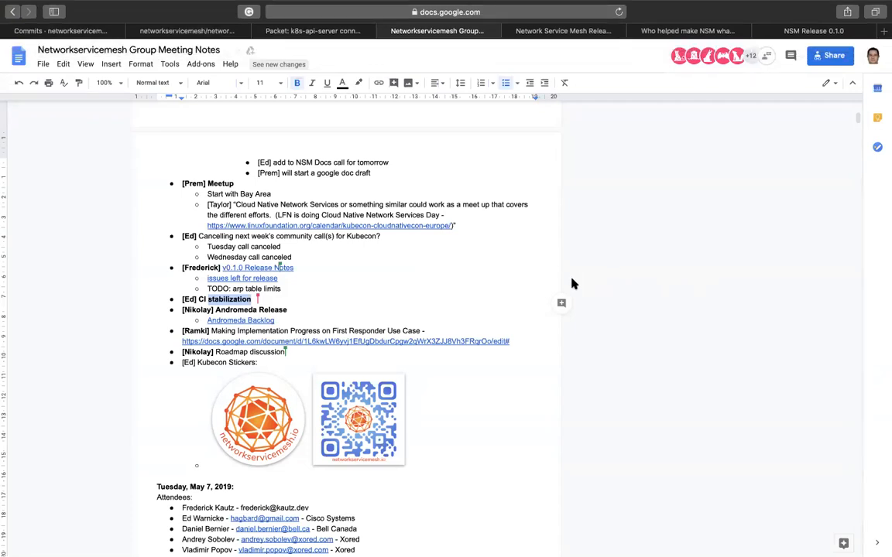
mouse_move(289, 315)
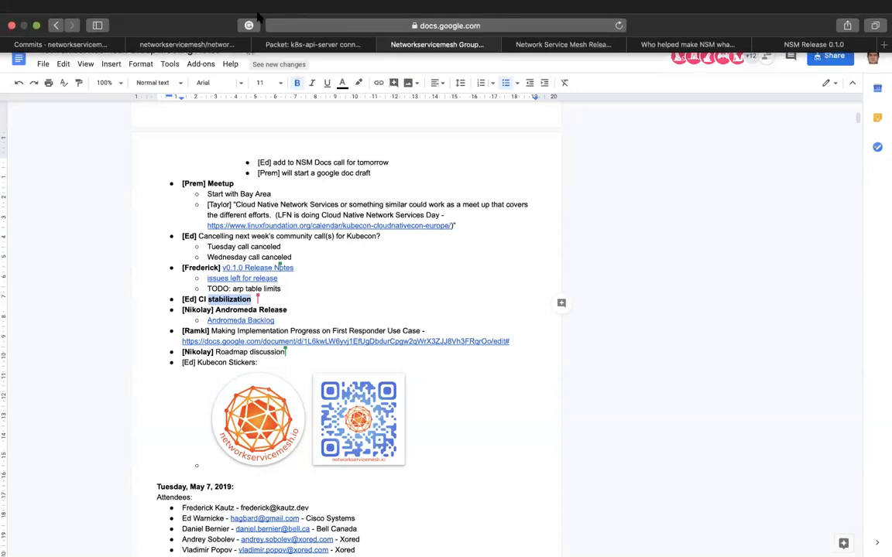
mouse_move(240, 319)
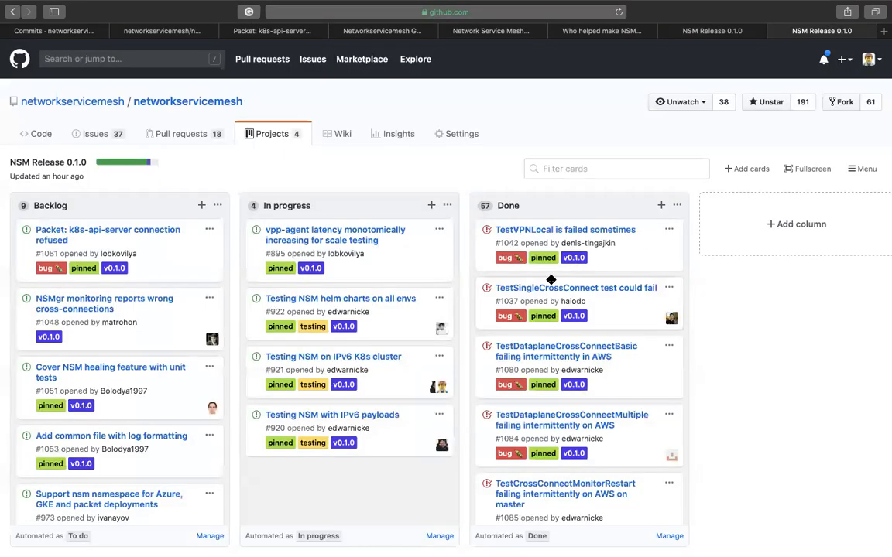
mouse_move(467, 328)
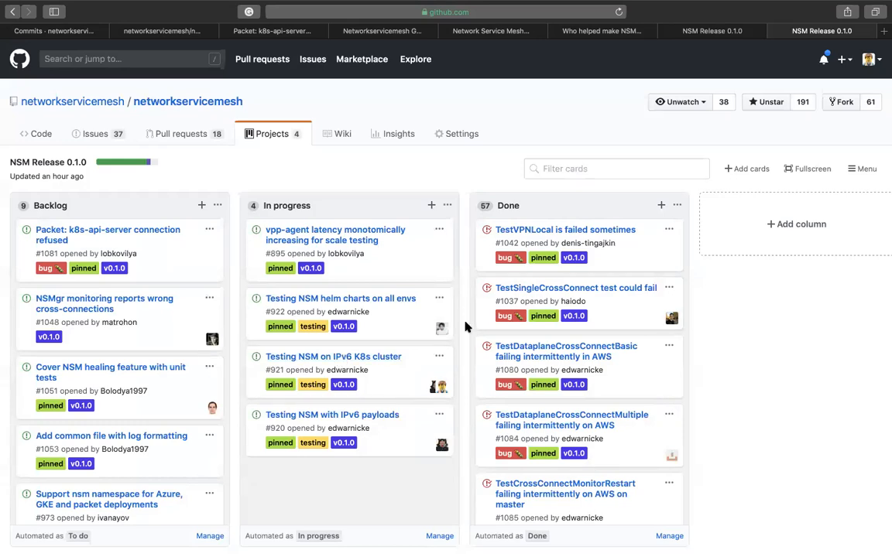
mouse_move(150, 354)
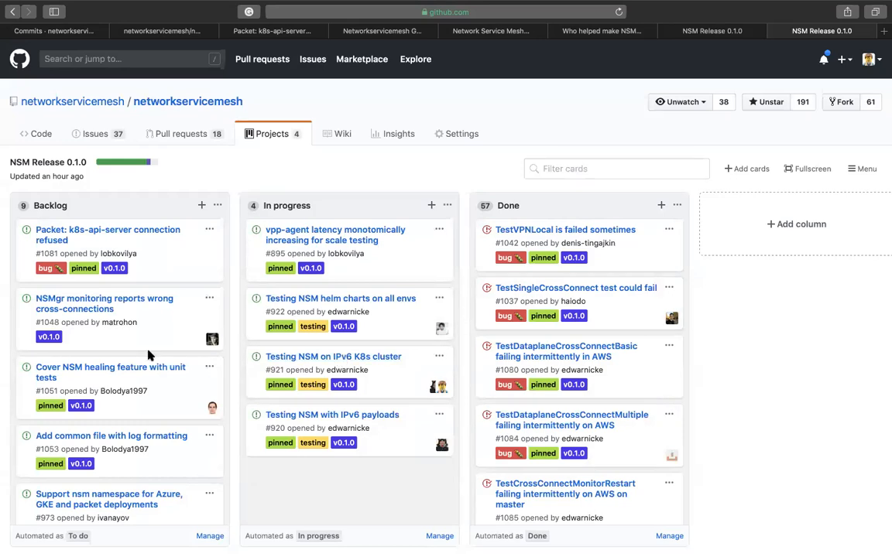
scroll(down, 3)
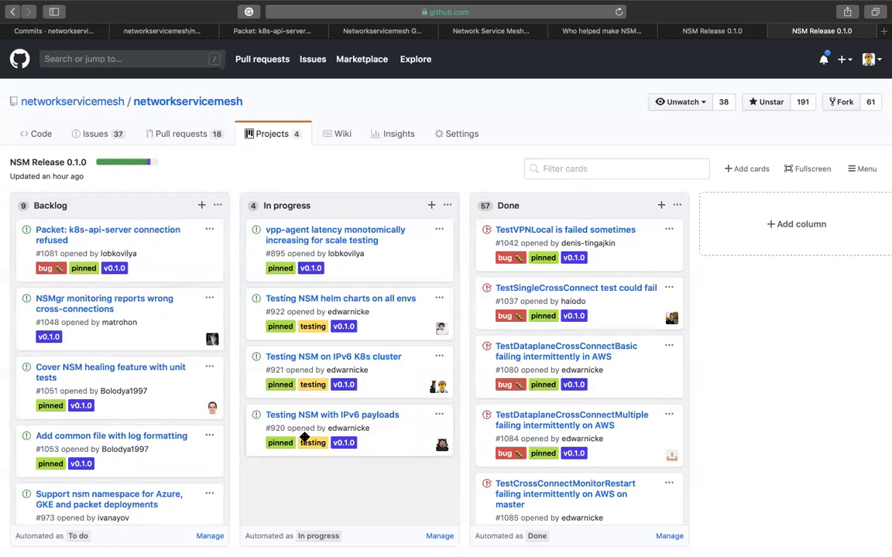
mouse_move(8, 369)
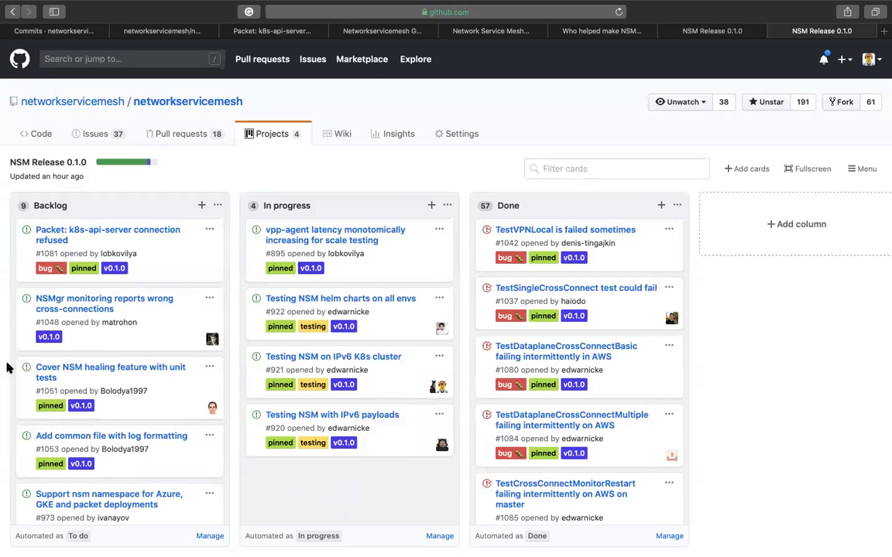
mouse_move(113, 380)
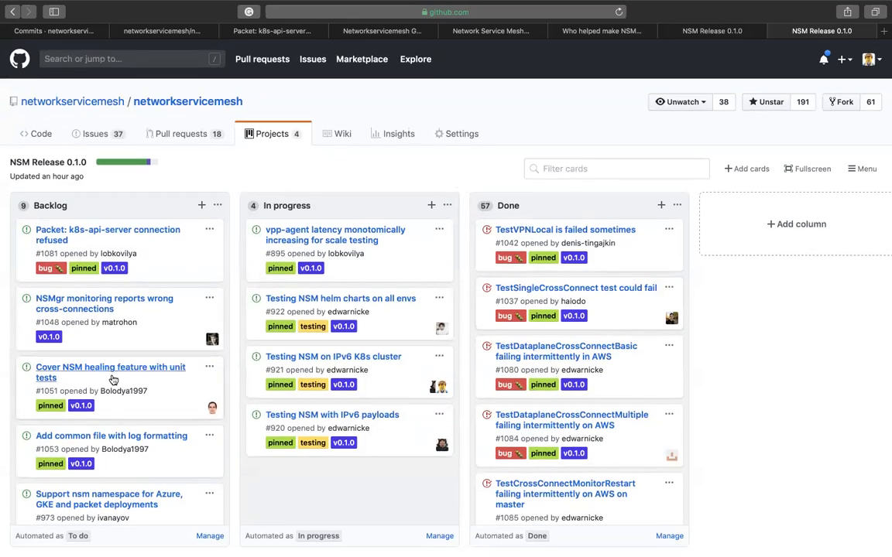
scroll(down, 3)
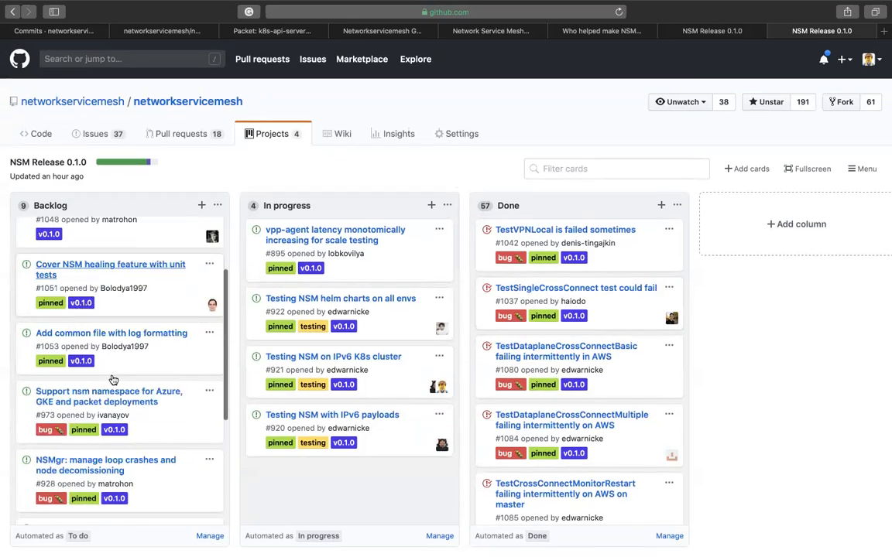
scroll(down, 3)
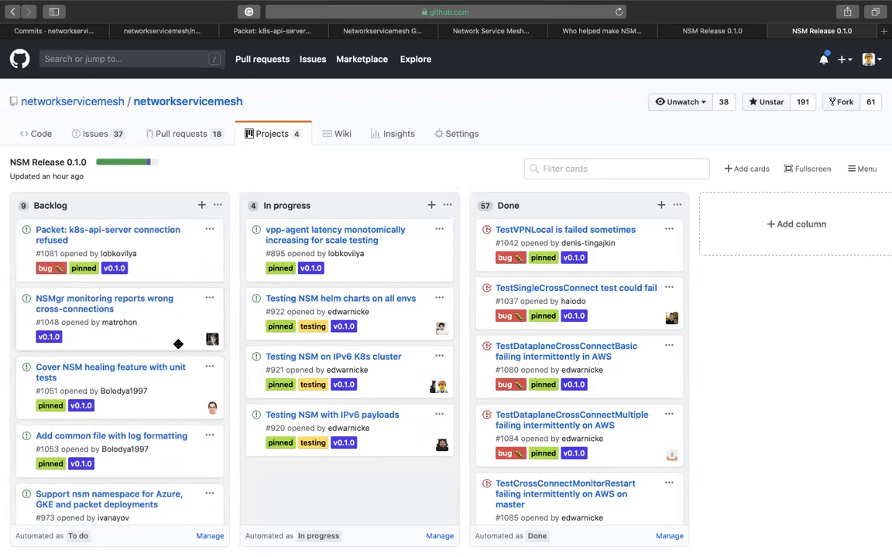
mouse_move(313, 514)
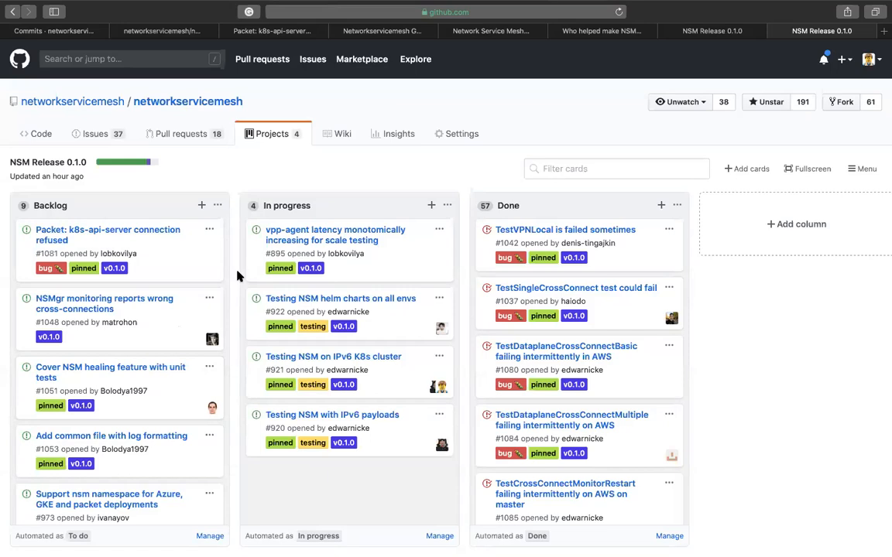
mouse_move(301, 416)
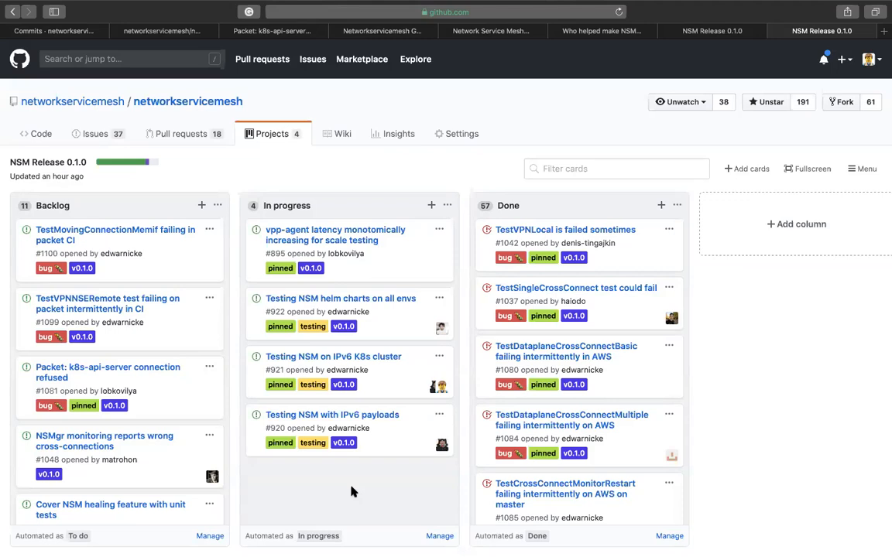
mouse_move(634, 13)
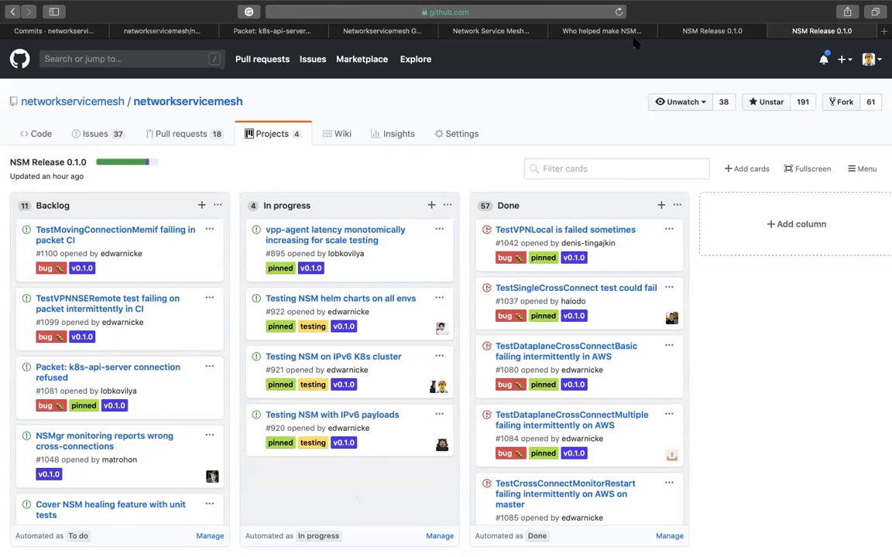
mouse_move(488, 208)
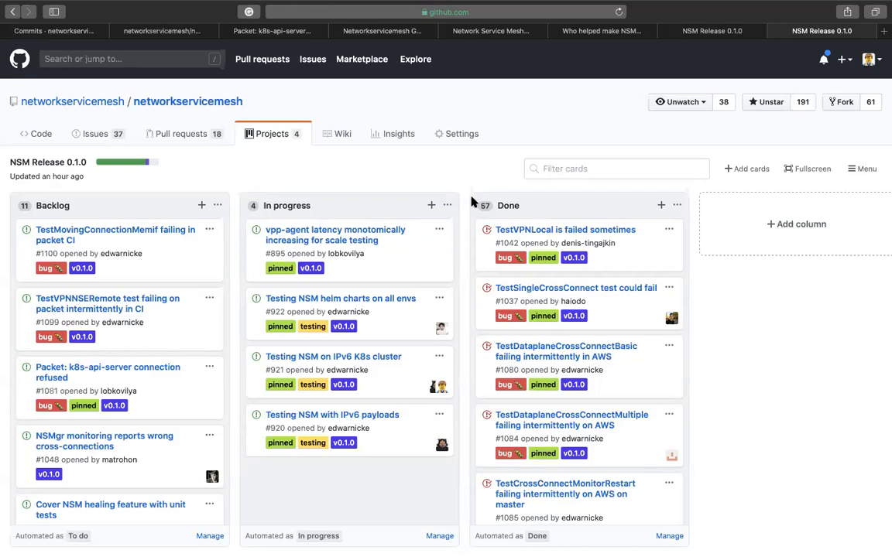
mouse_move(392, 109)
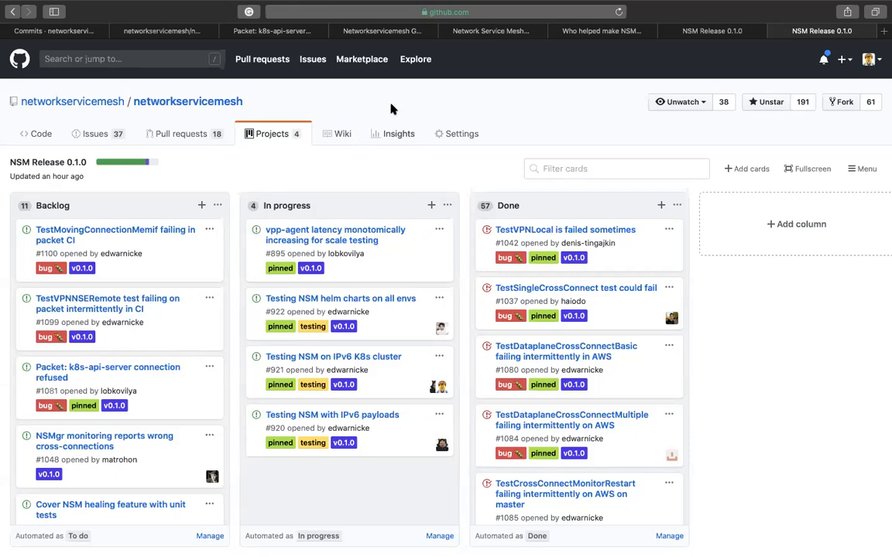
mouse_move(400, 330)
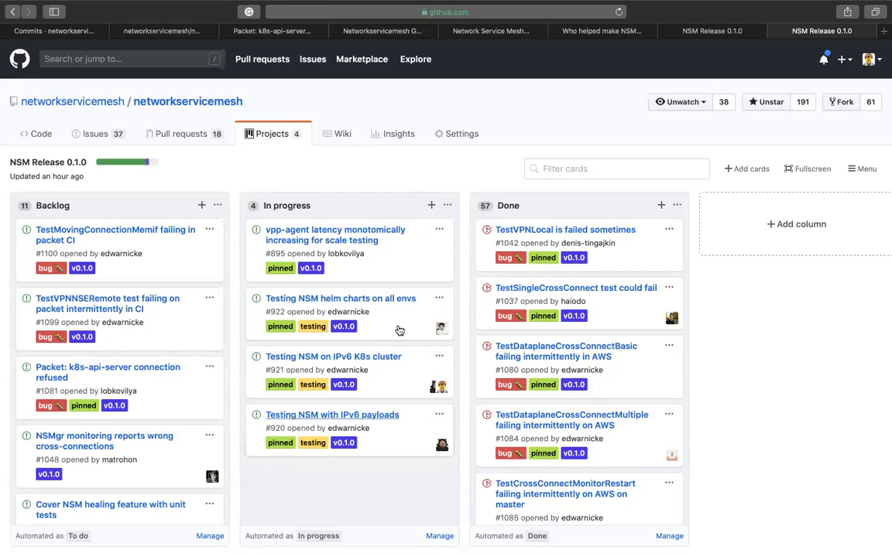
mouse_move(224, 429)
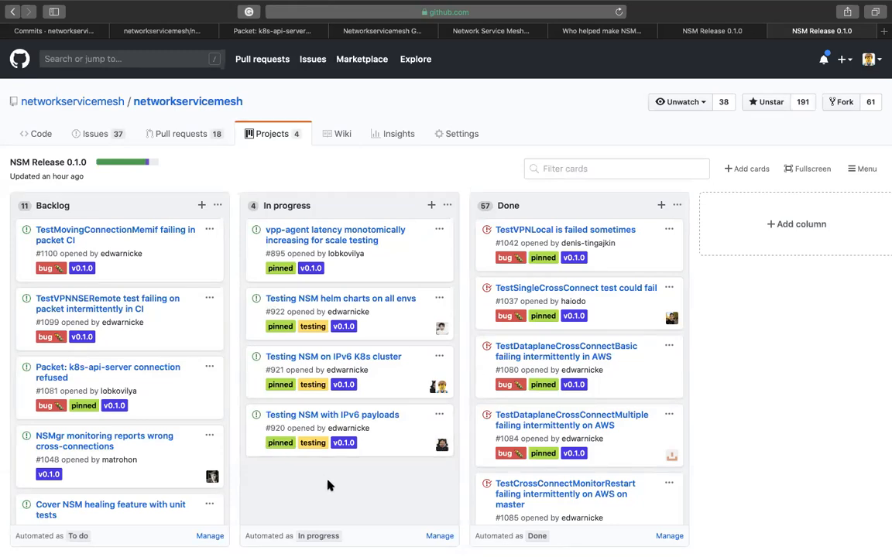
mouse_move(316, 418)
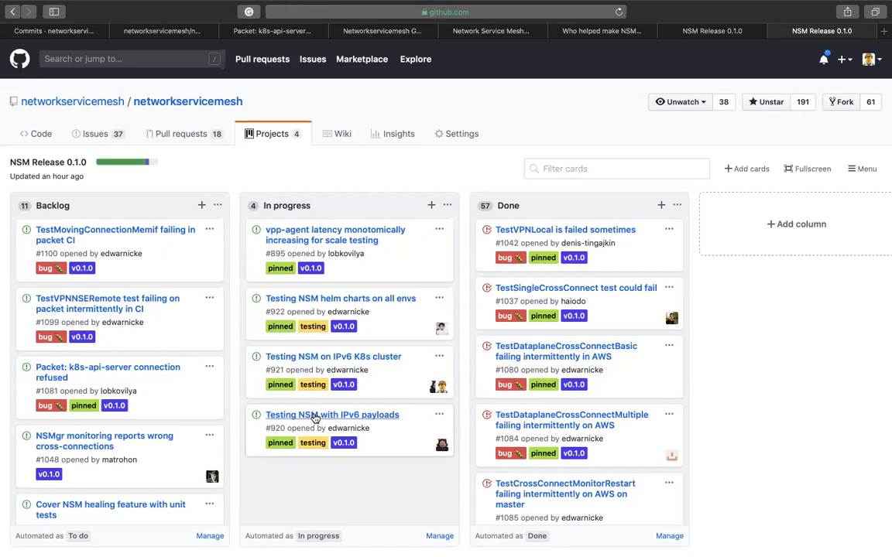
mouse_move(381, 458)
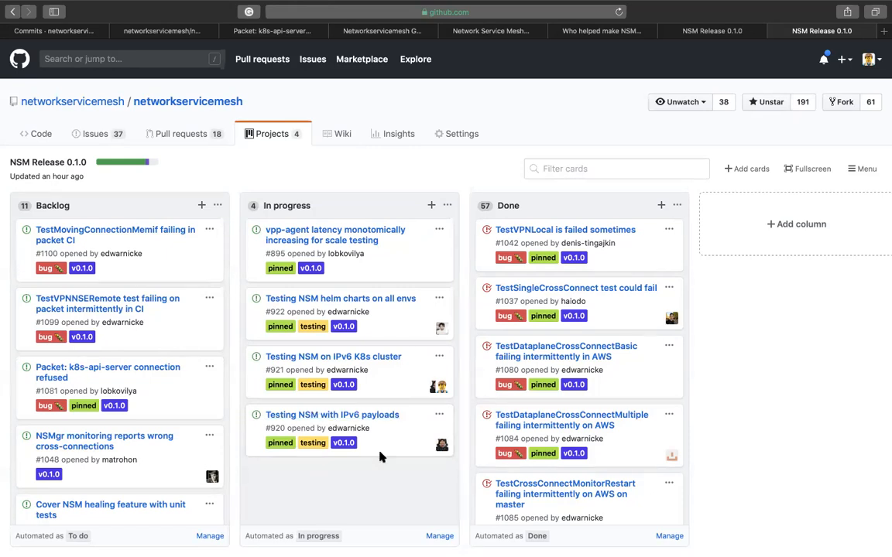
mouse_move(383, 485)
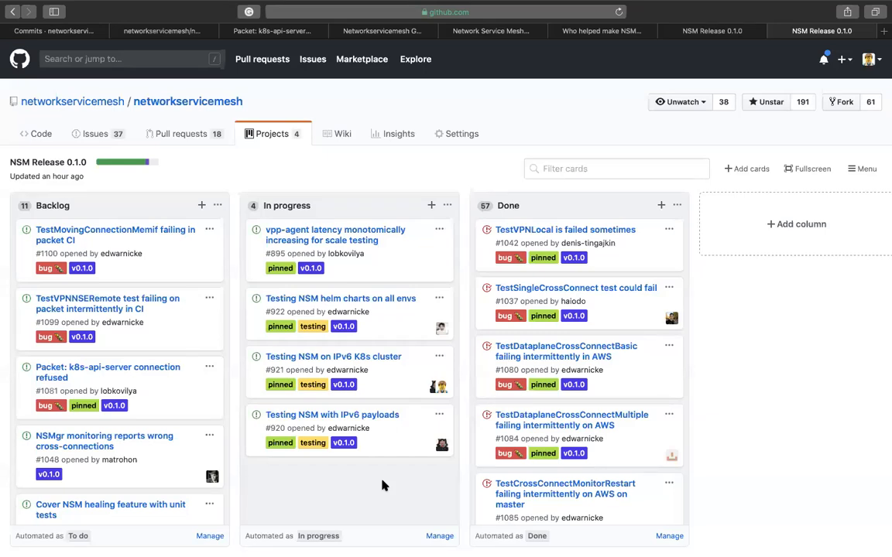
mouse_move(302, 486)
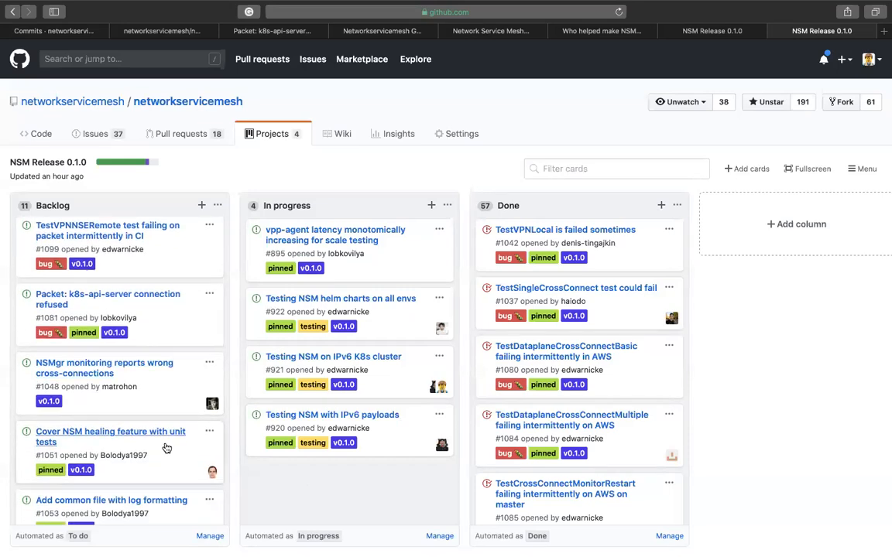
scroll(down, 3)
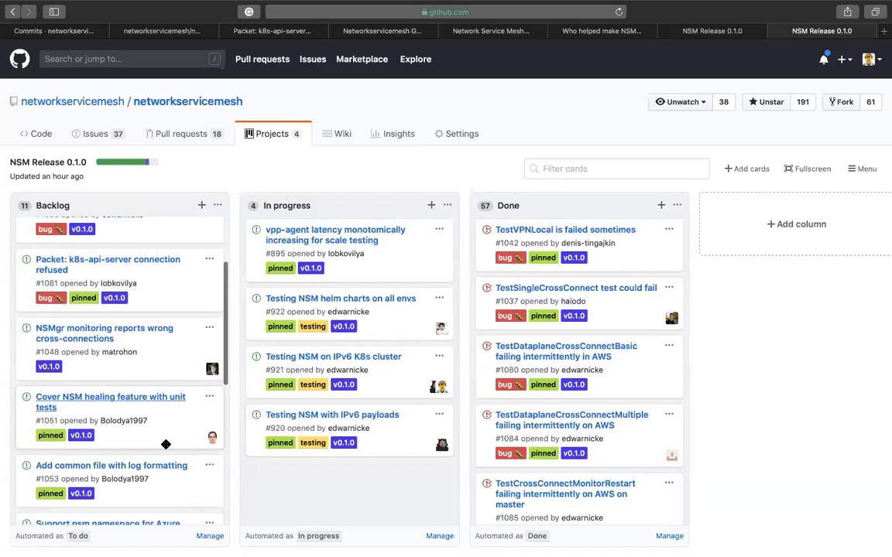
scroll(down, 3)
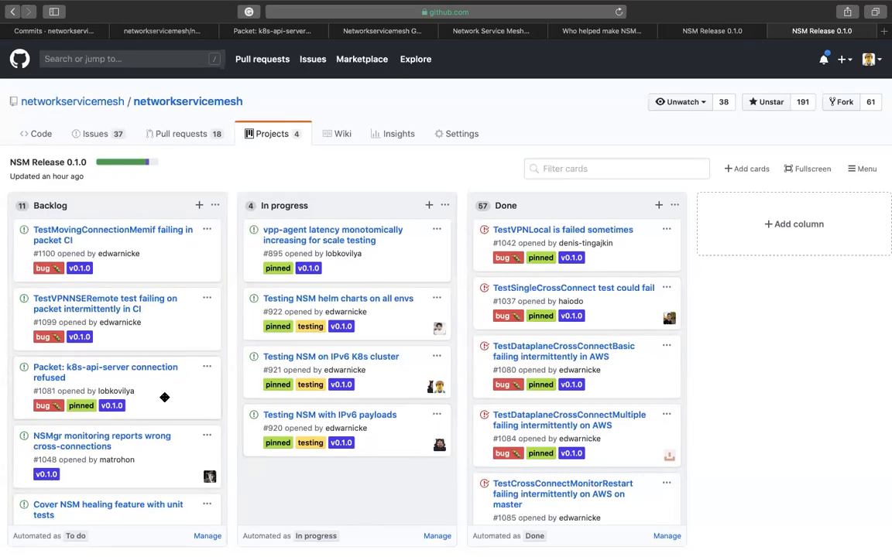
mouse_move(140, 317)
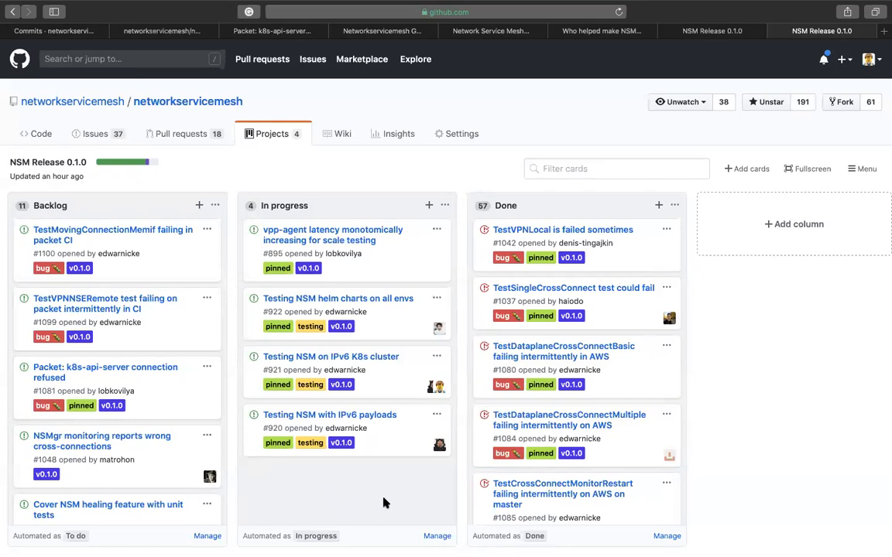
mouse_move(378, 497)
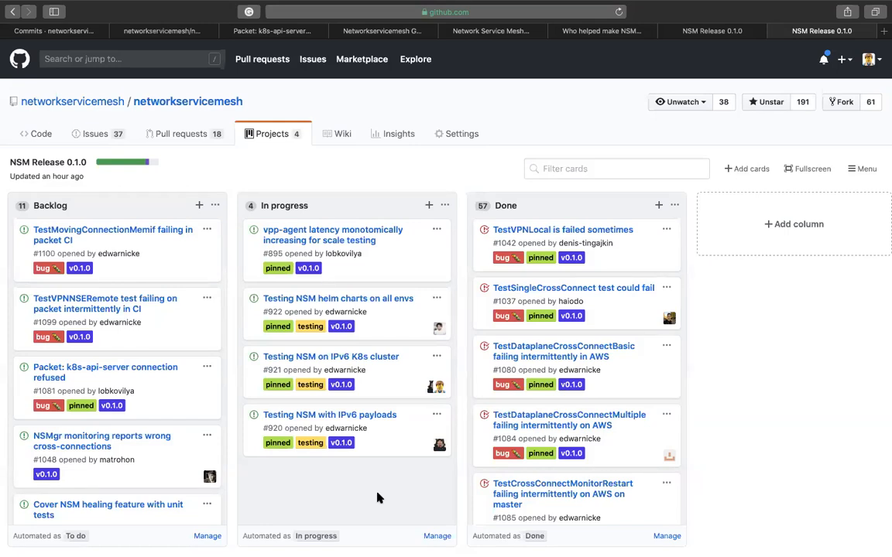
scroll(down, 3)
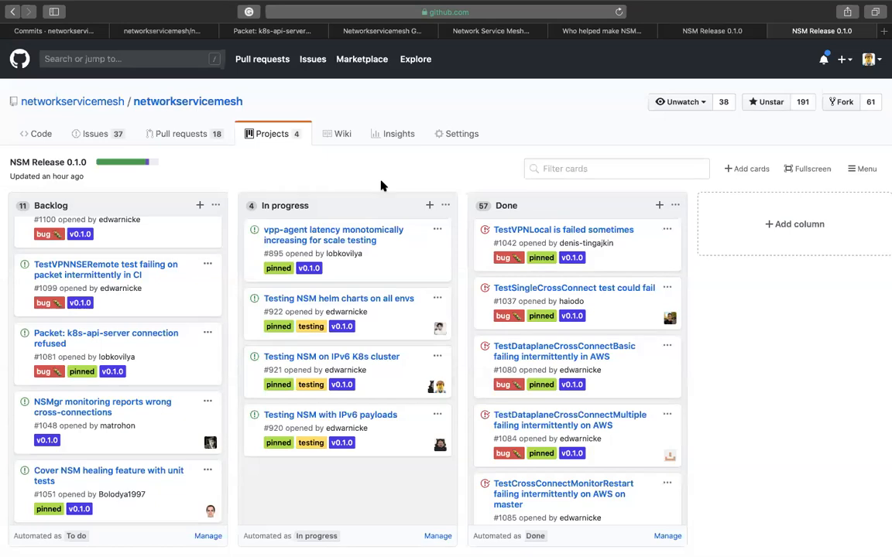
mouse_move(80, 120)
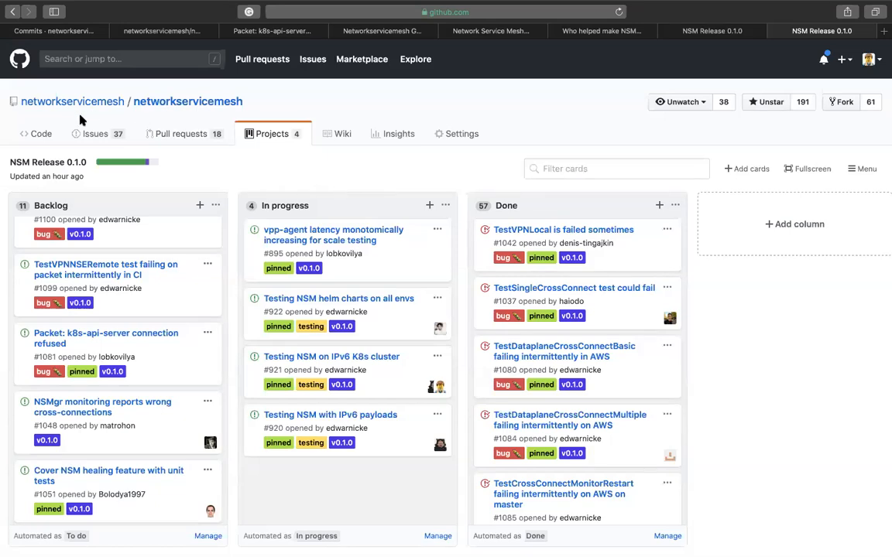
mouse_move(186, 136)
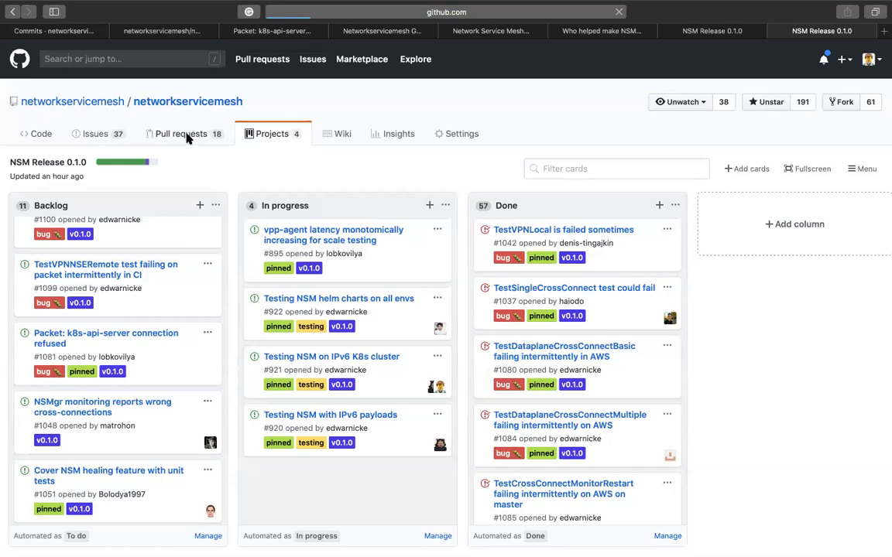
Step: Open pull request #1073 'Bump VPP Agent to v2.1.0' from the Pull requests list
click(181, 134)
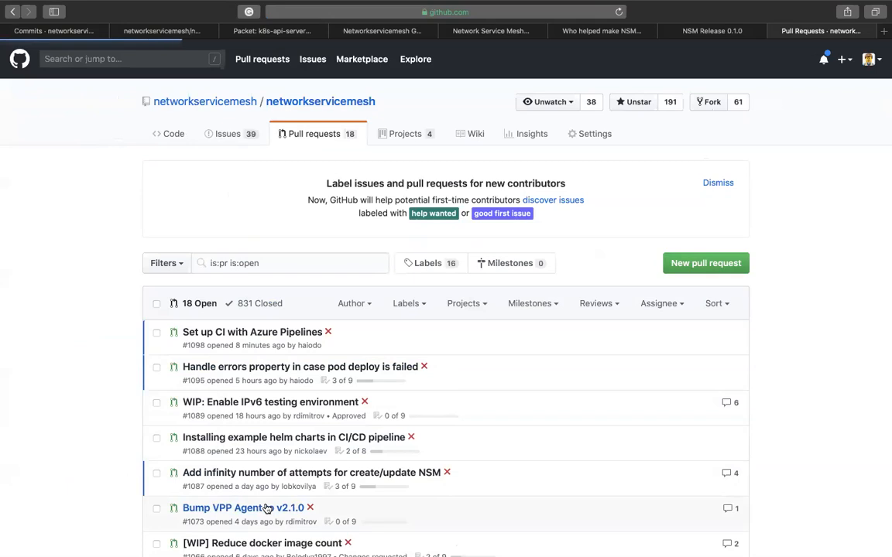
click(232, 509)
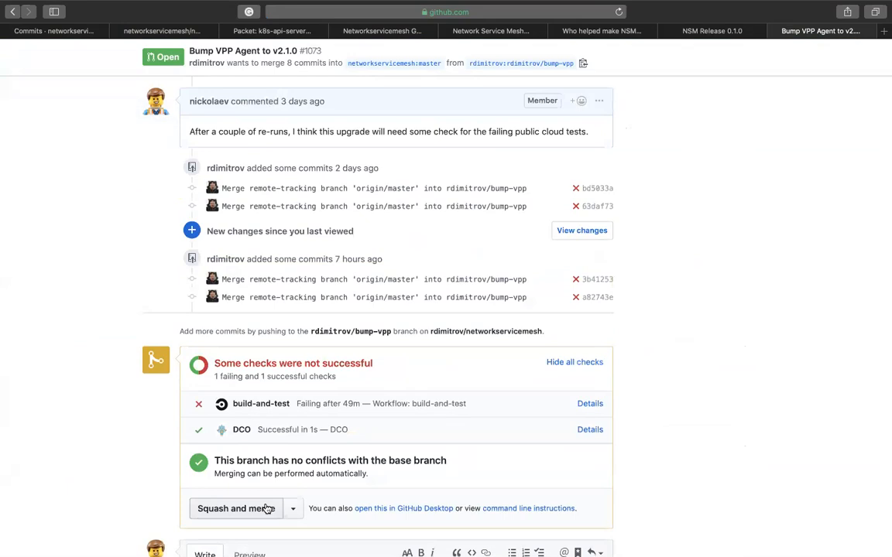
mouse_move(358, 453)
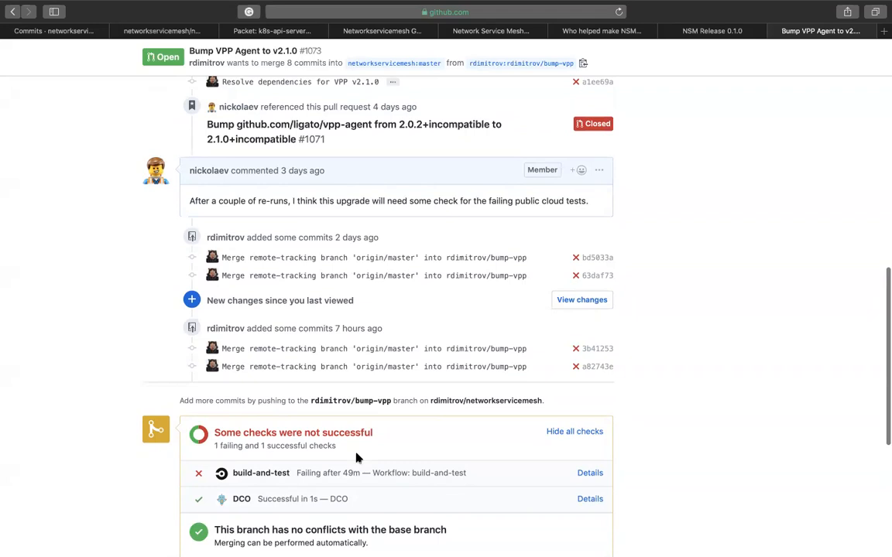
mouse_move(493, 30)
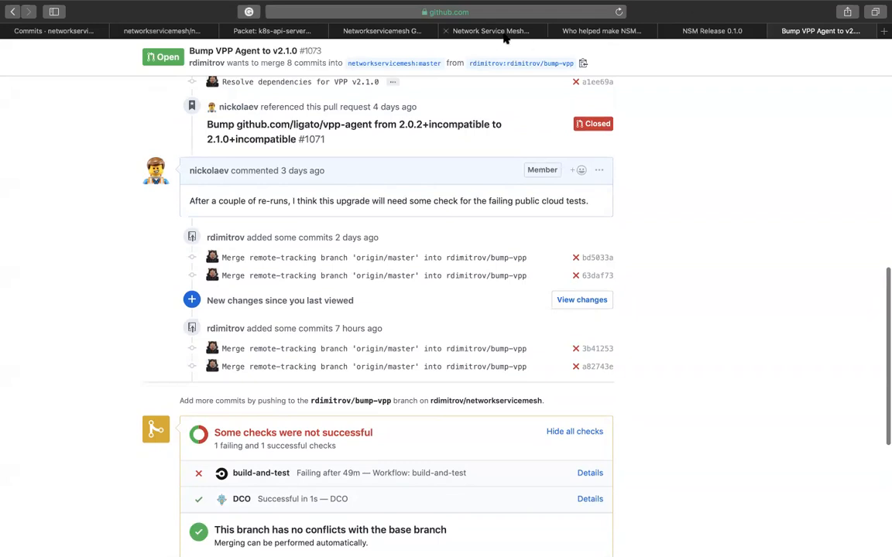
click(716, 31)
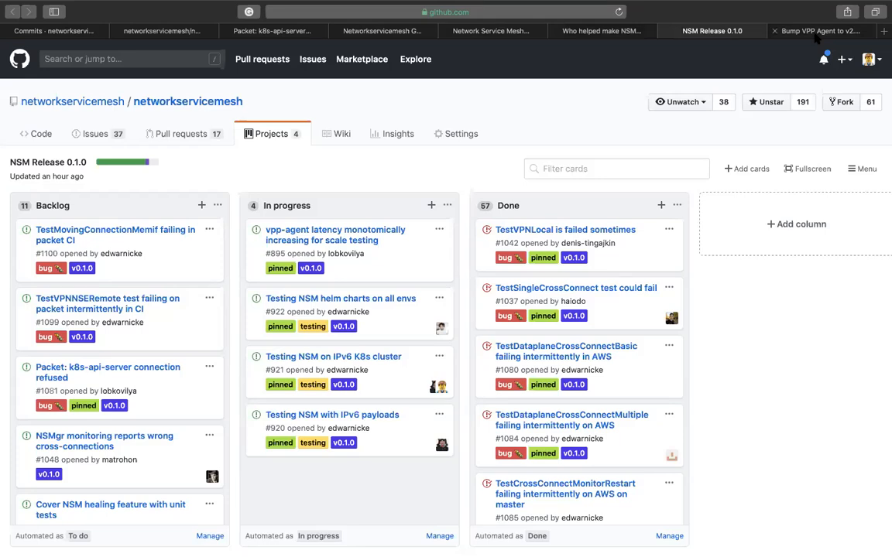
click(817, 31)
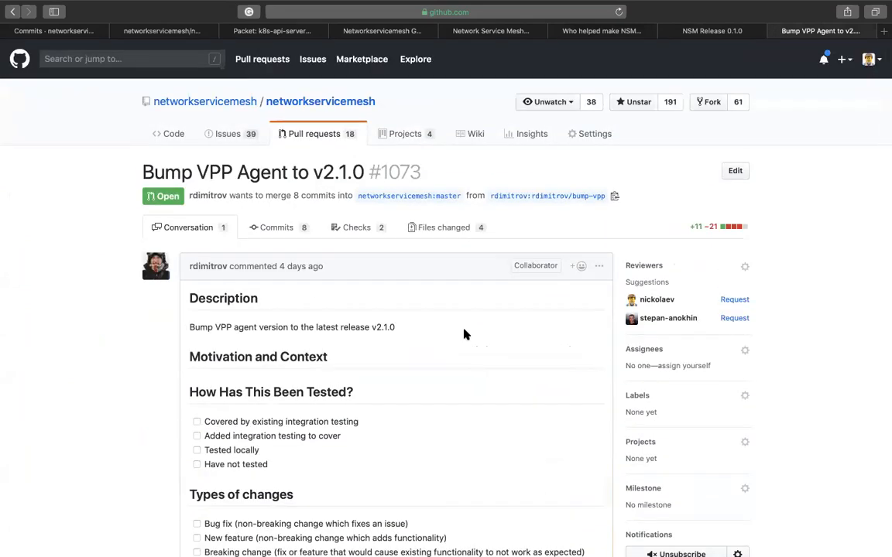
scroll(down, 3)
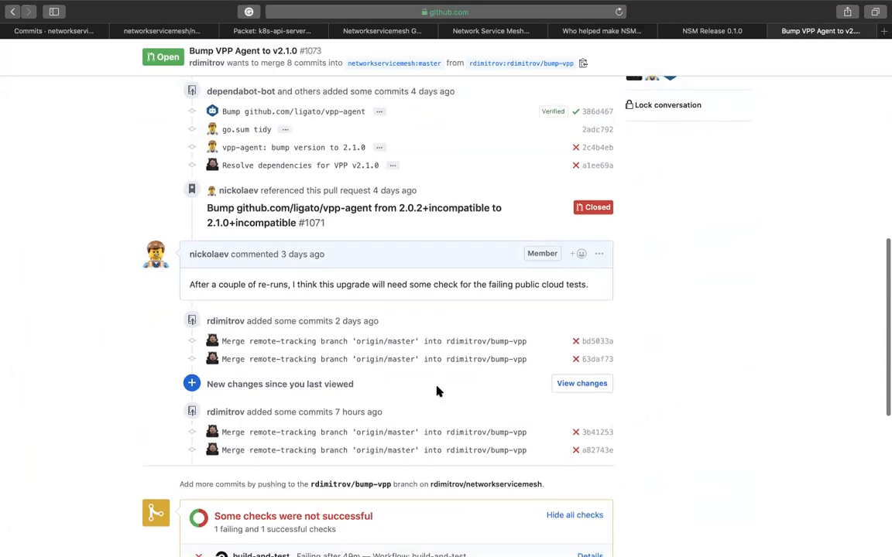
scroll(down, 3)
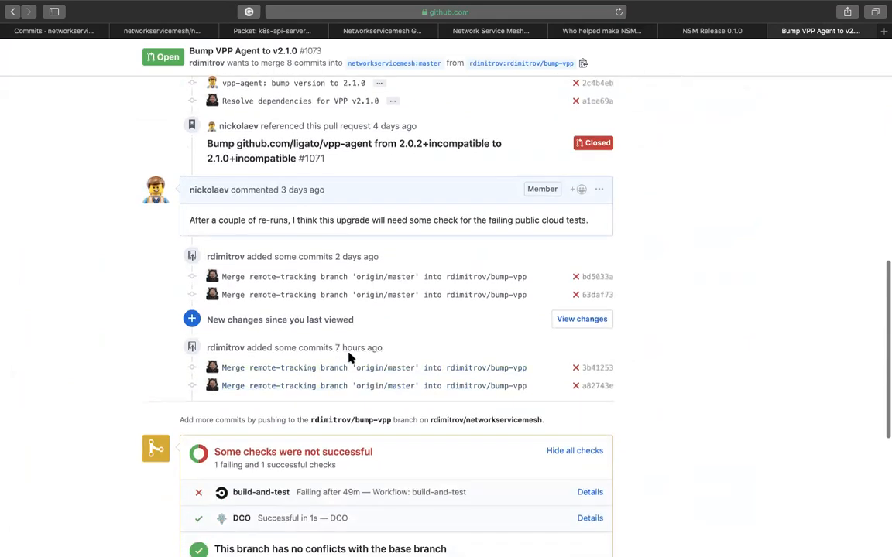
mouse_move(410, 367)
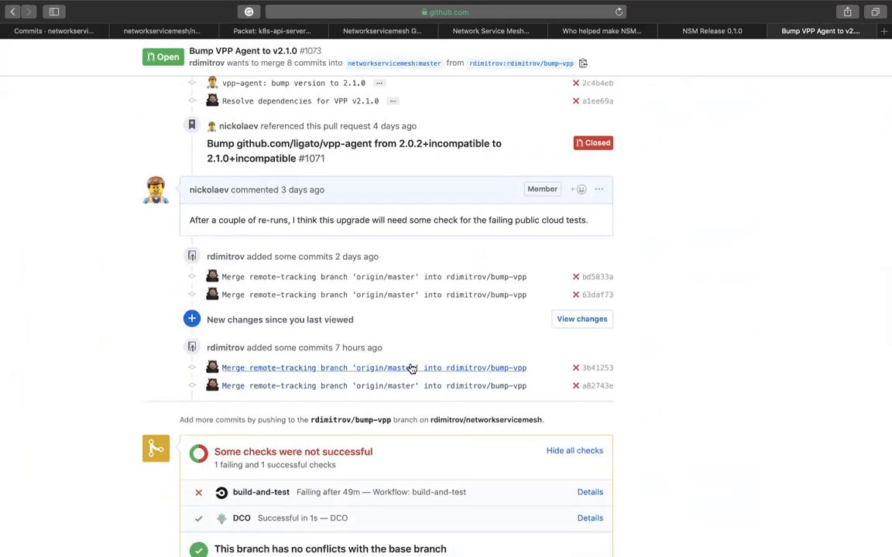
scroll(down, 3)
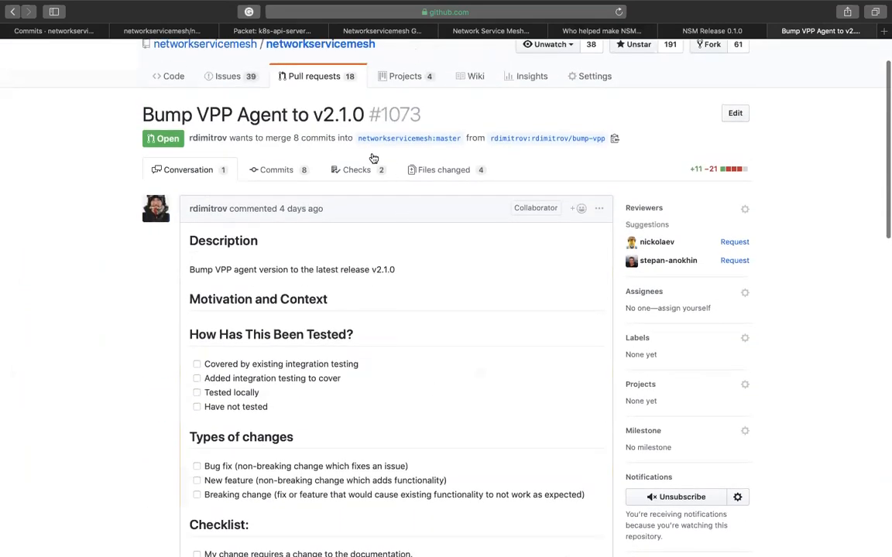
Step: Show PR #1073's build-and-test checks and open the failed azure-test-basic-usecase job
click(356, 170)
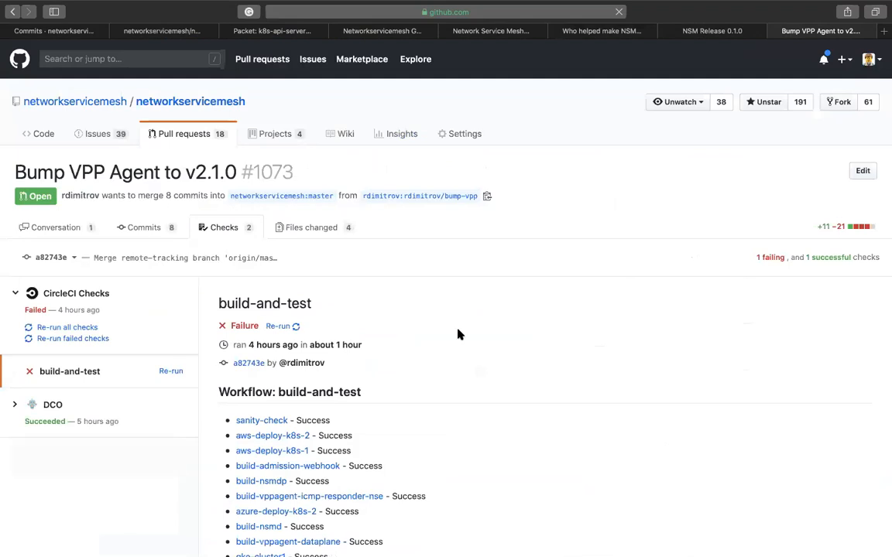
scroll(down, 3)
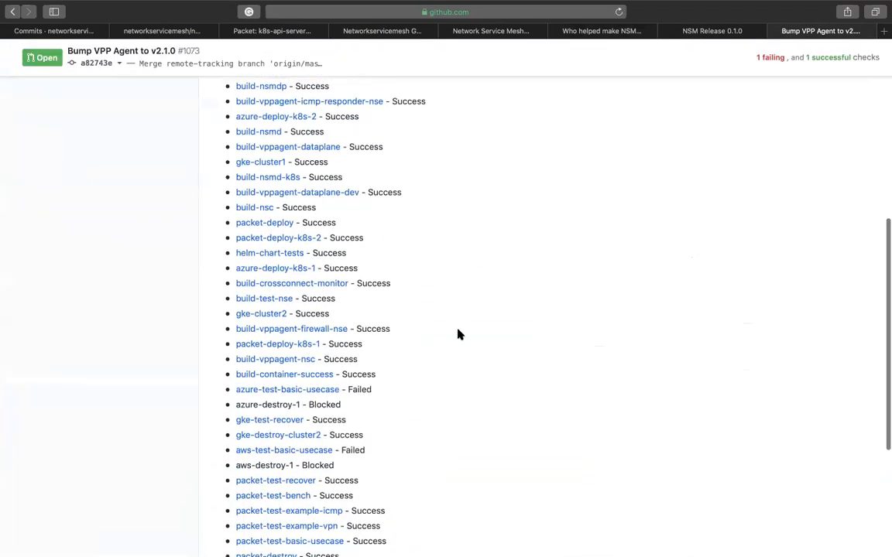
scroll(down, 3)
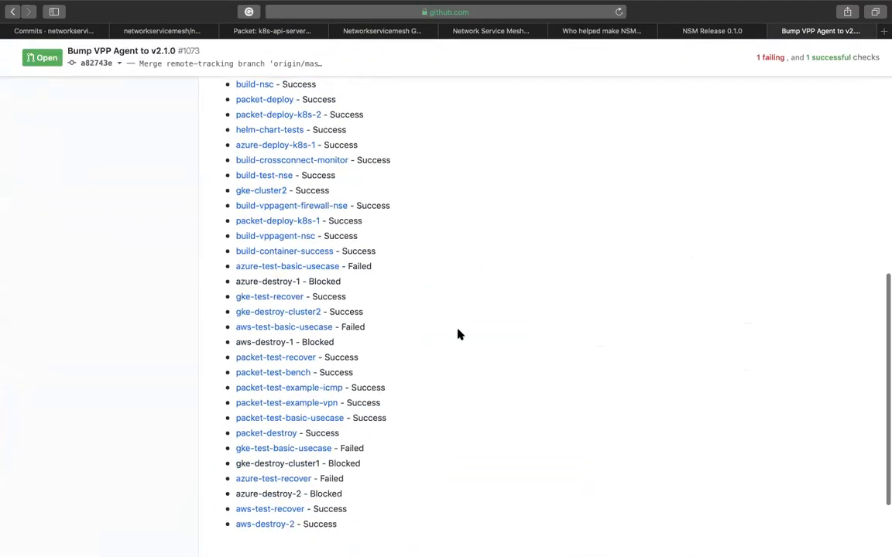
click(287, 266)
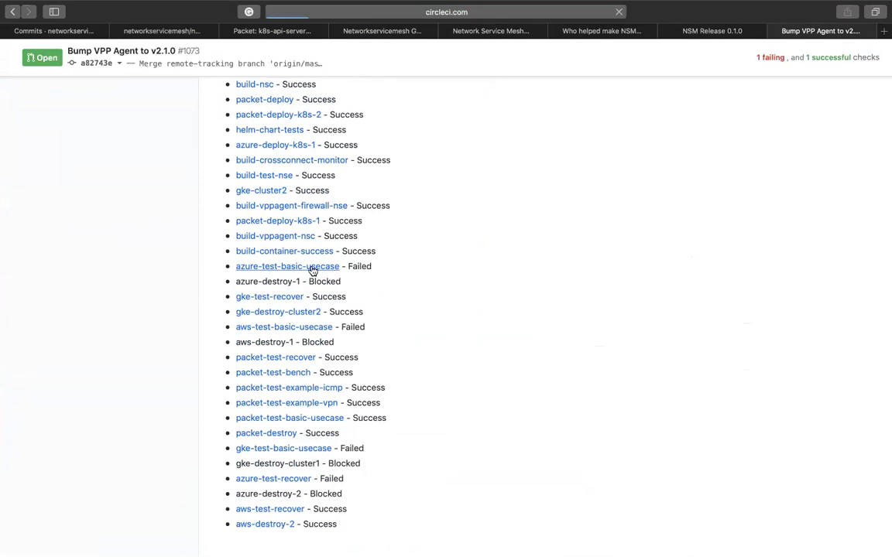
Step: Review CircleCI job 48001's two failing tests, then return to the NSM Release 0.1.0 board
click(287, 266)
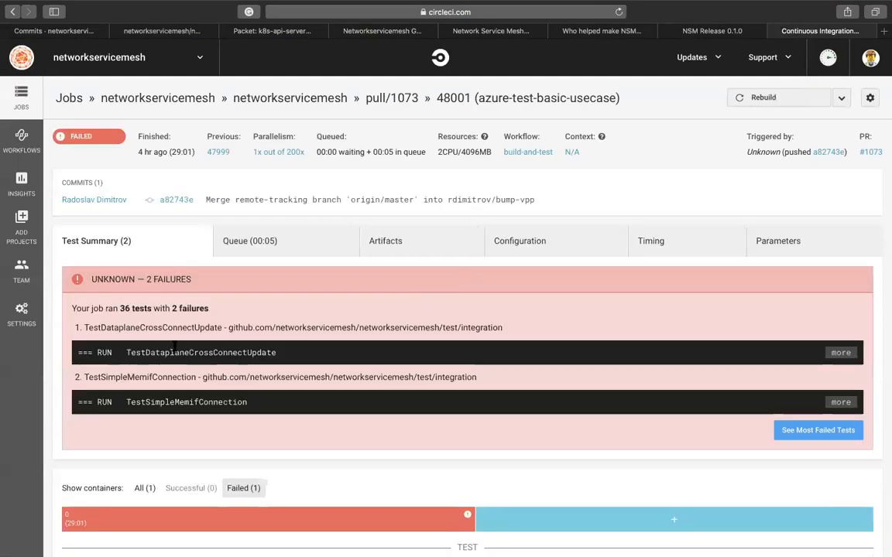
mouse_move(137, 324)
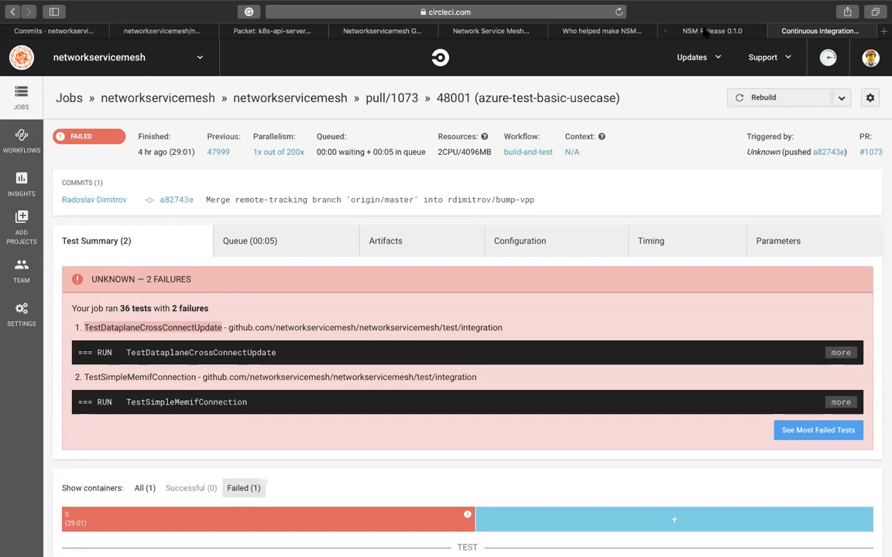
click(714, 31)
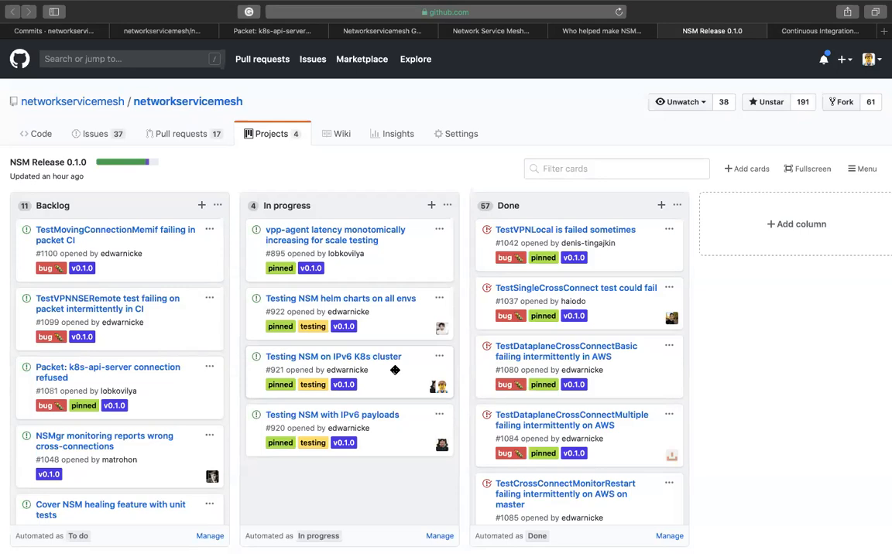
mouse_move(603, 243)
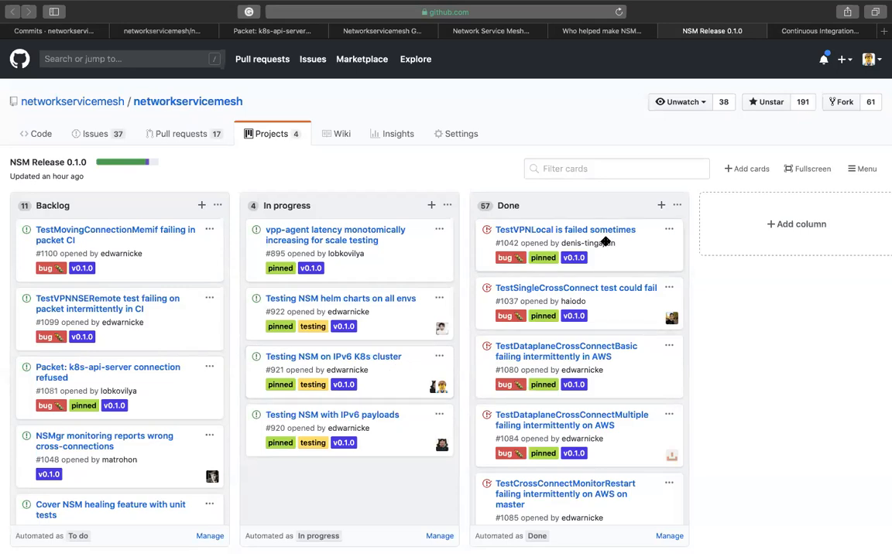
mouse_move(614, 237)
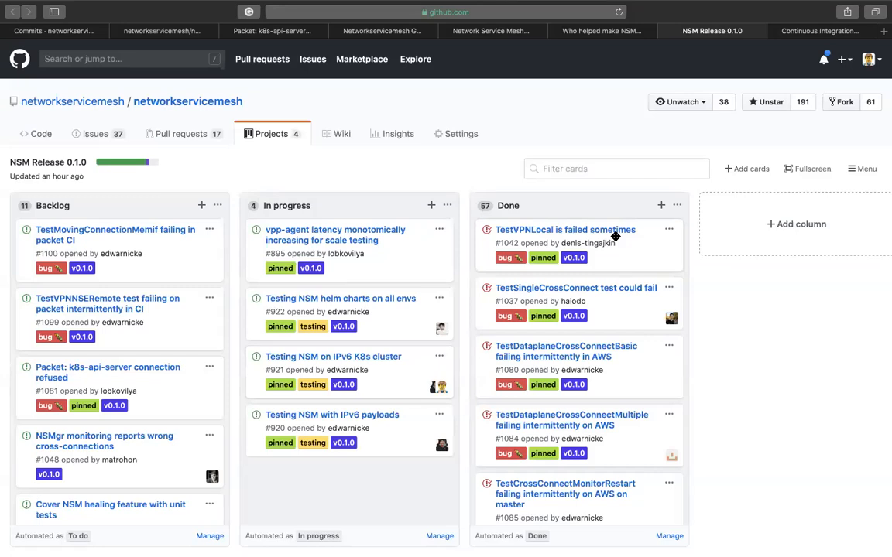
mouse_move(791, 48)
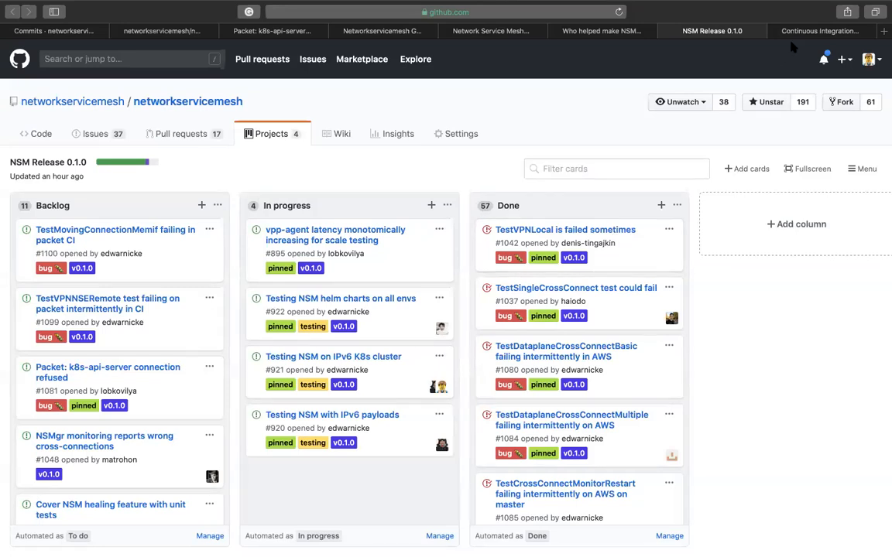
mouse_move(809, 33)
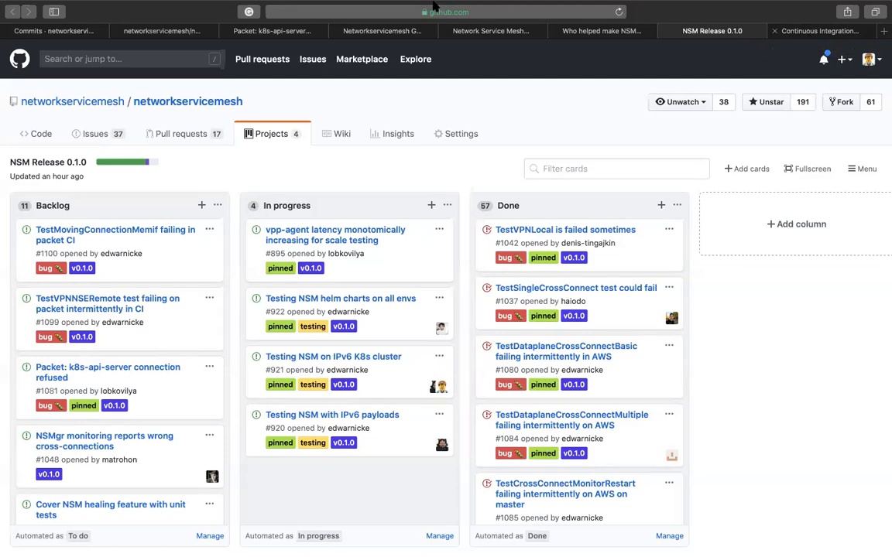
mouse_move(446, 136)
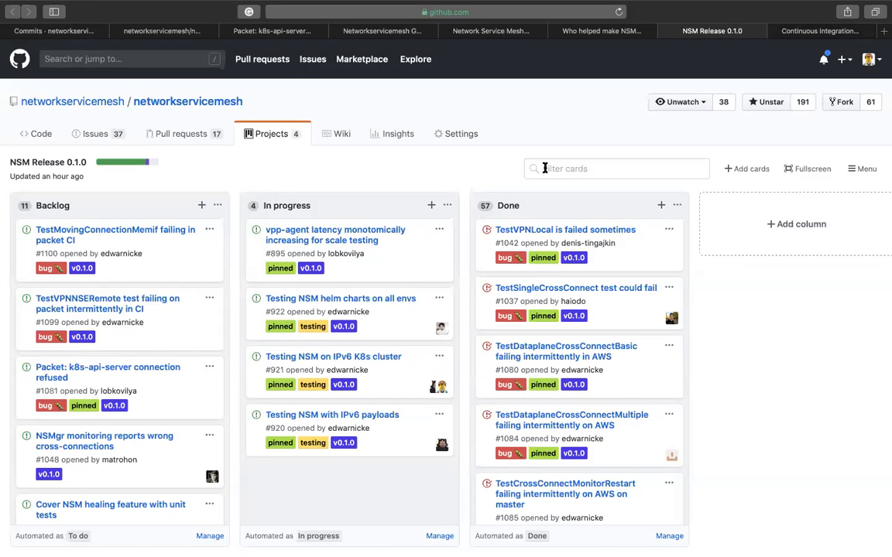
mouse_move(585, 35)
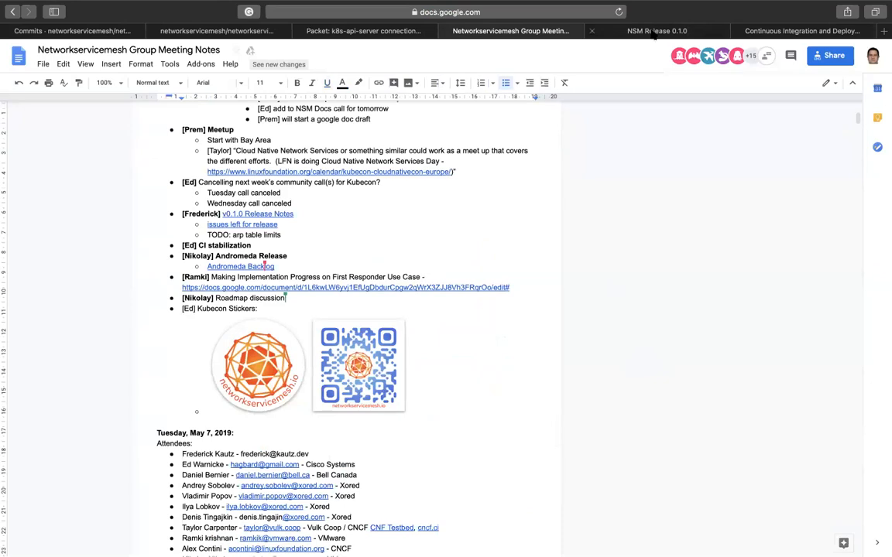
Step: Follow the 'Andromeda Backlog' link from the Andromeda Release agenda item
click(660, 31)
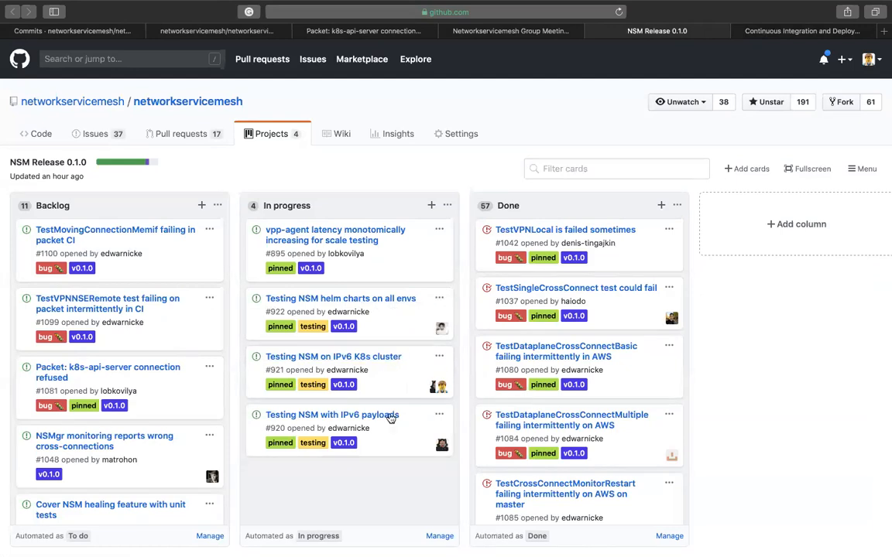
mouse_move(604, 357)
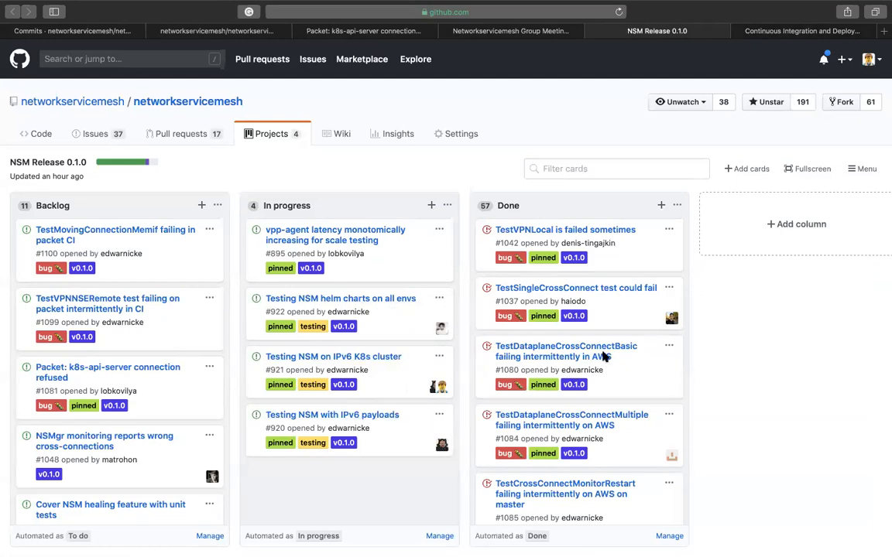
mouse_move(809, 266)
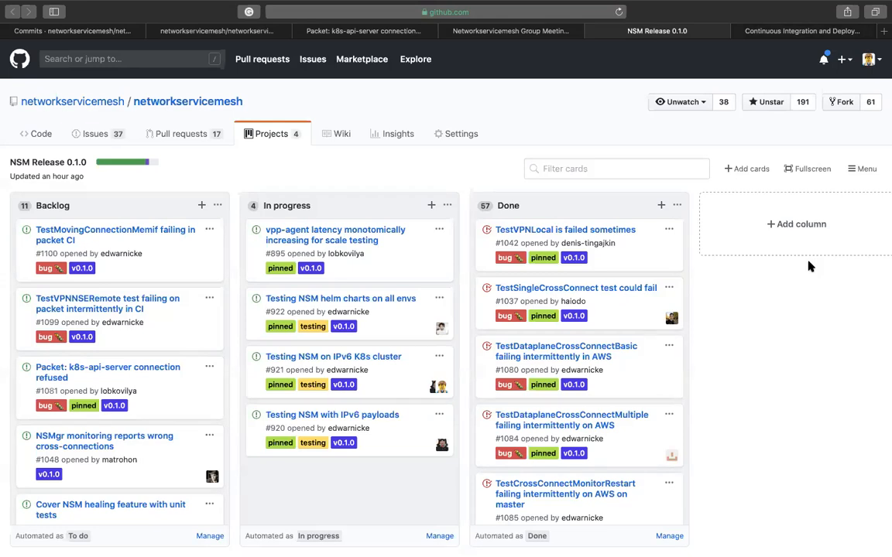
mouse_move(780, 68)
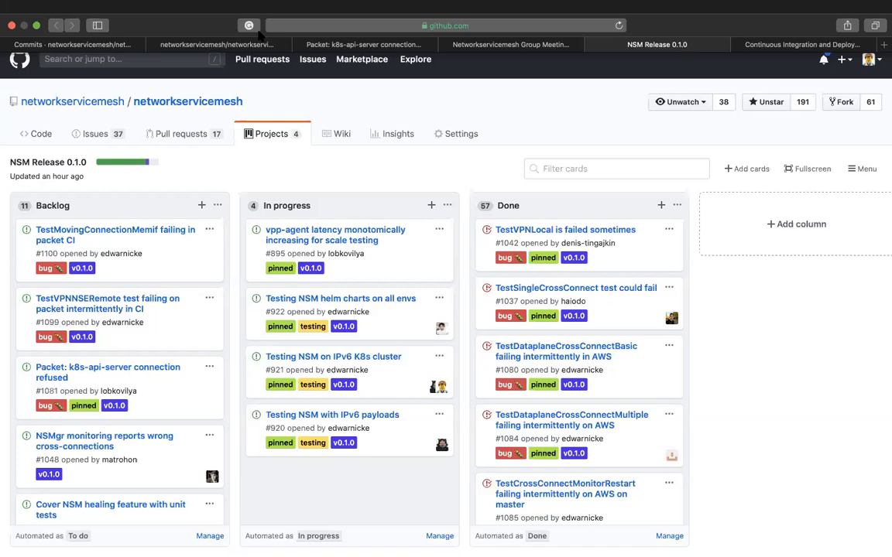
mouse_move(589, 6)
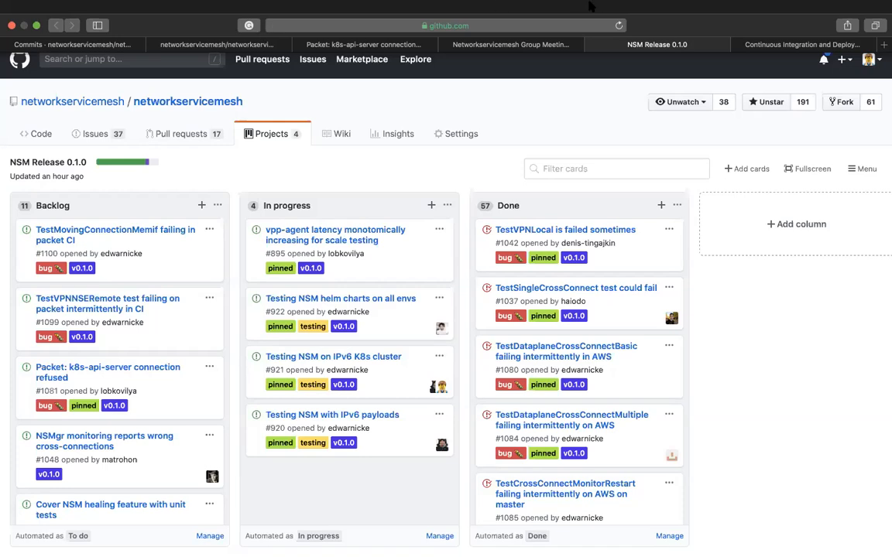
mouse_move(641, 63)
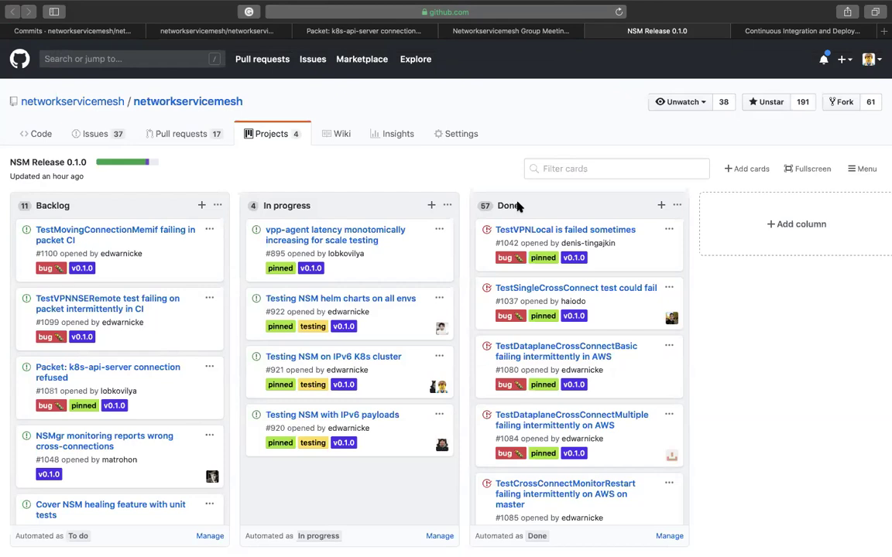
mouse_move(341, 99)
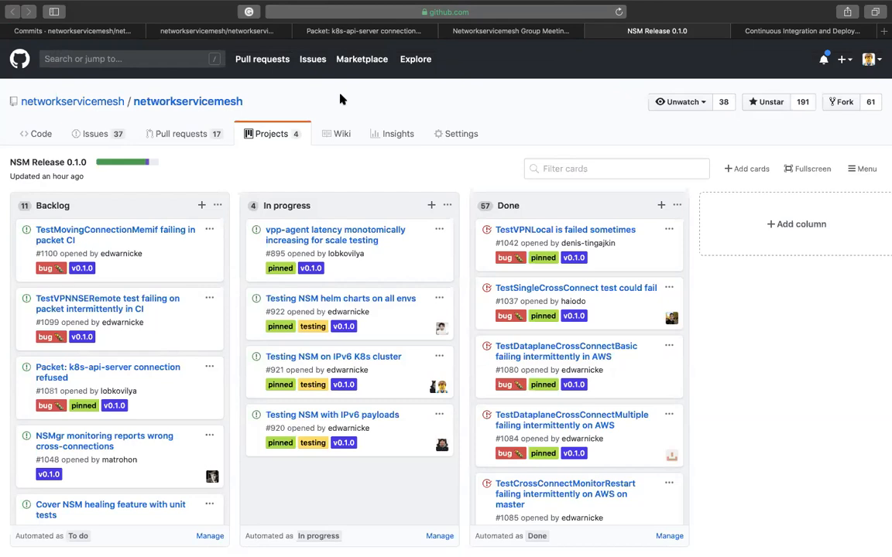
mouse_move(369, 147)
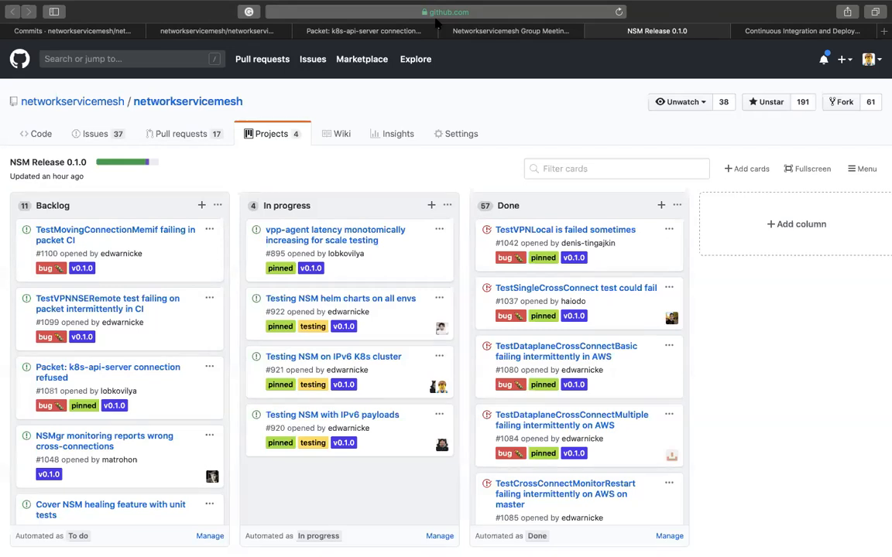
mouse_move(689, 197)
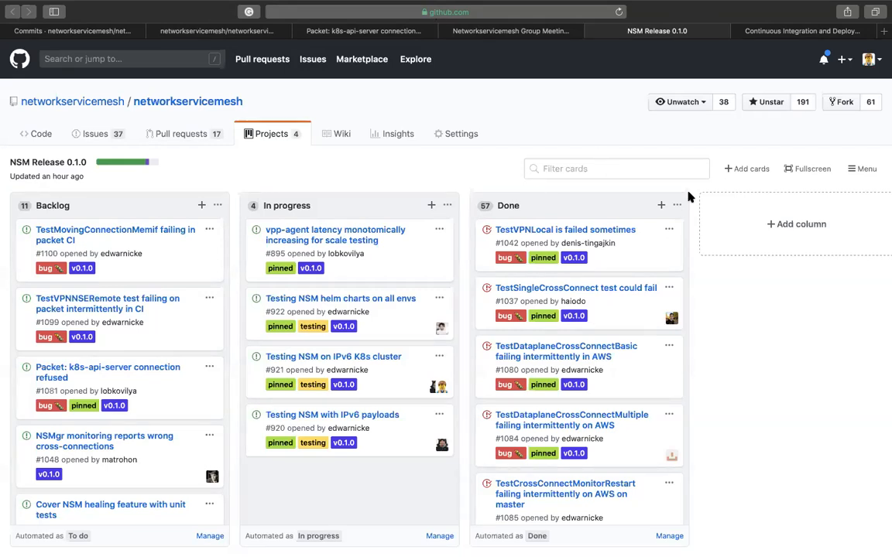
mouse_move(321, 174)
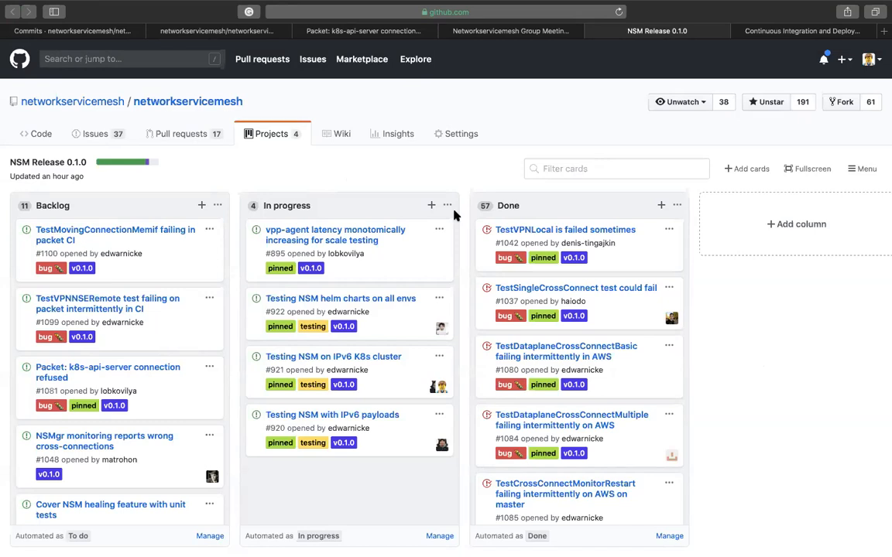
mouse_move(399, 333)
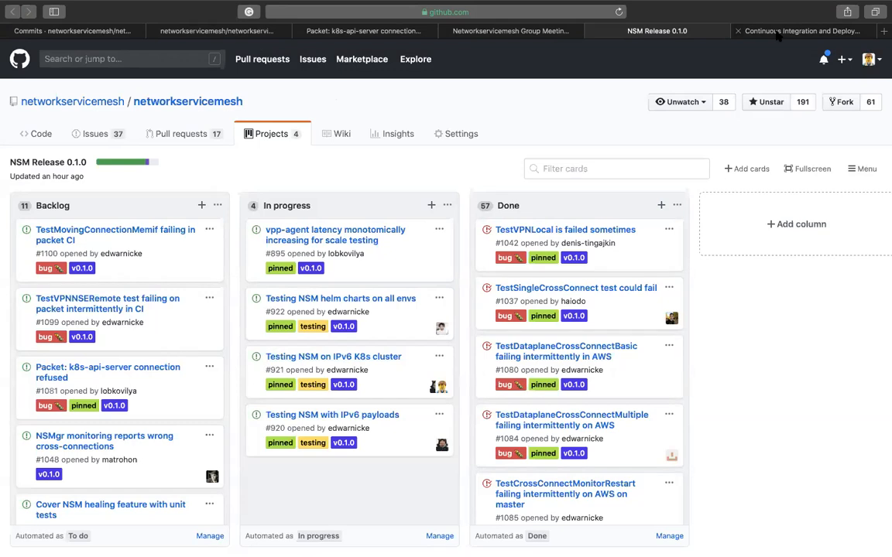
mouse_move(782, 32)
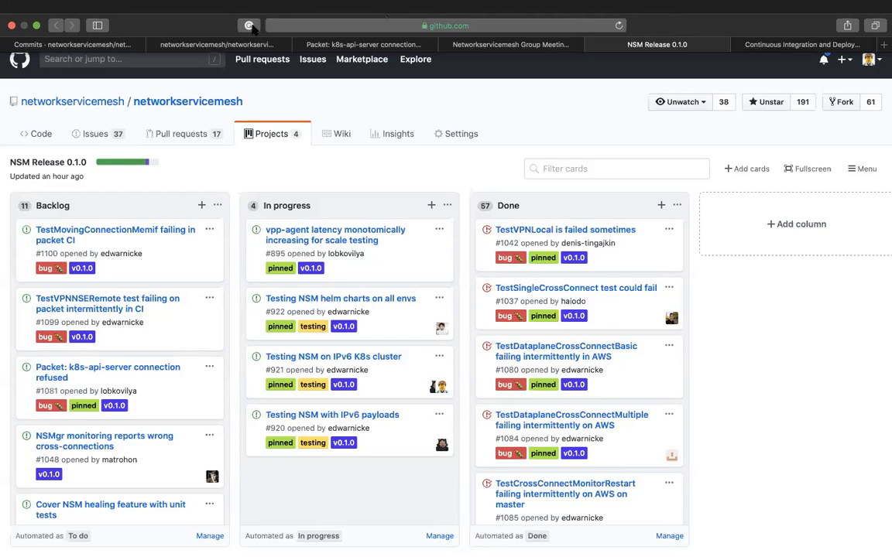
mouse_move(326, 6)
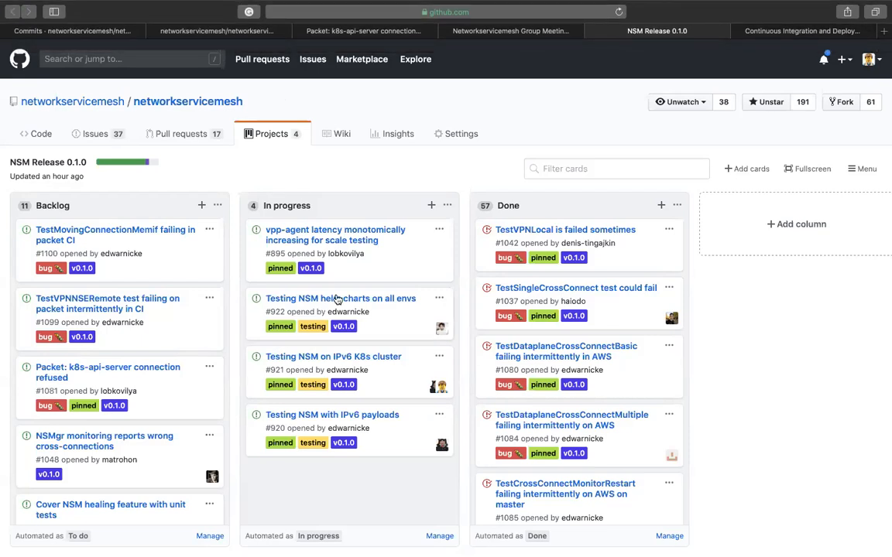
mouse_move(343, 327)
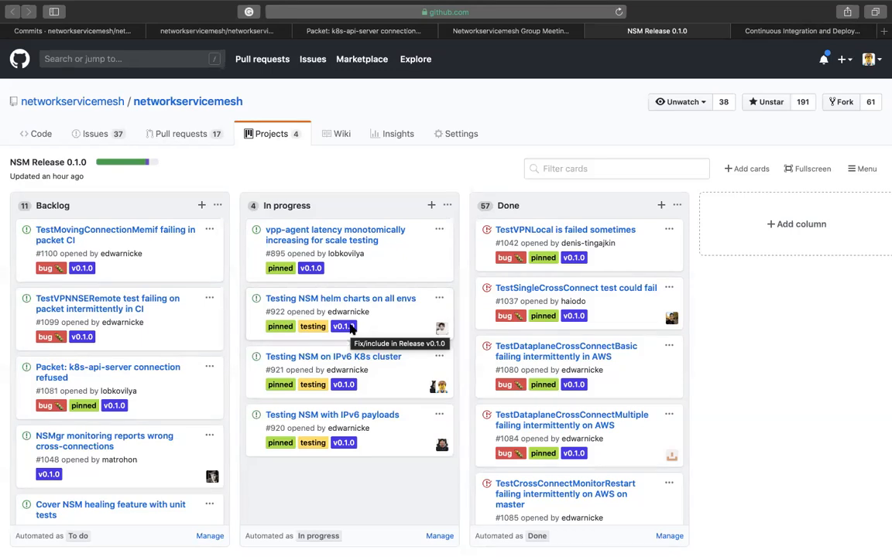
mouse_move(394, 370)
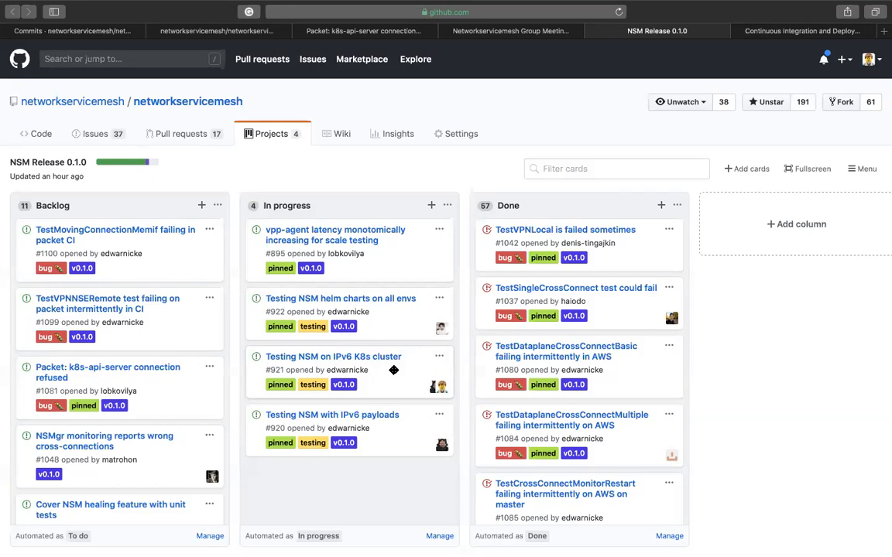
mouse_move(467, 175)
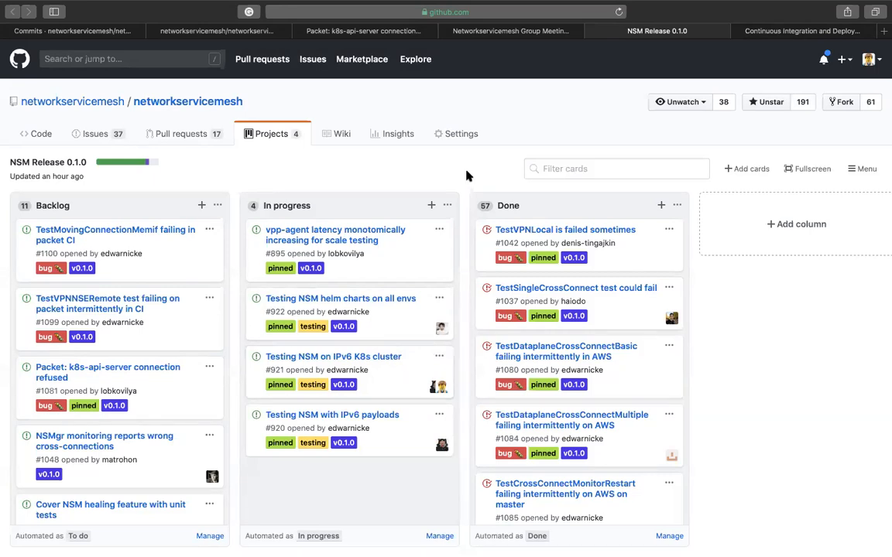
mouse_move(462, 178)
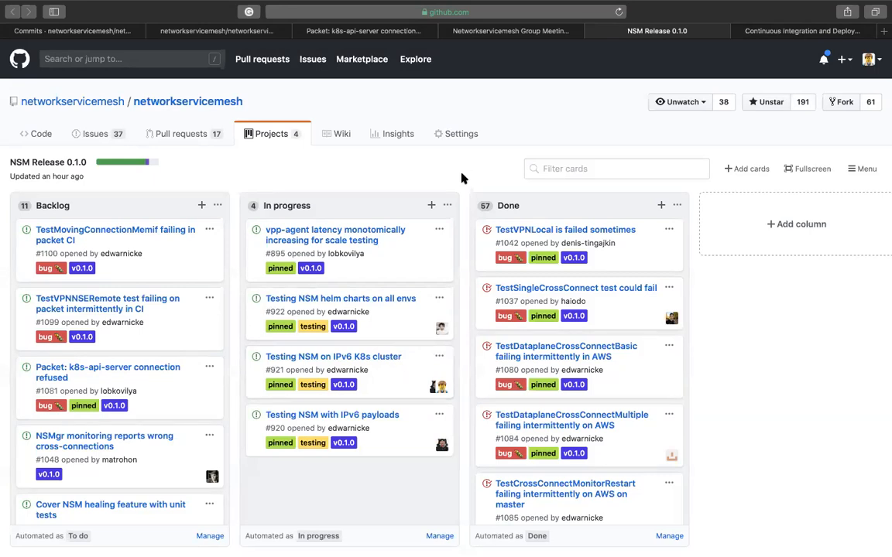
mouse_move(498, 113)
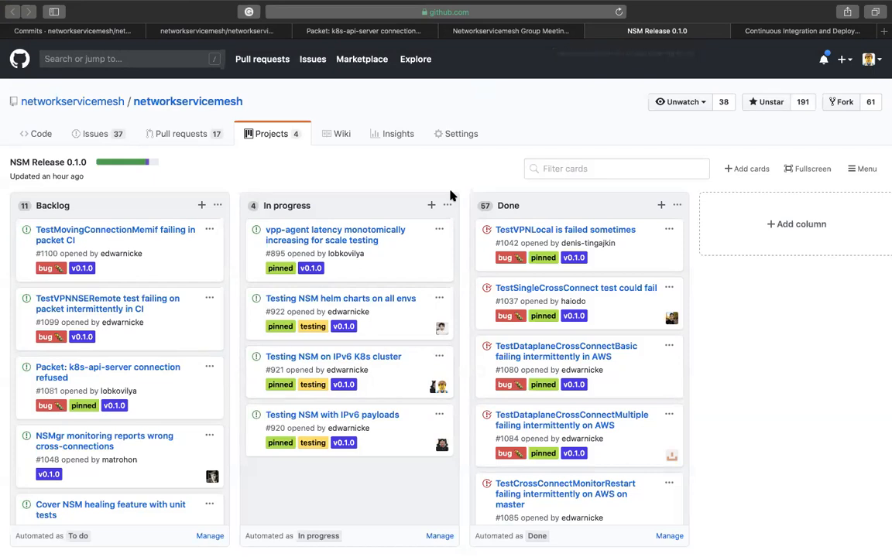
mouse_move(390, 469)
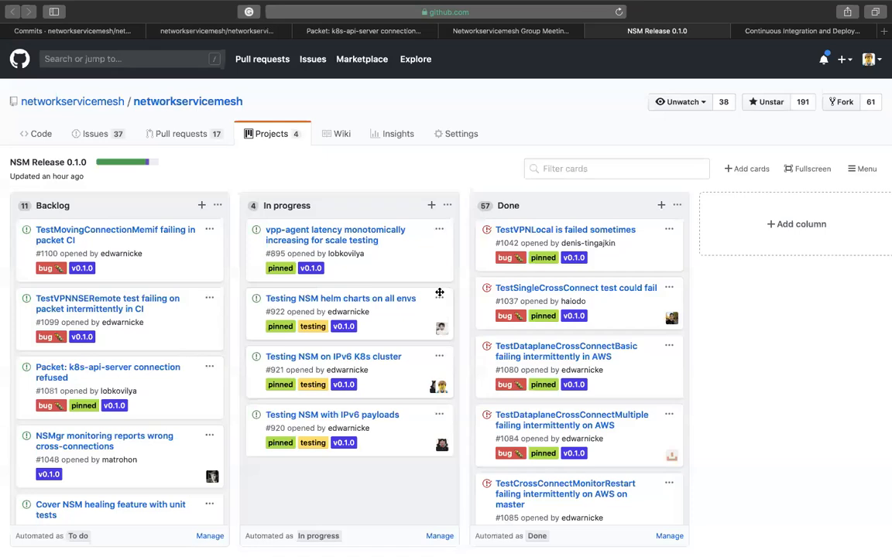
mouse_move(487, 98)
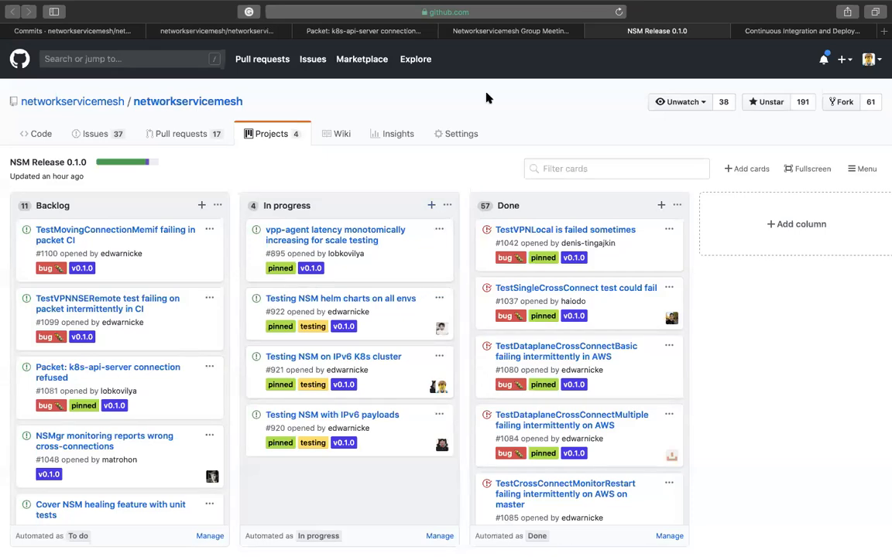
mouse_move(480, 107)
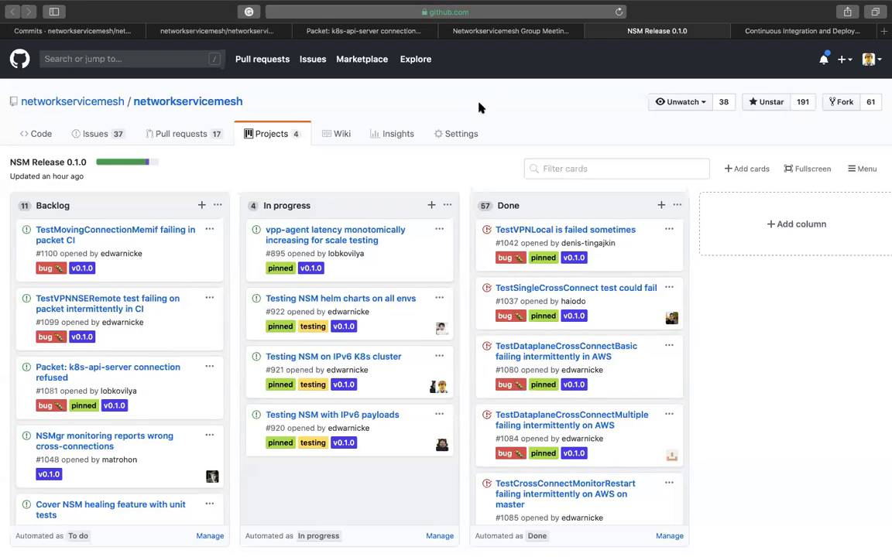
Step: Close the NSM Release and Continuous Integration pages and return to the Group Meeting Notes
click(514, 31)
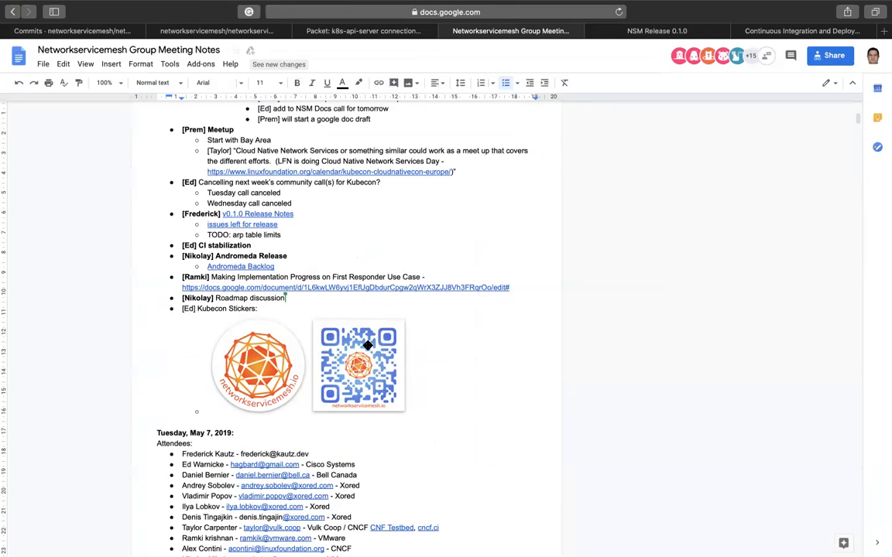
mouse_move(288, 365)
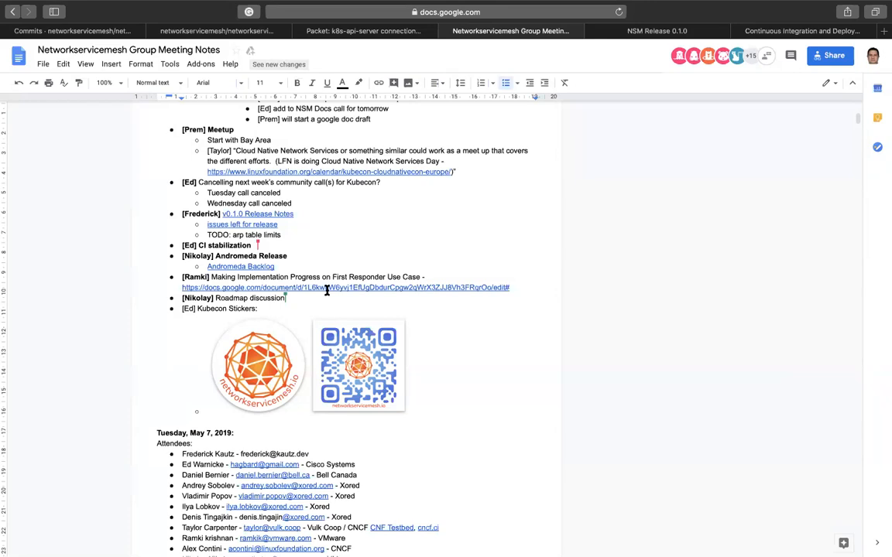
mouse_move(330, 287)
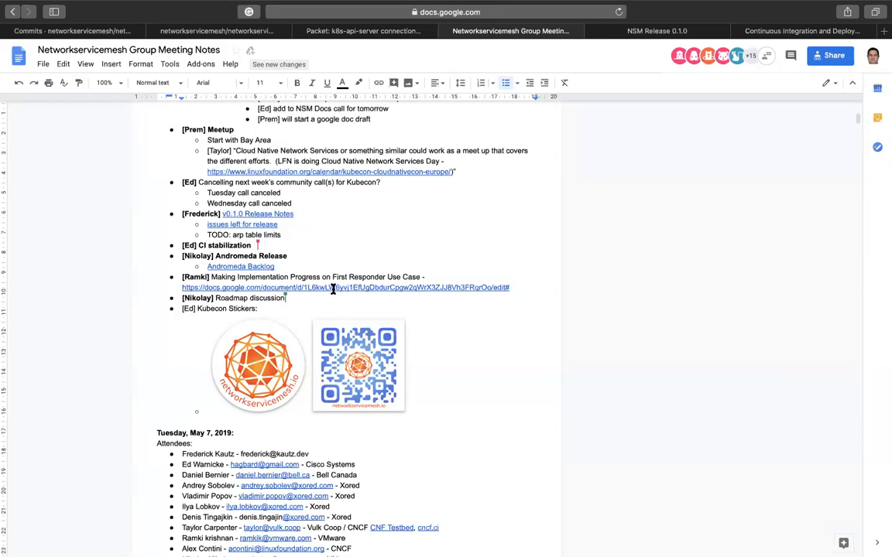
click(345, 288)
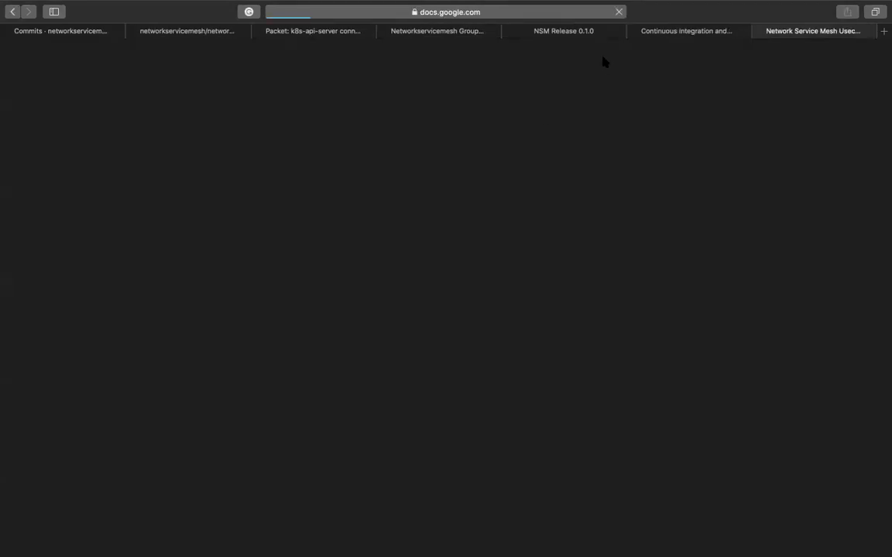
click(570, 31)
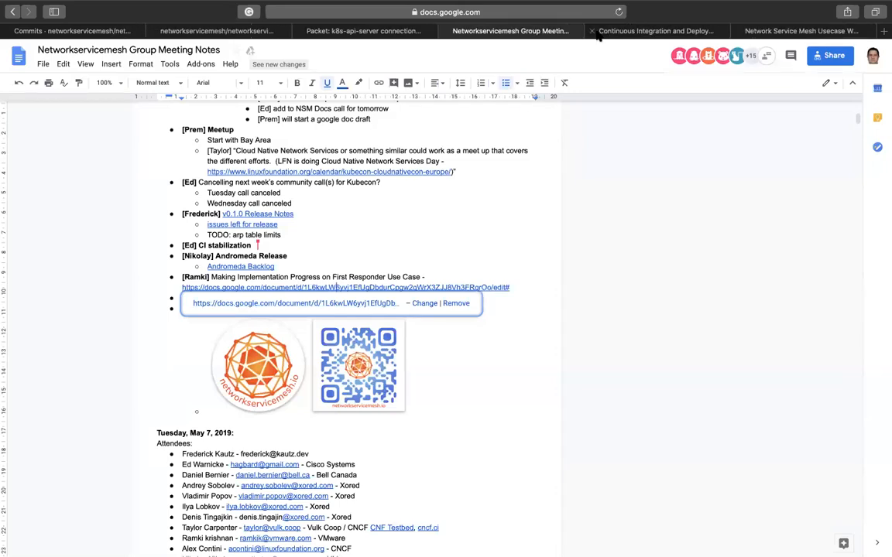
mouse_move(590, 31)
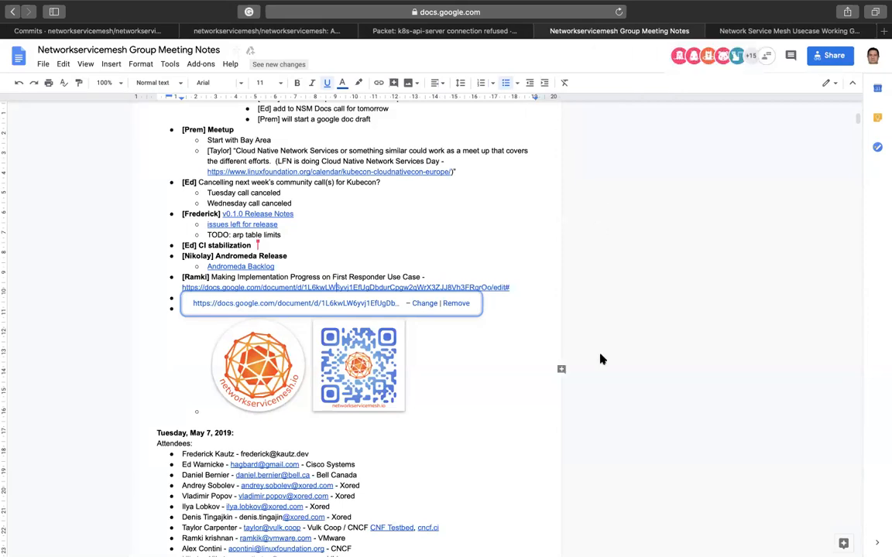
mouse_move(726, 327)
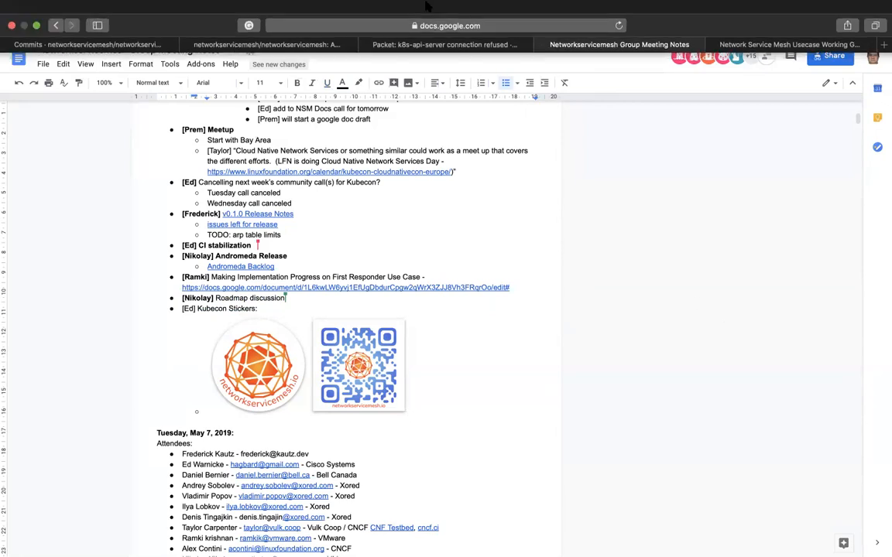
Step: Open the Usecase Working Group notes and scroll to the May 13 First Responder agenda
click(795, 44)
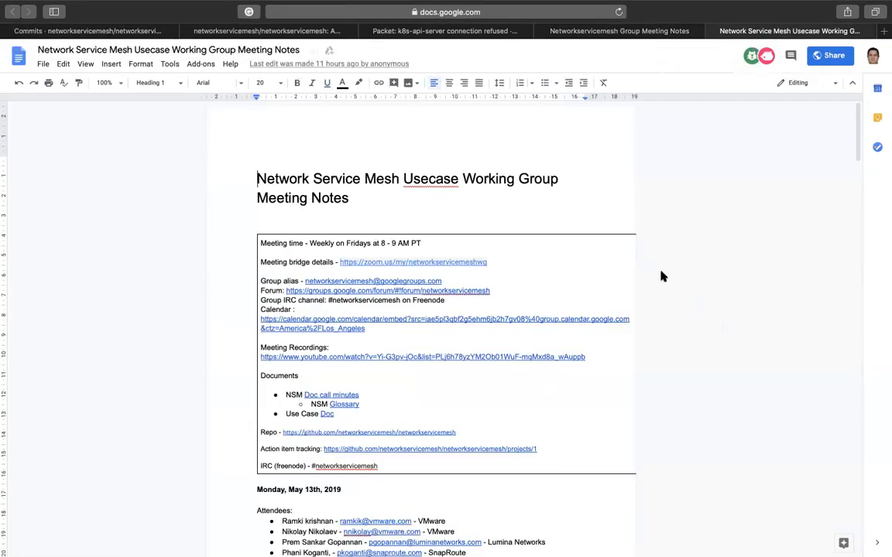
scroll(down, 3)
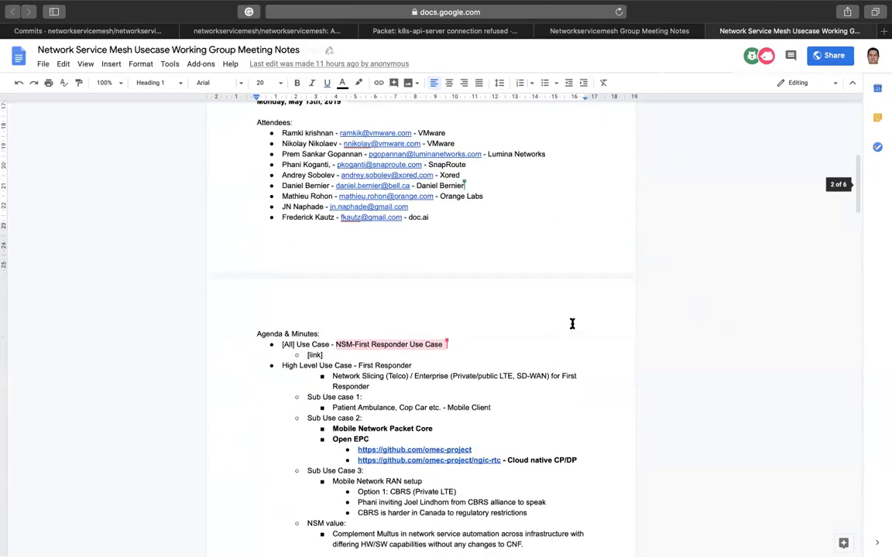
scroll(down, 3)
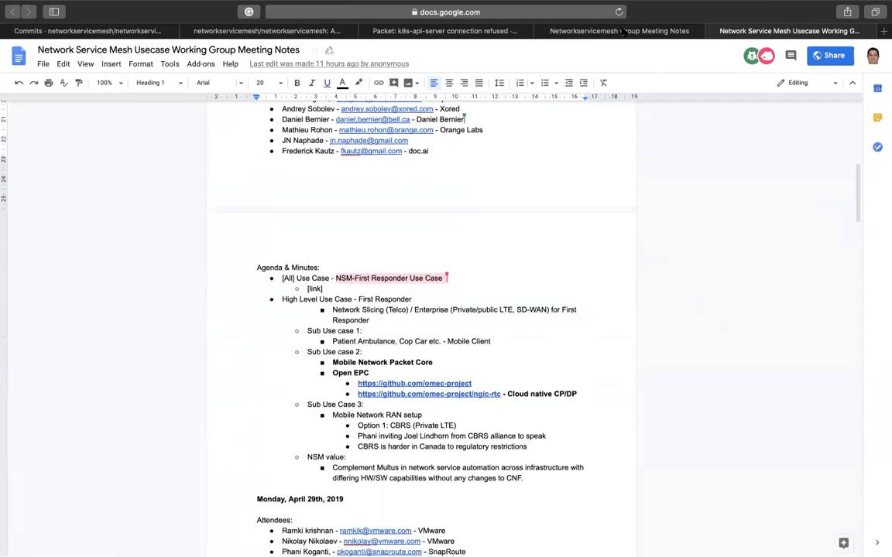
click(607, 31)
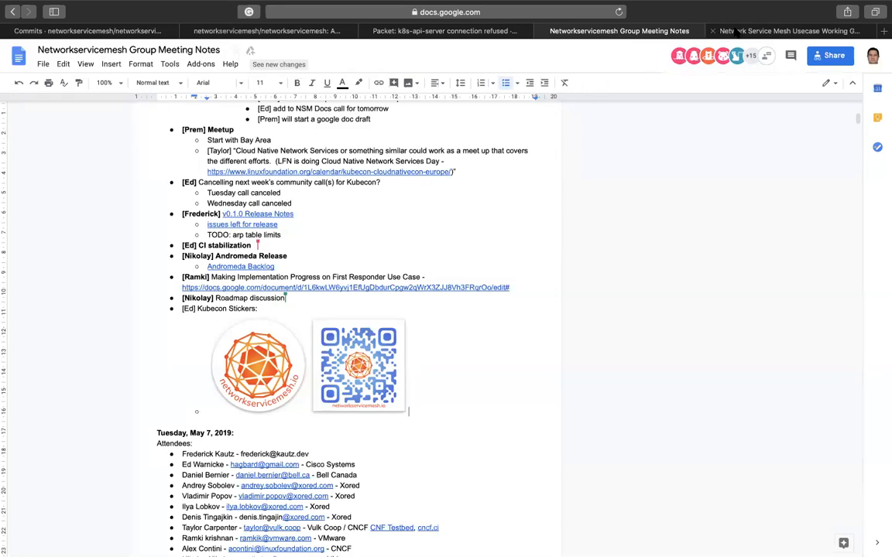
click(796, 31)
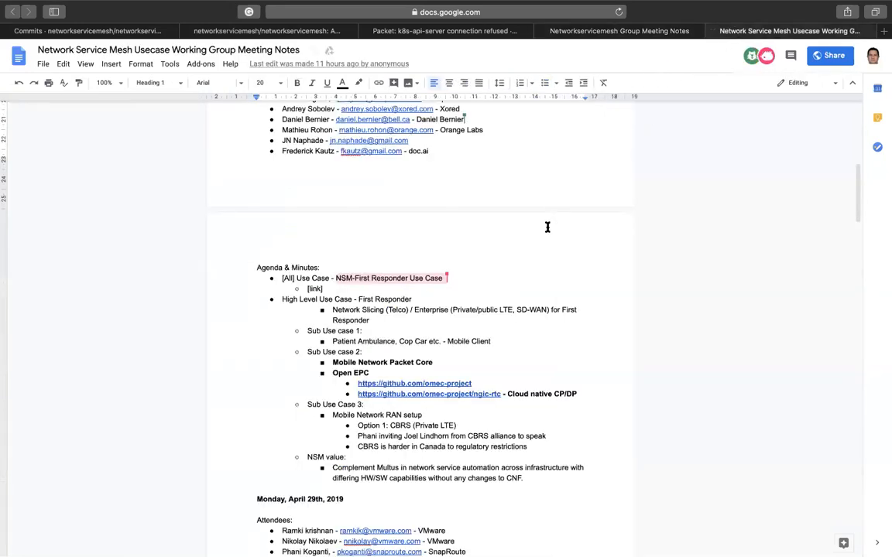
scroll(up, 3)
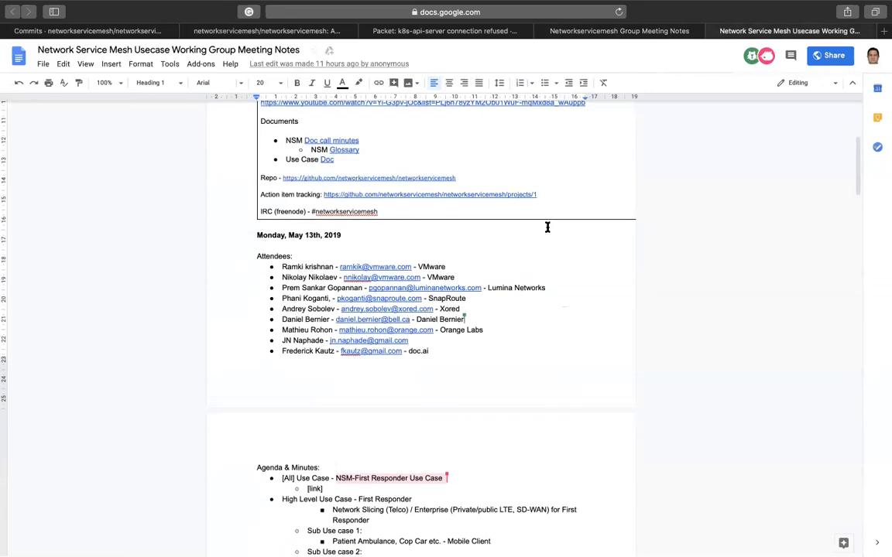
scroll(down, 3)
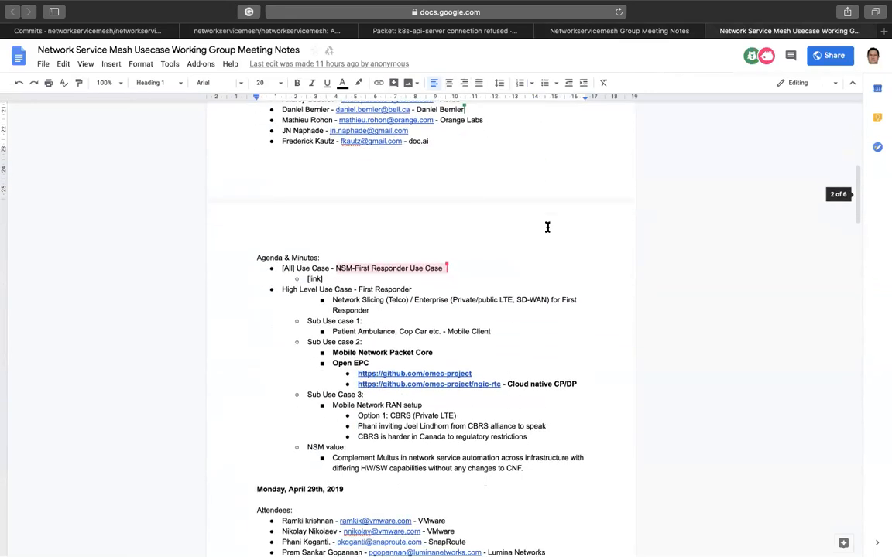
scroll(down, 3)
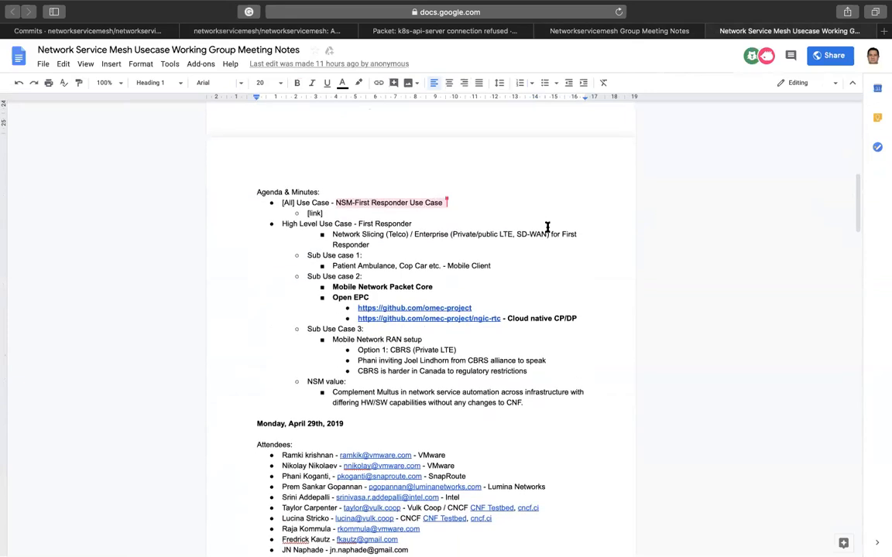
mouse_move(490, 283)
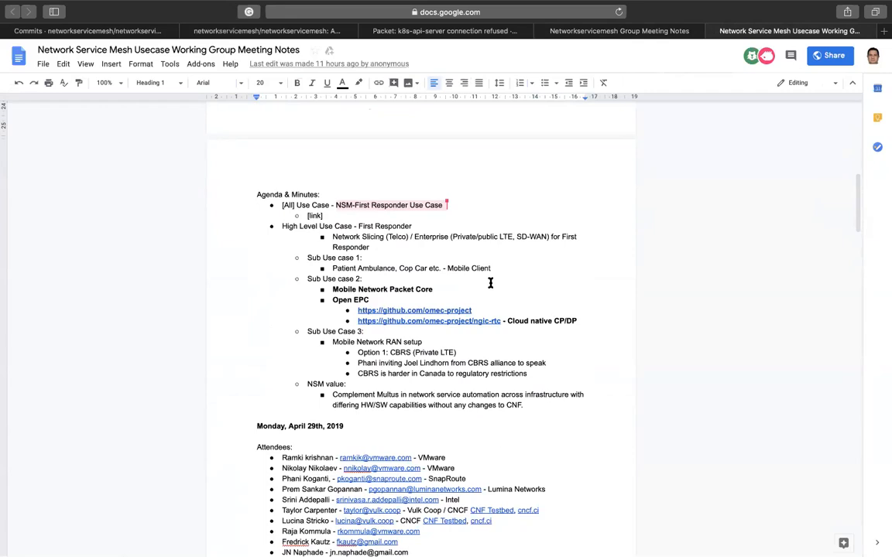
click(388, 205)
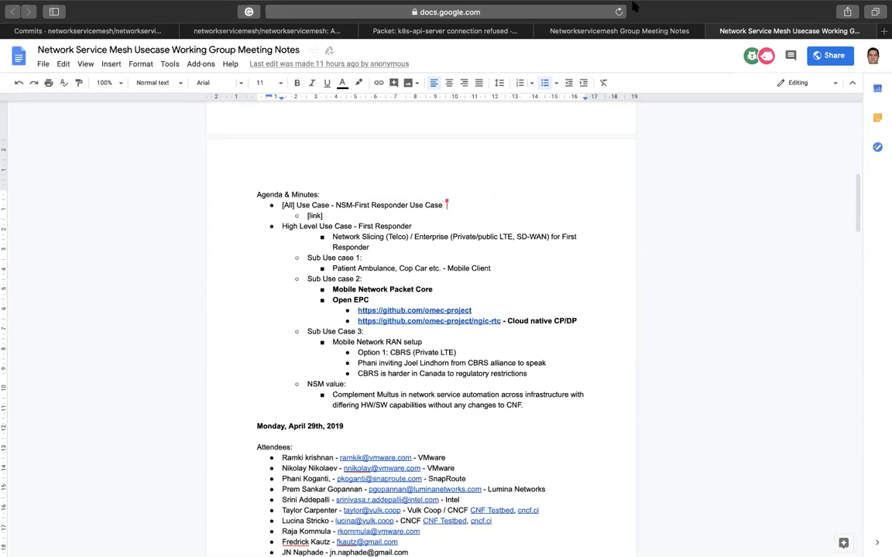
mouse_move(361, 6)
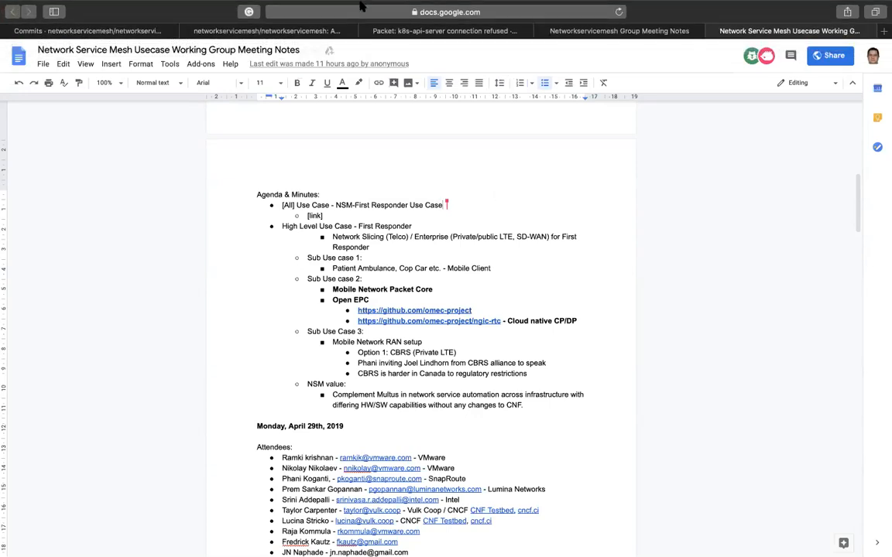
mouse_move(551, 202)
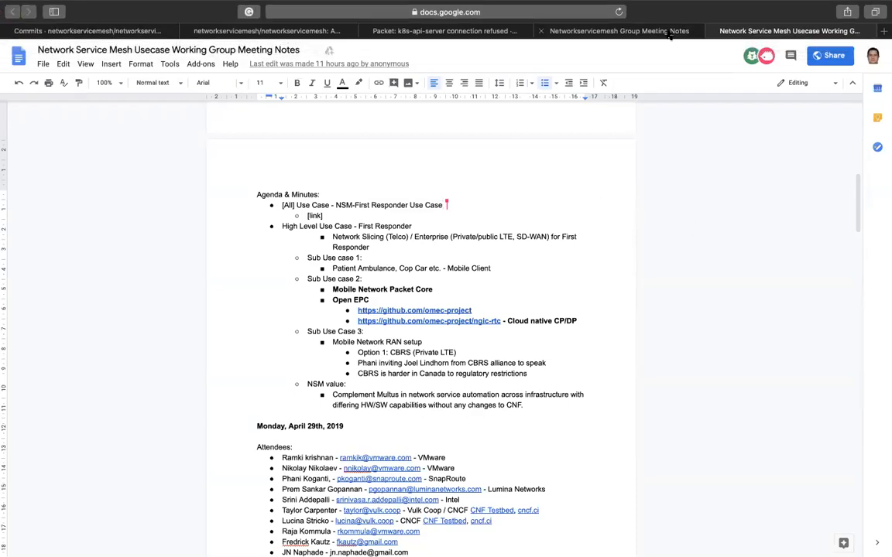
Step: Switch from the Usecase Working Group notes to the Networkservicemesh Group Meeting Notes
click(619, 31)
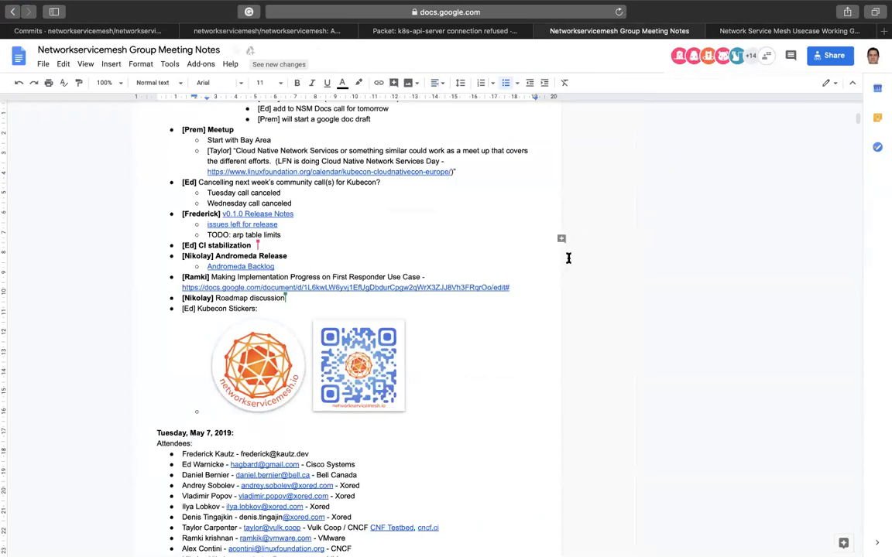